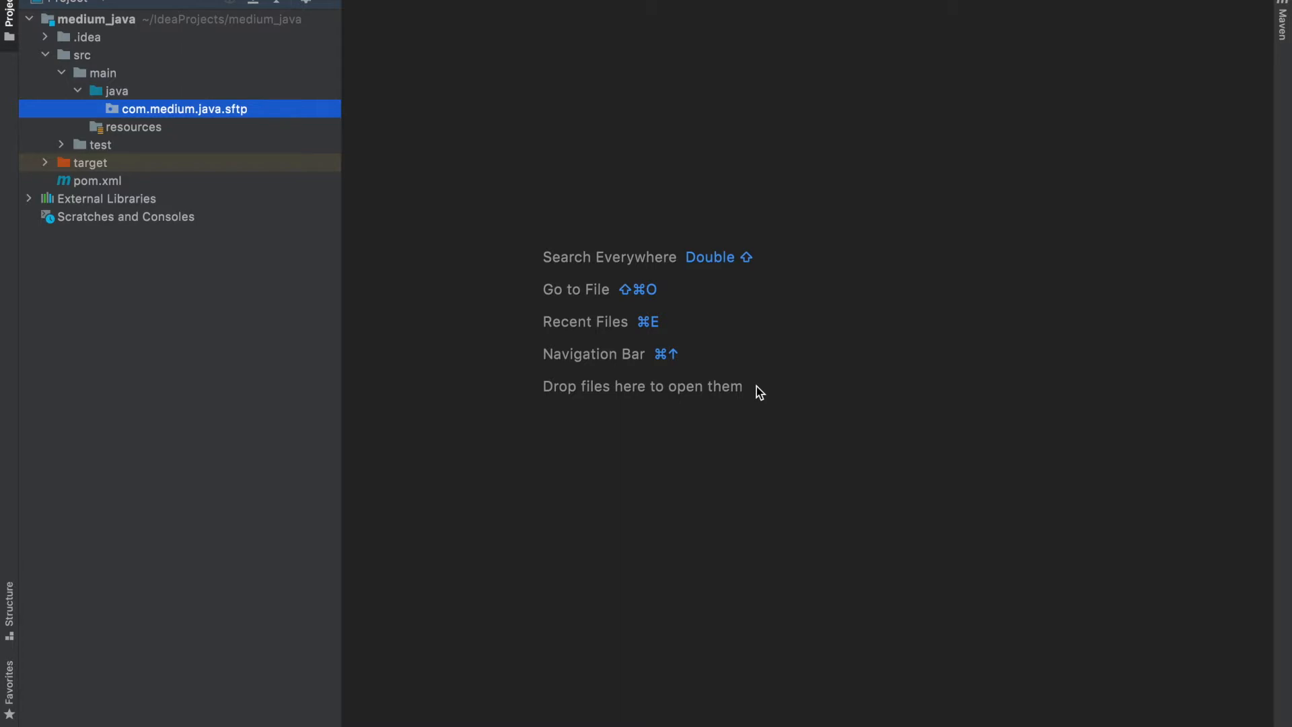
- Create class SFTP_Get_Put in com.medium.java.sftp with main and String localPath = ""
right_click(183, 107)
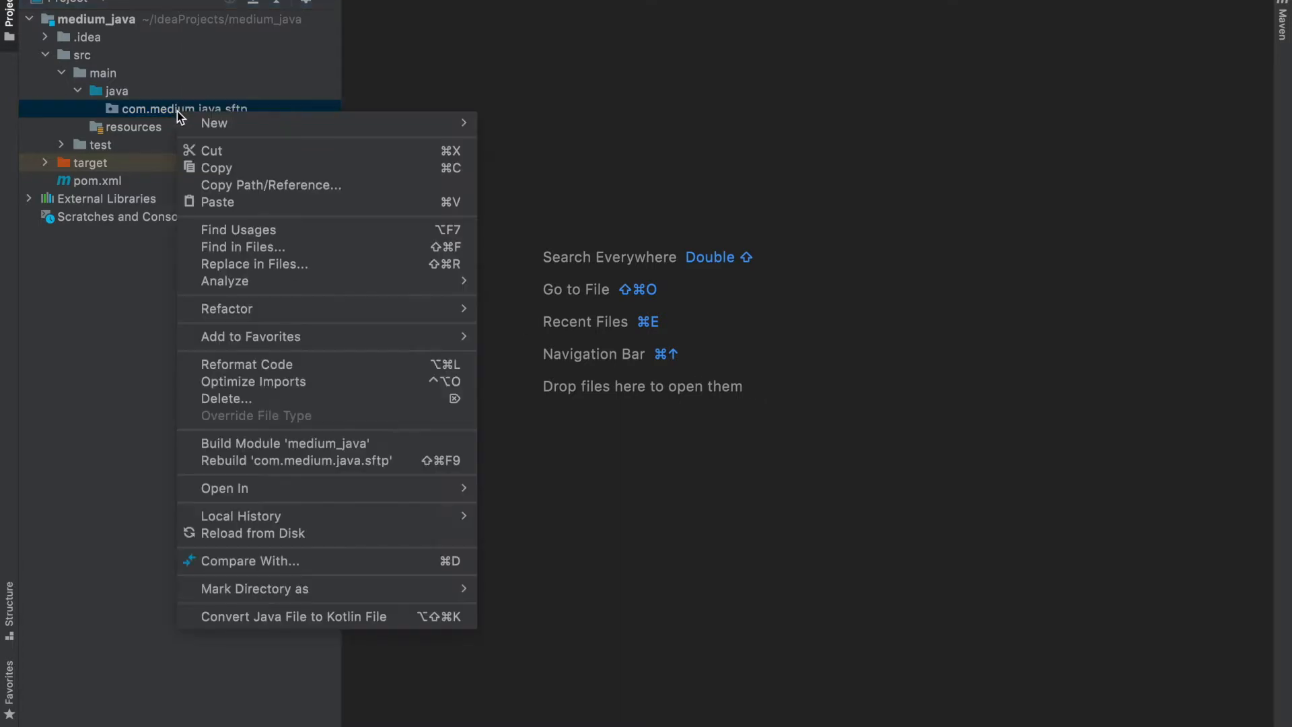
click(214, 123)
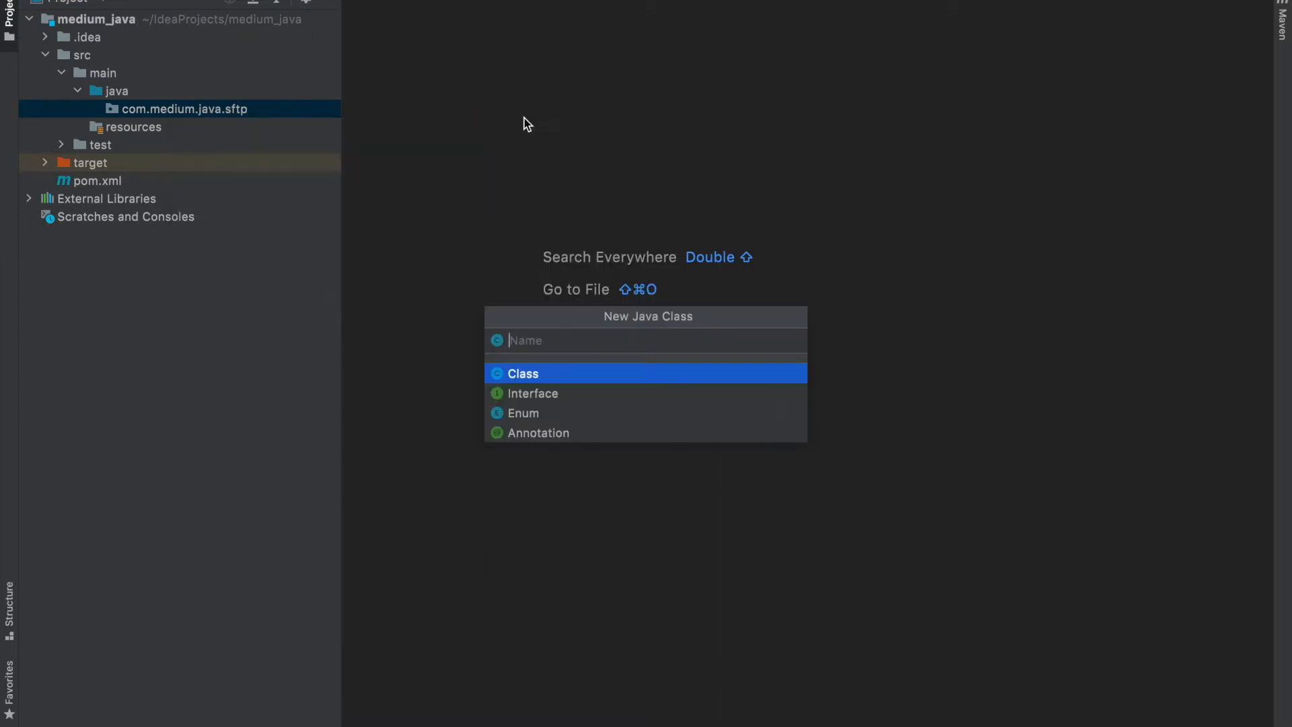
mouse_move(542, 321)
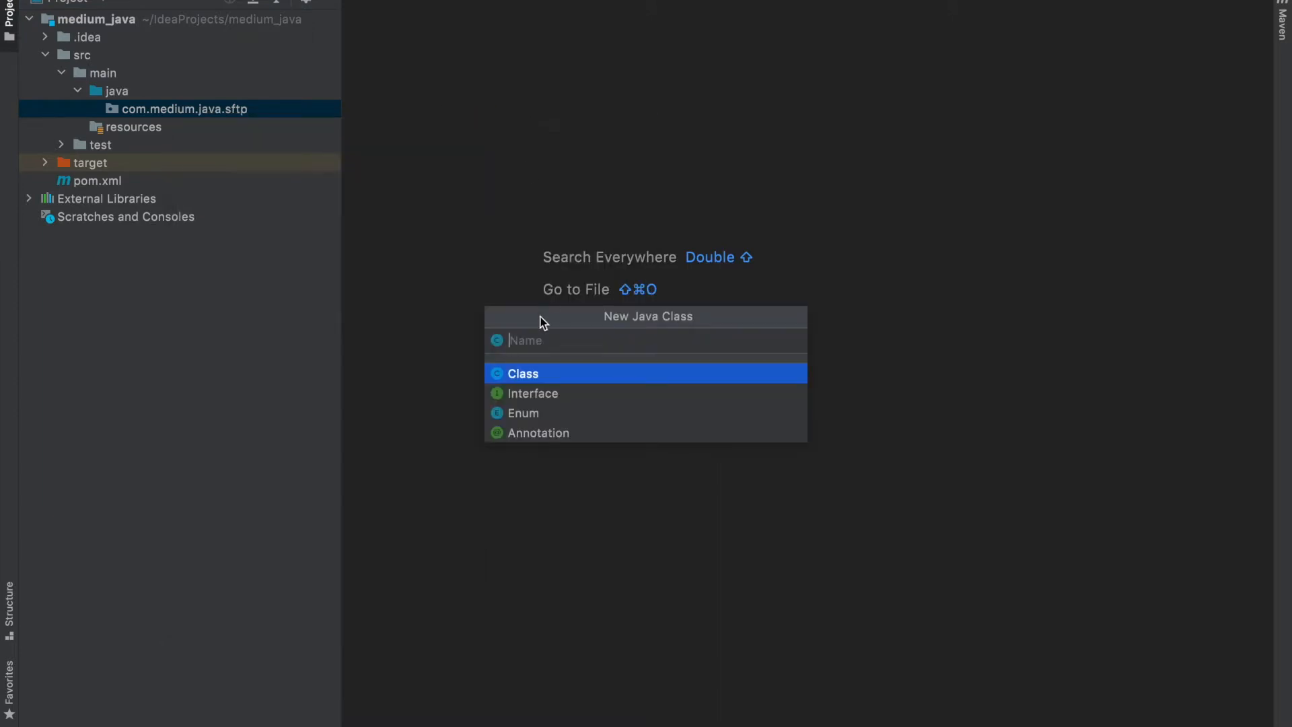
text(SFTP_Get_)
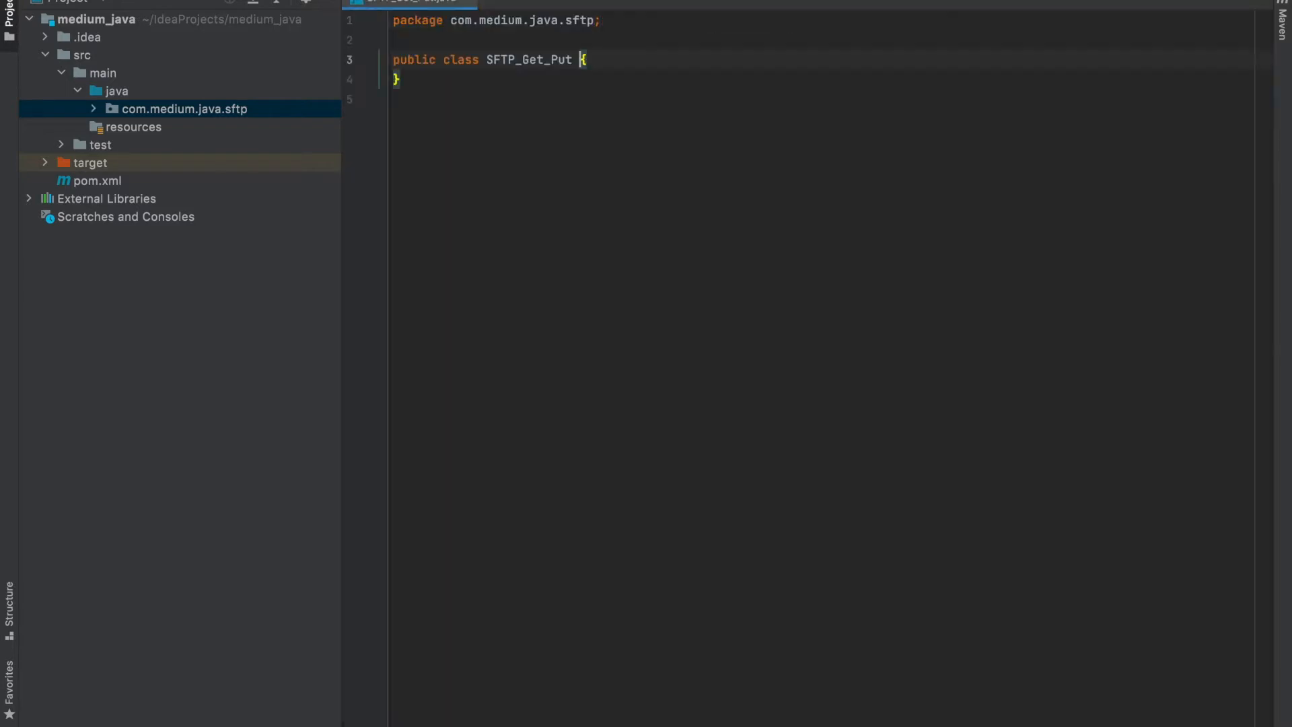
text(main(String[] args) {)
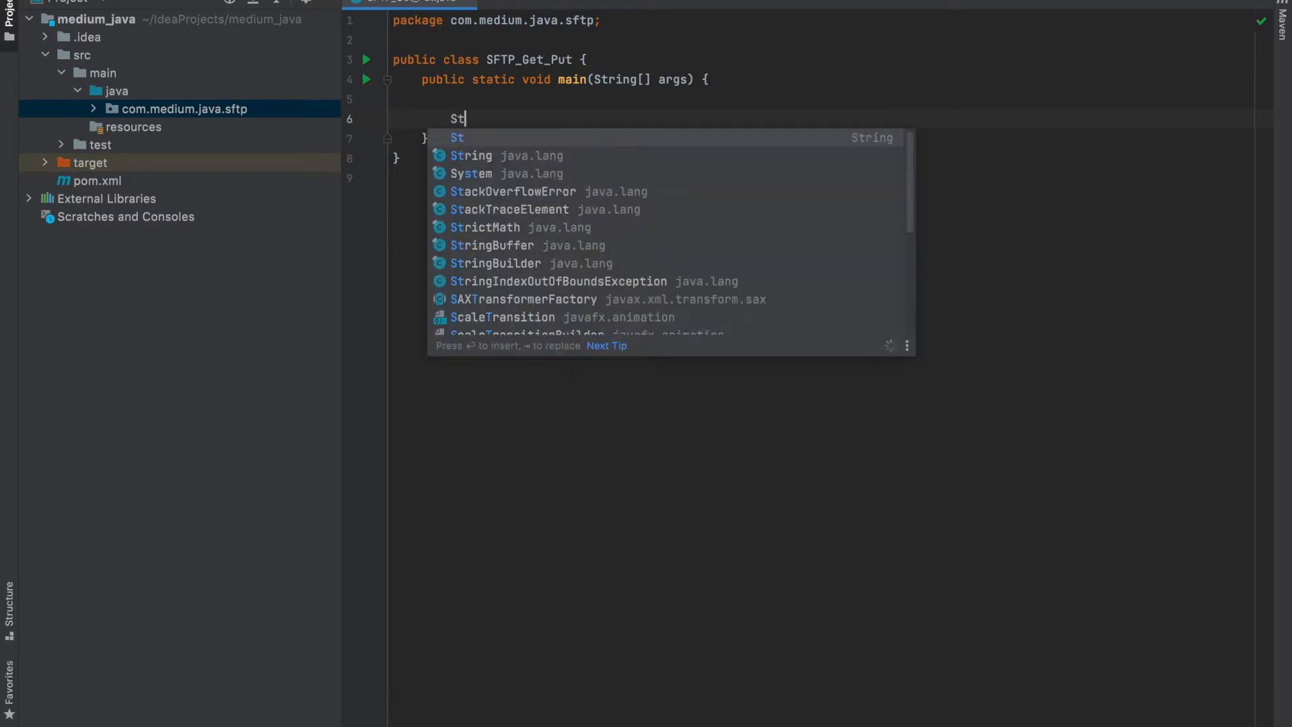
text(ring localPath = "";)
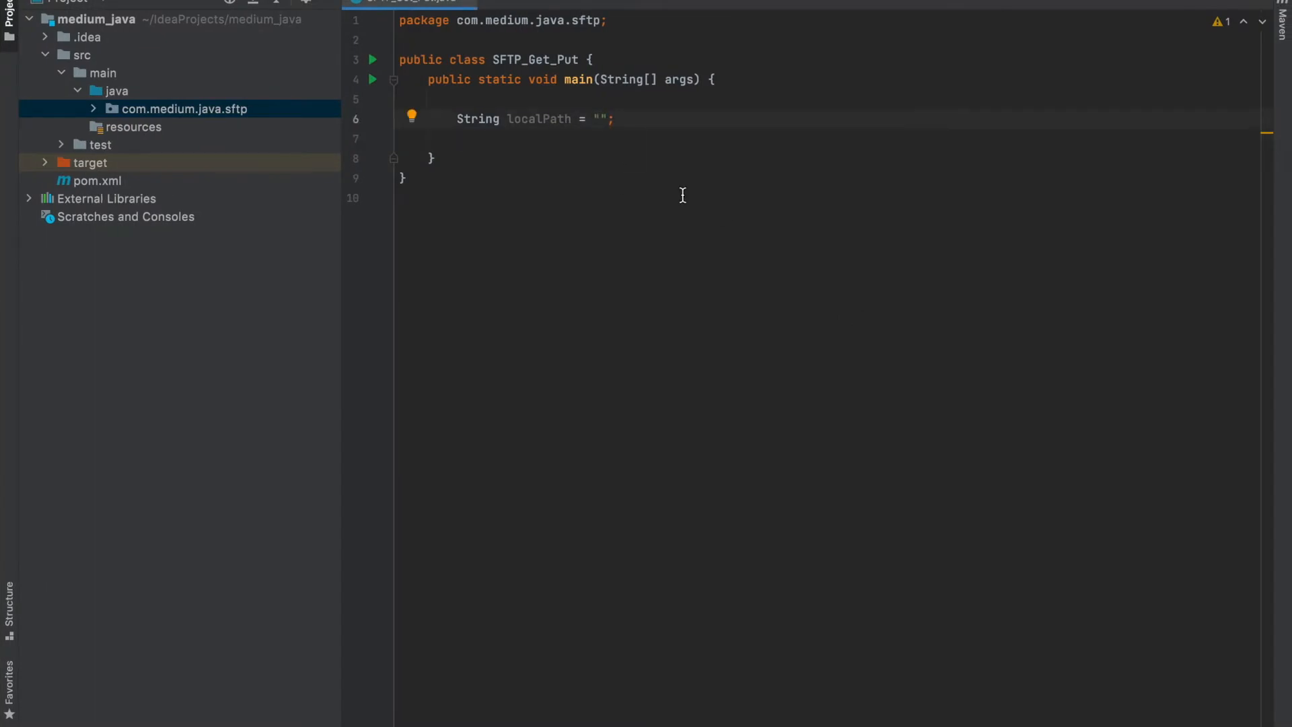
- Point localPath to the Desktop testing_sftp folder; declare fileName "survey.csv" and sftpPath
text(/Users/guduru.varma/)
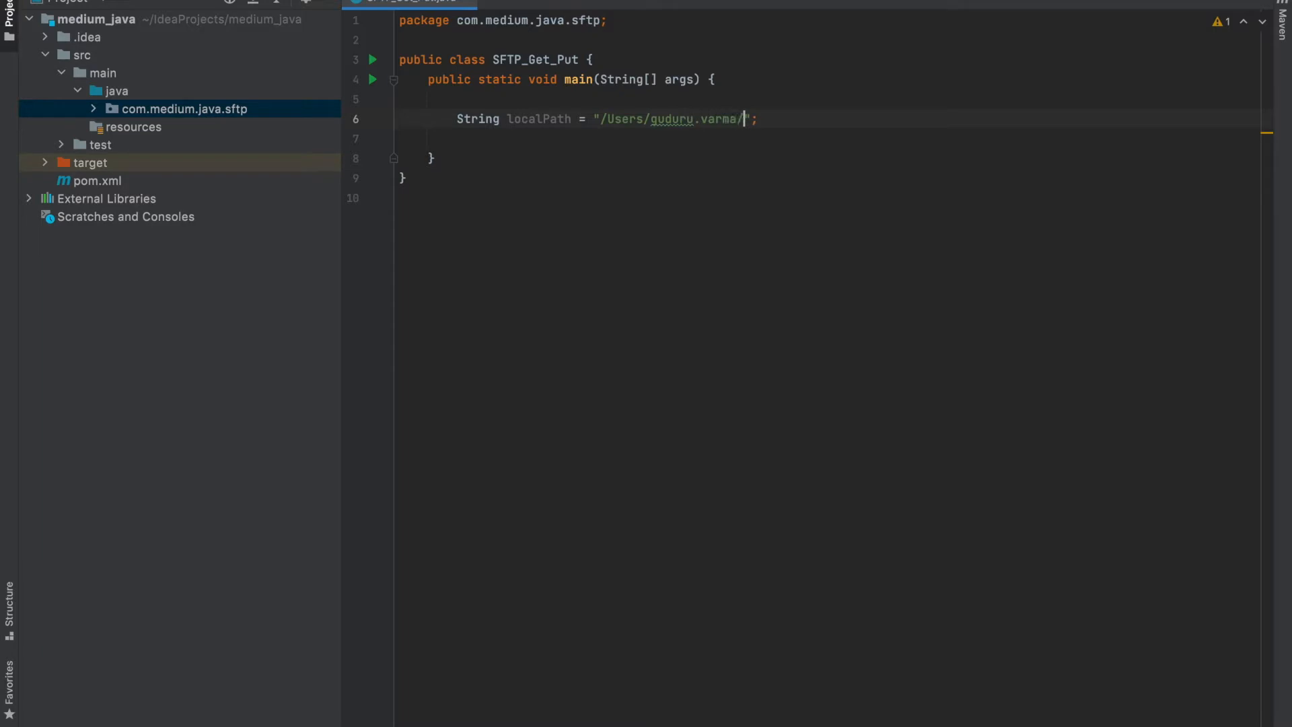
text(Desktop)
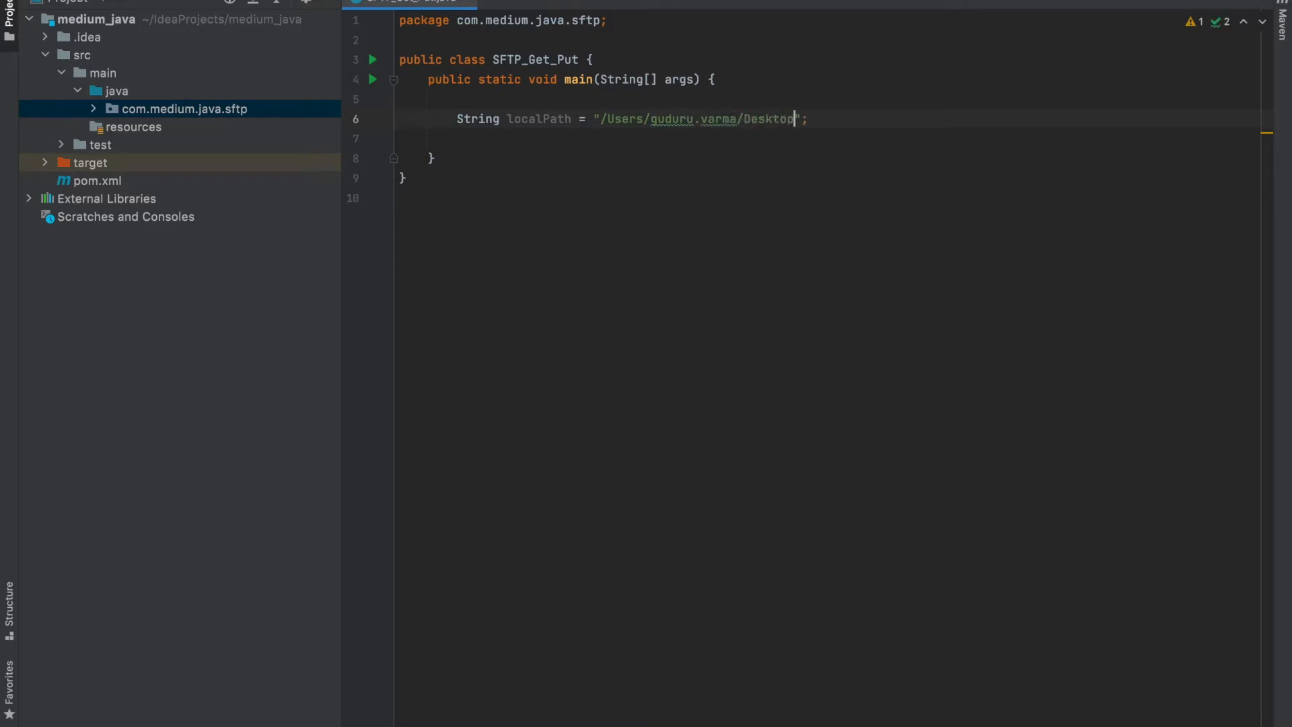
text(/testing)
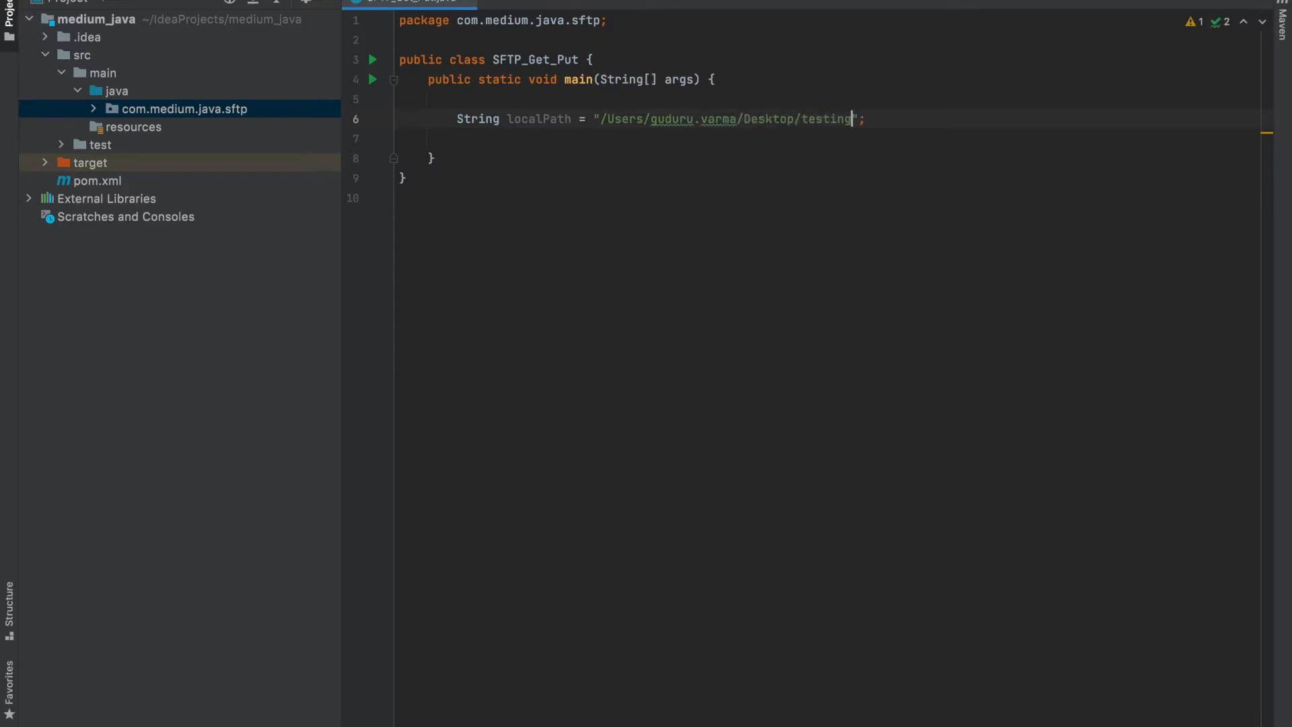
text(_sftp)
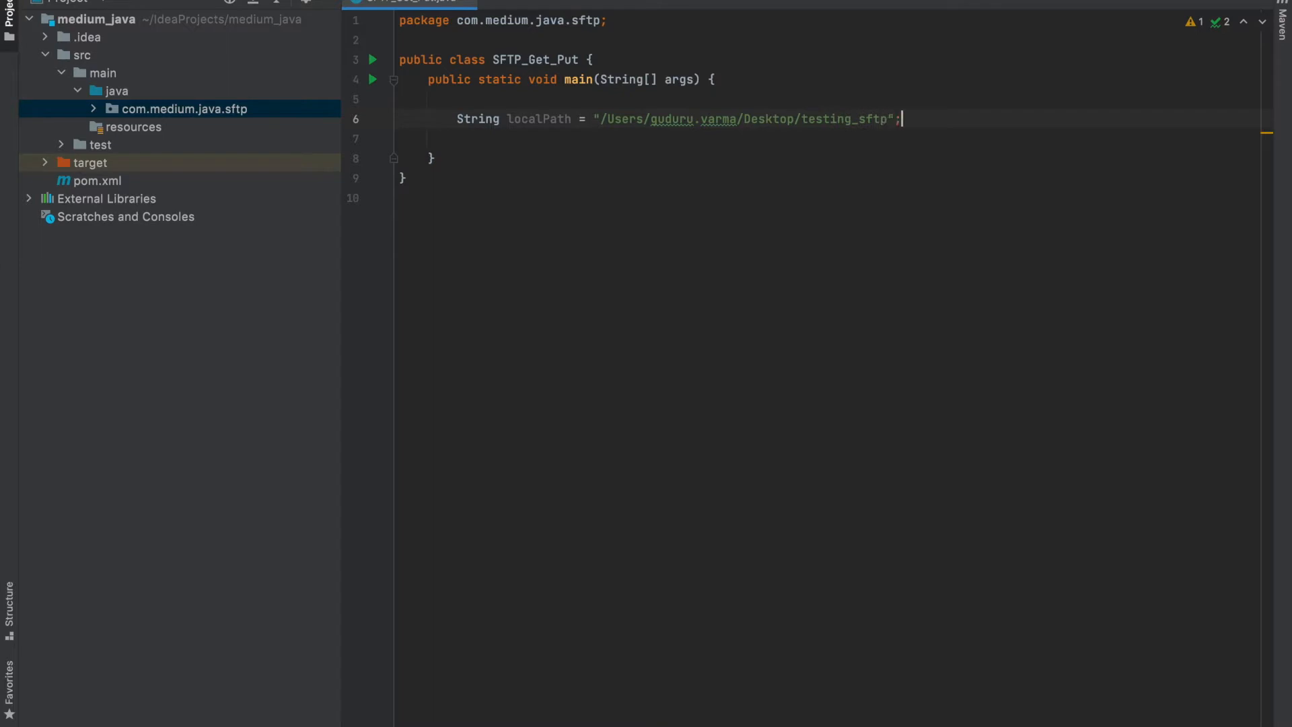
text(String fi)
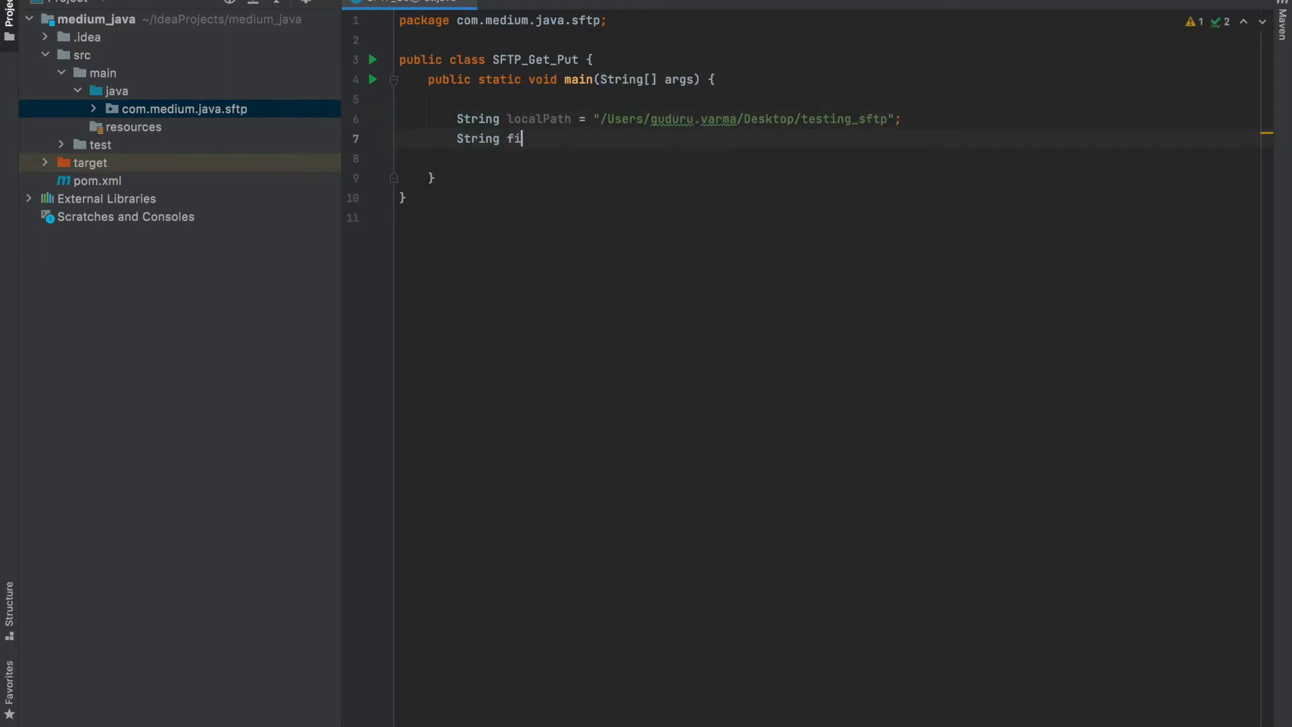
text(leName =  "sur)
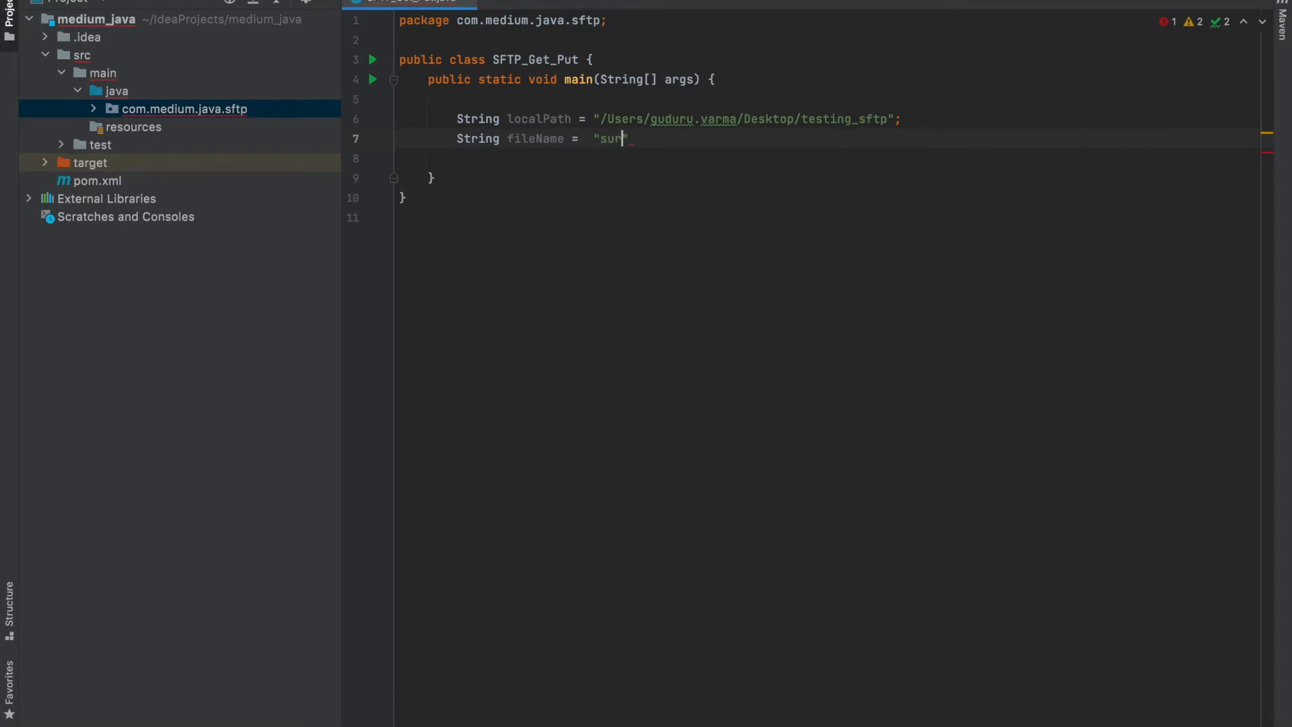
text(vey.csv)
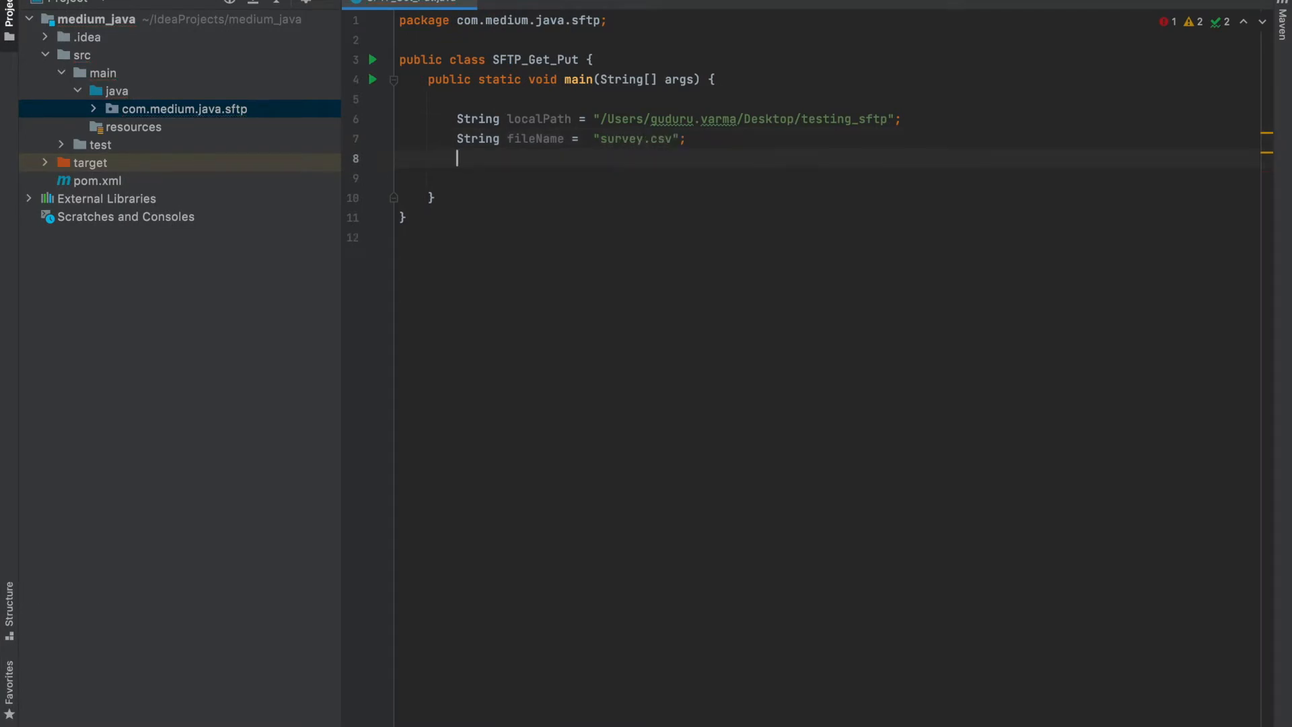
text(String sftp)
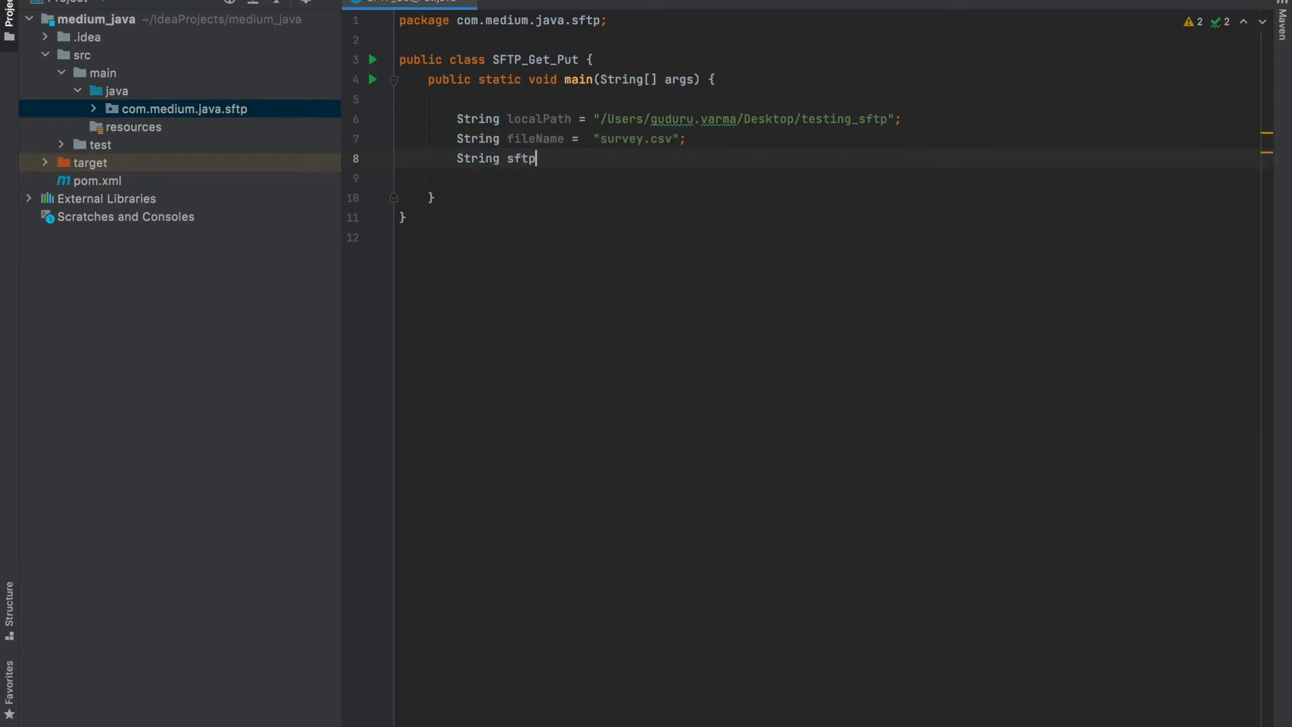
text(Path = "";)
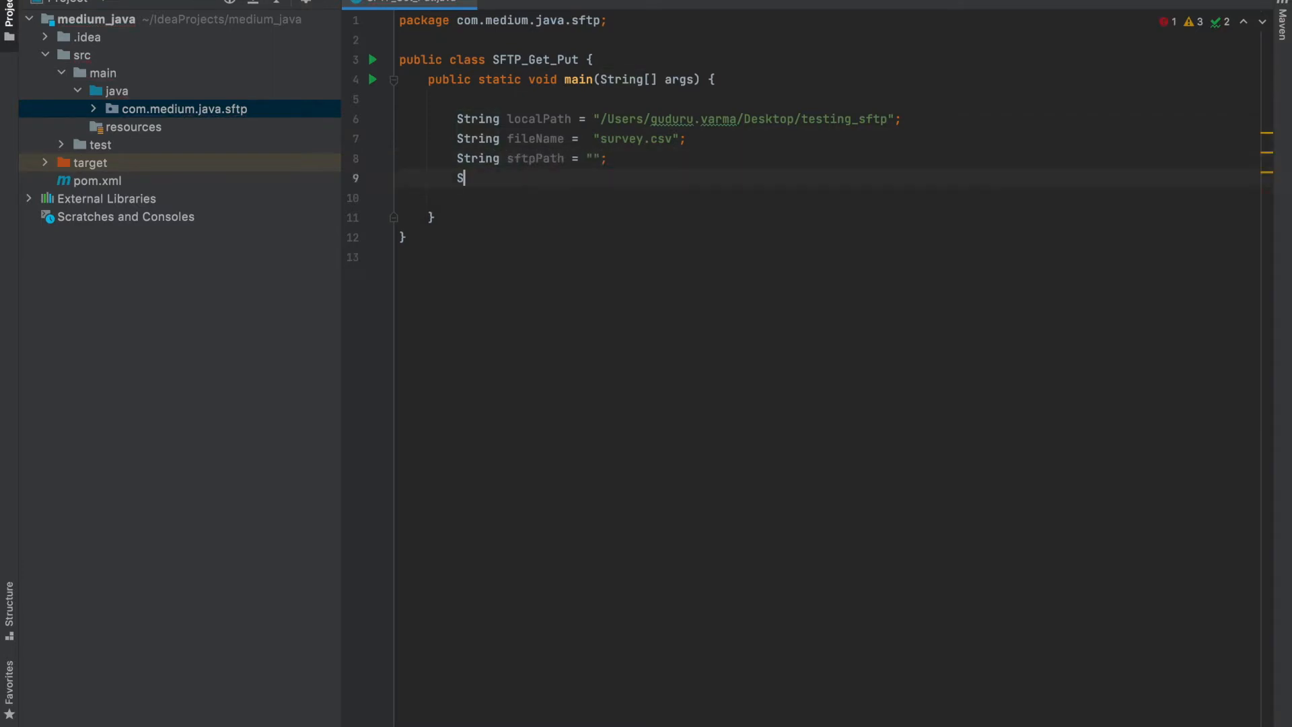
- Declare String sftpHost and an empty sftpPort string
text(tring sft)
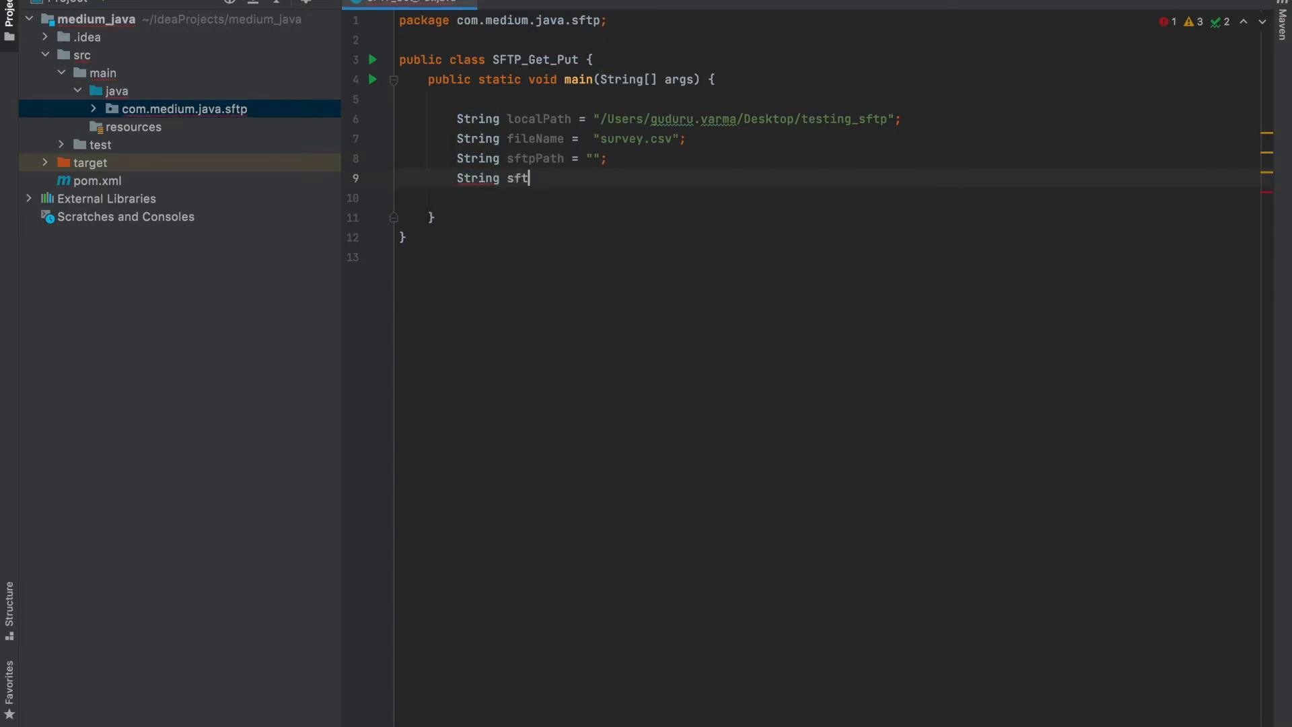
text(p)
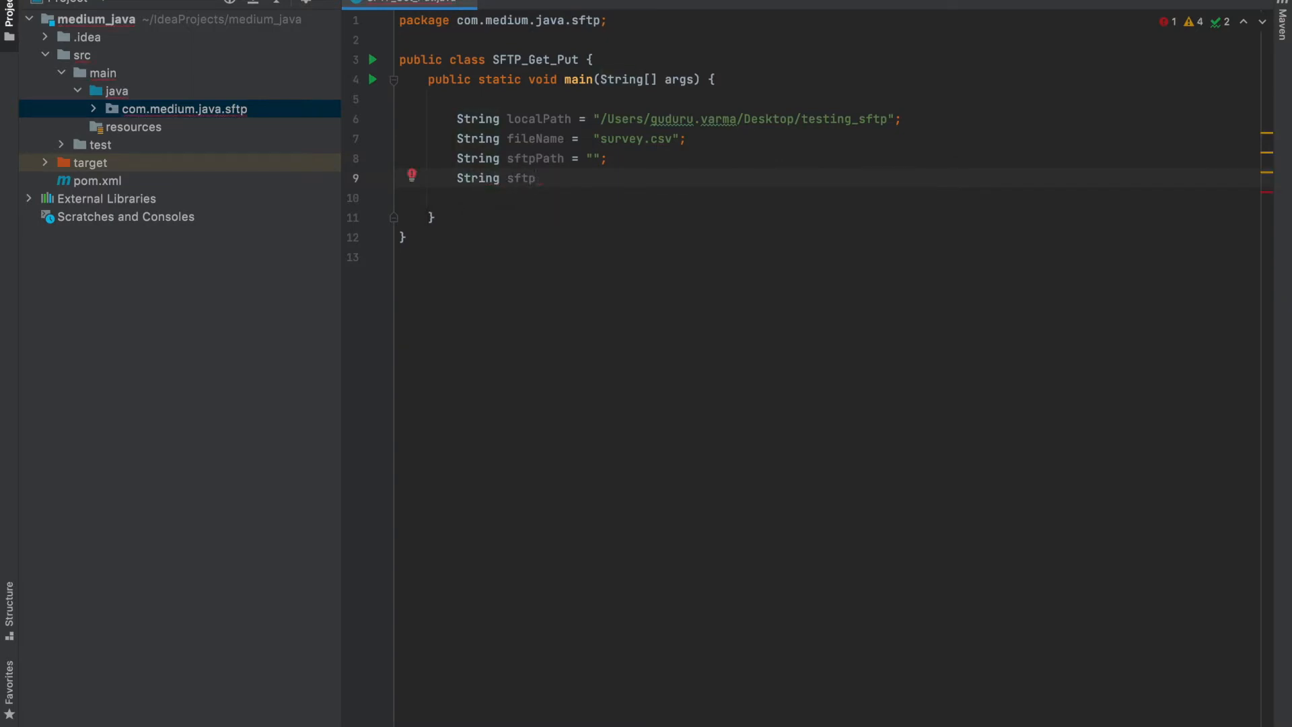
text(H)
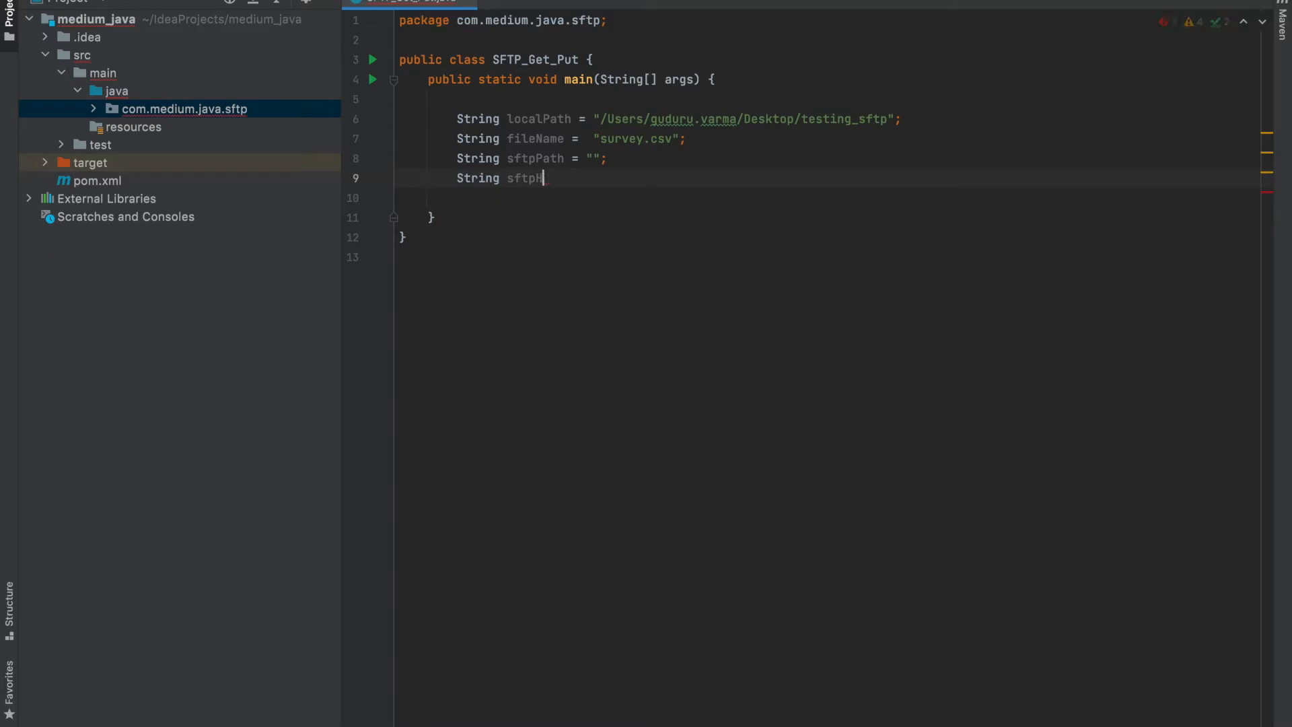
text(ost = :)
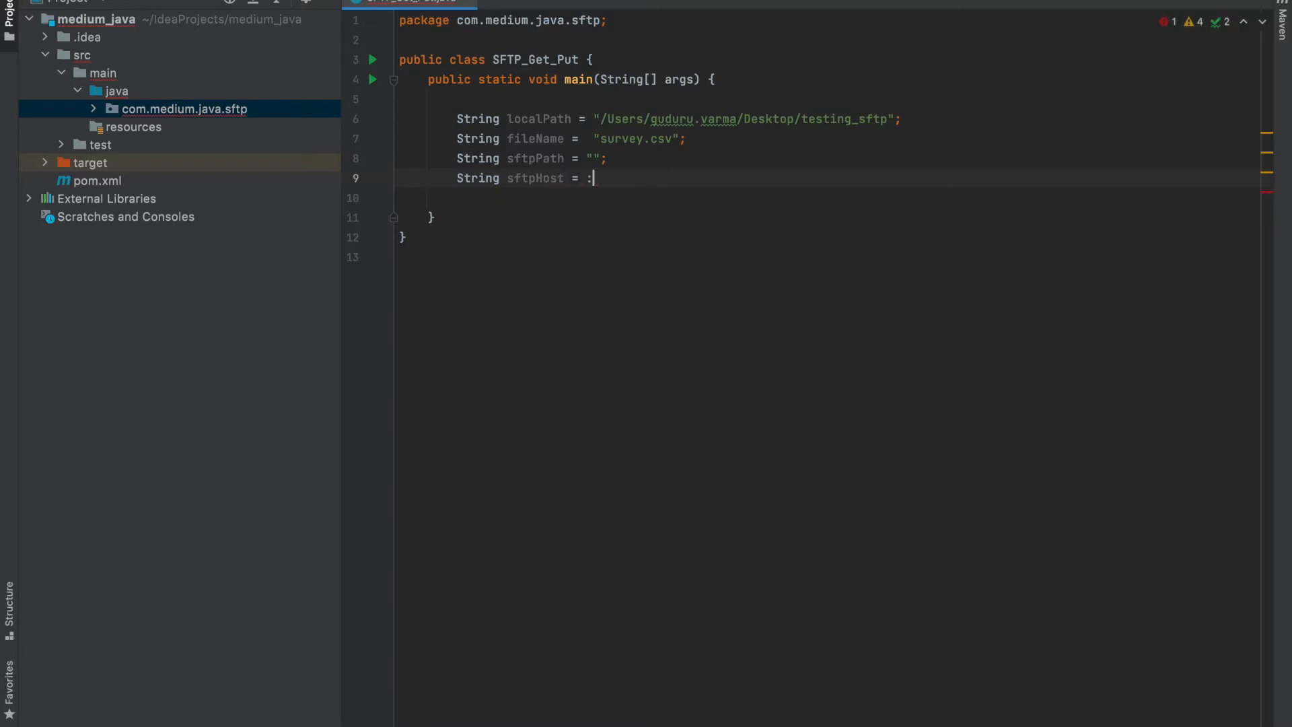
key(enter)
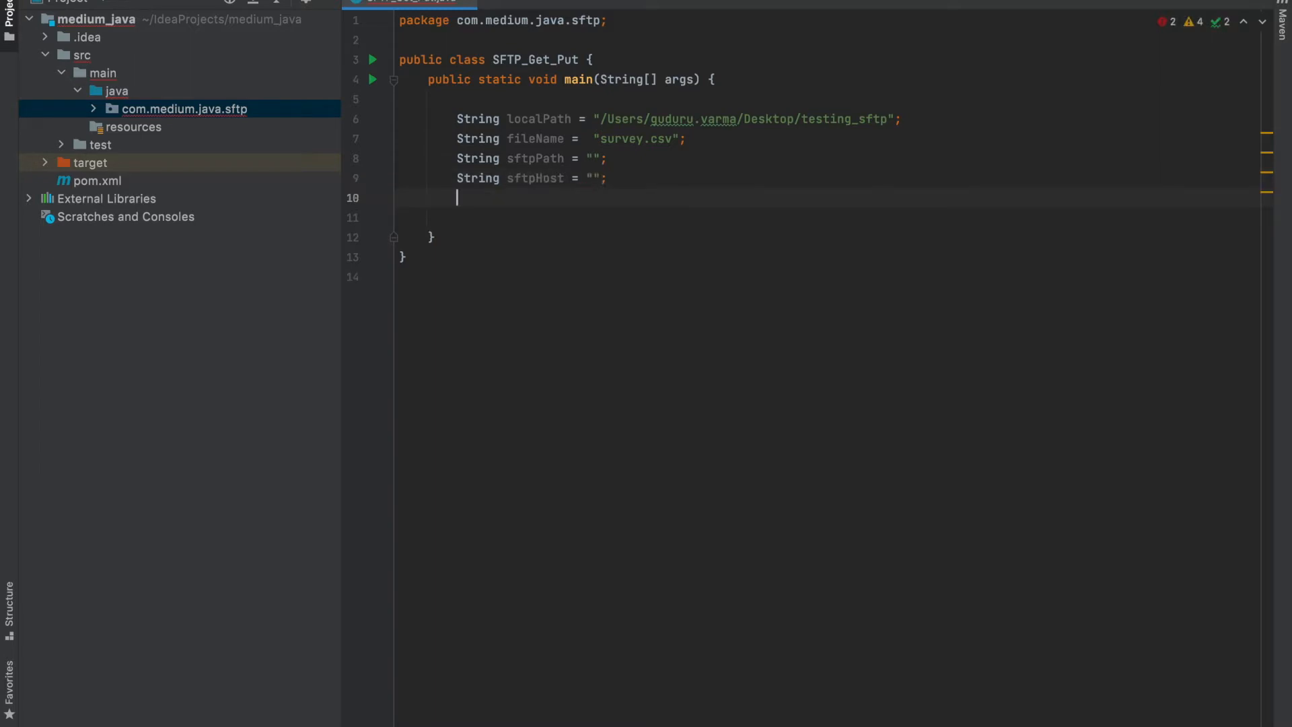
text(String s)
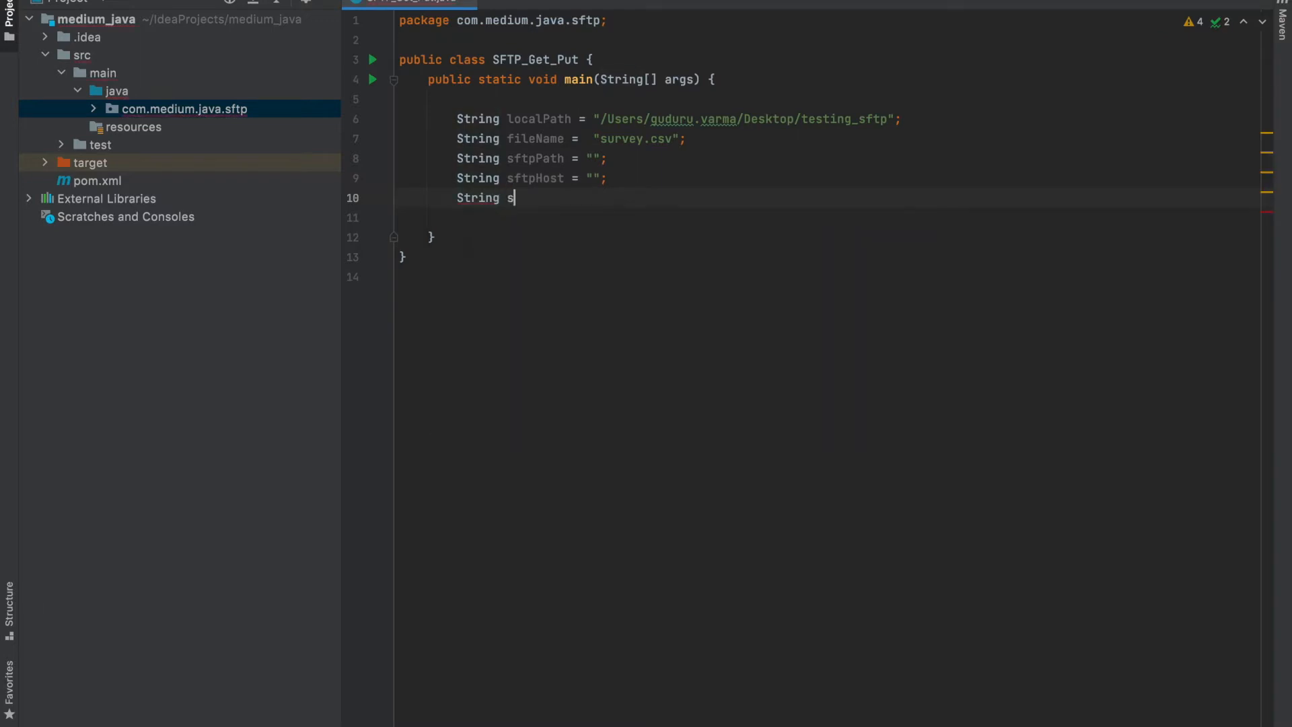
text(ftpPort =)
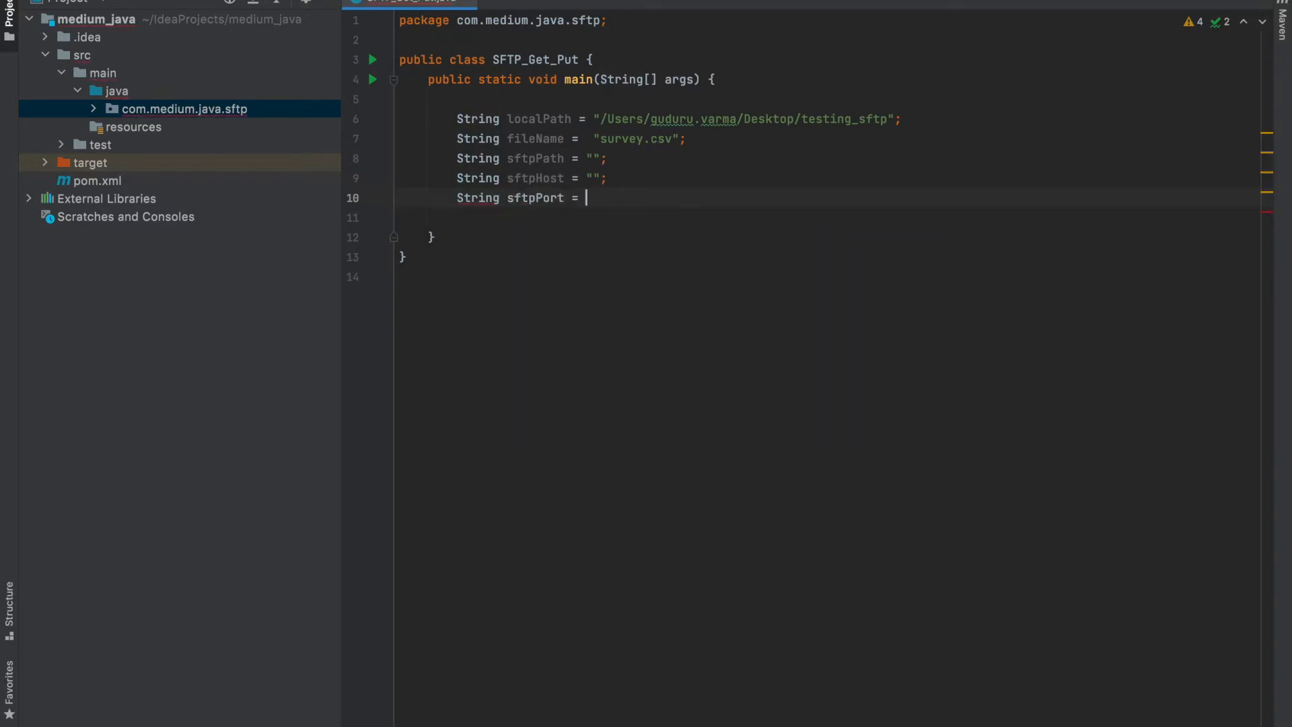
text("";)
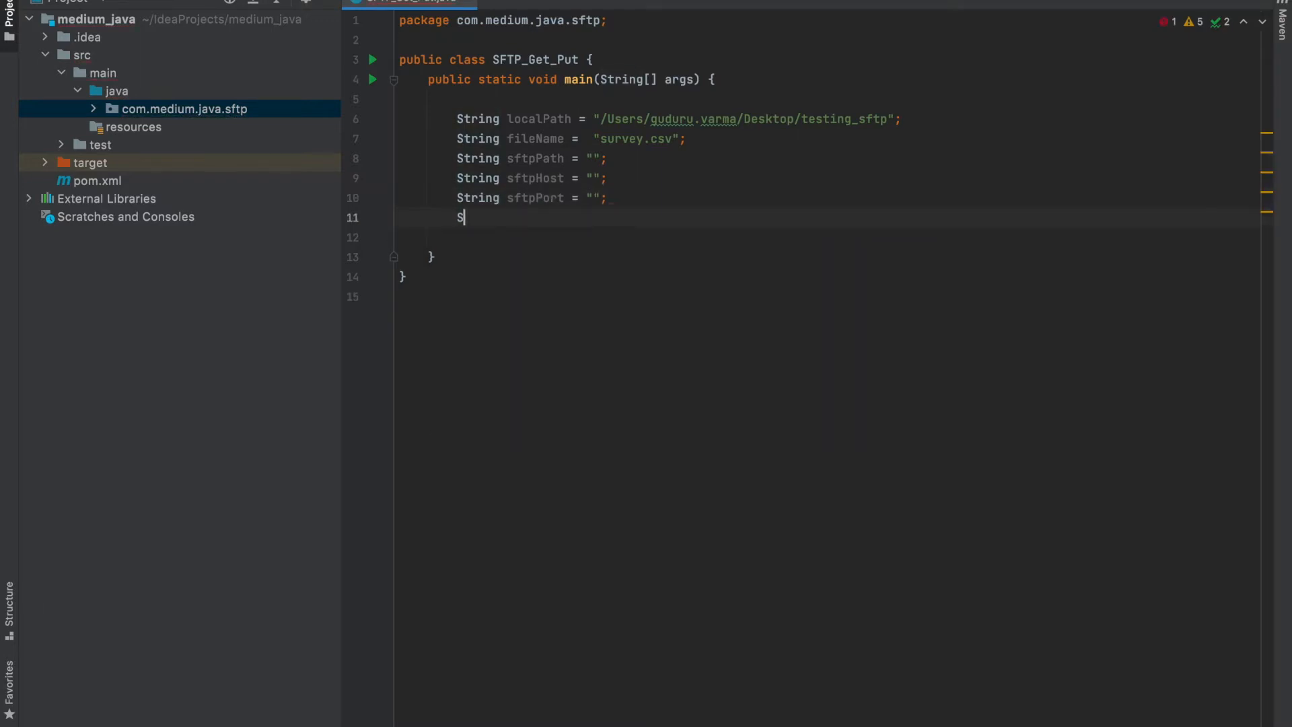
- Declare an empty sftpUser string and begin the sftpPassword declaration
text(tr)
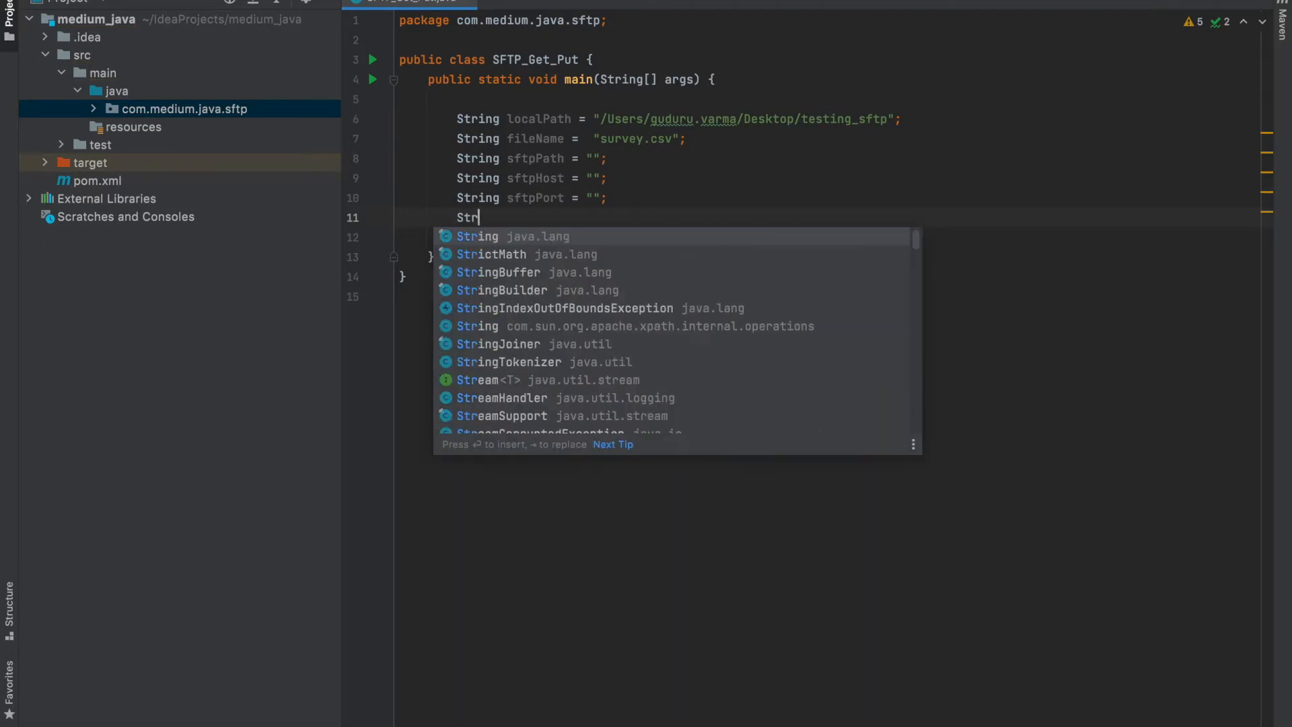
text(ing sftp)
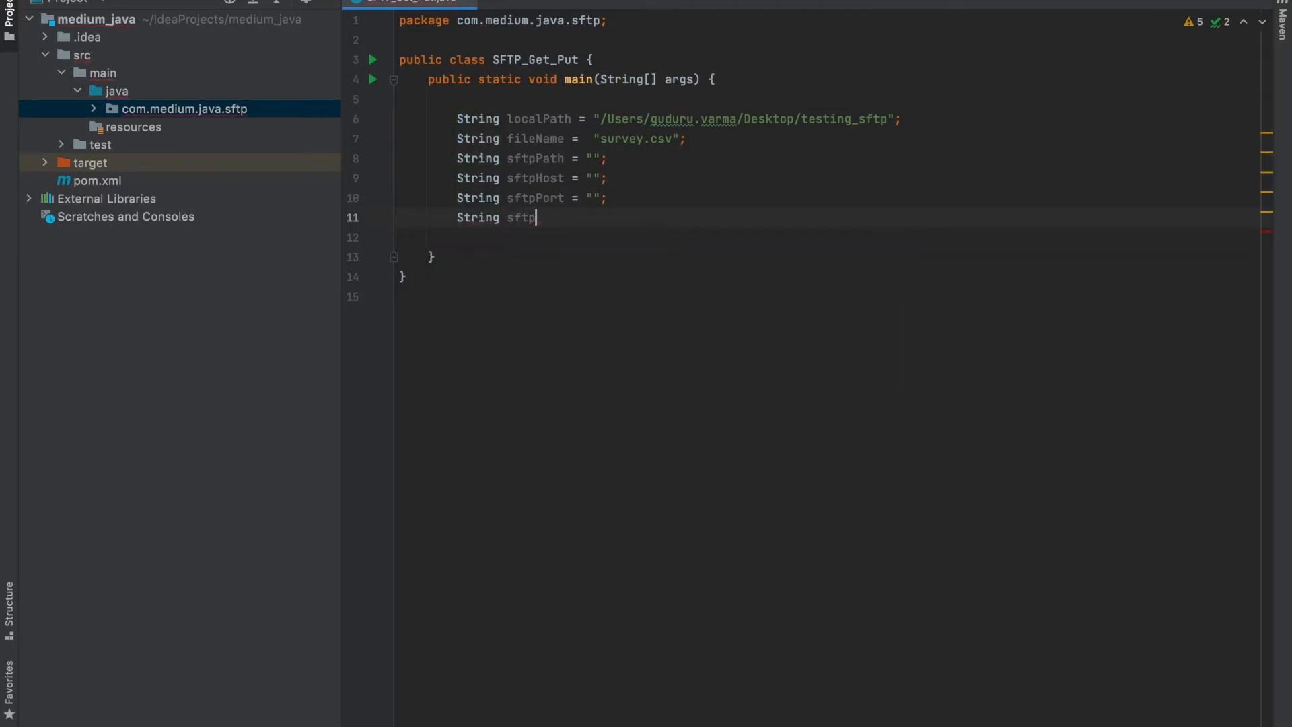
text(Usr)
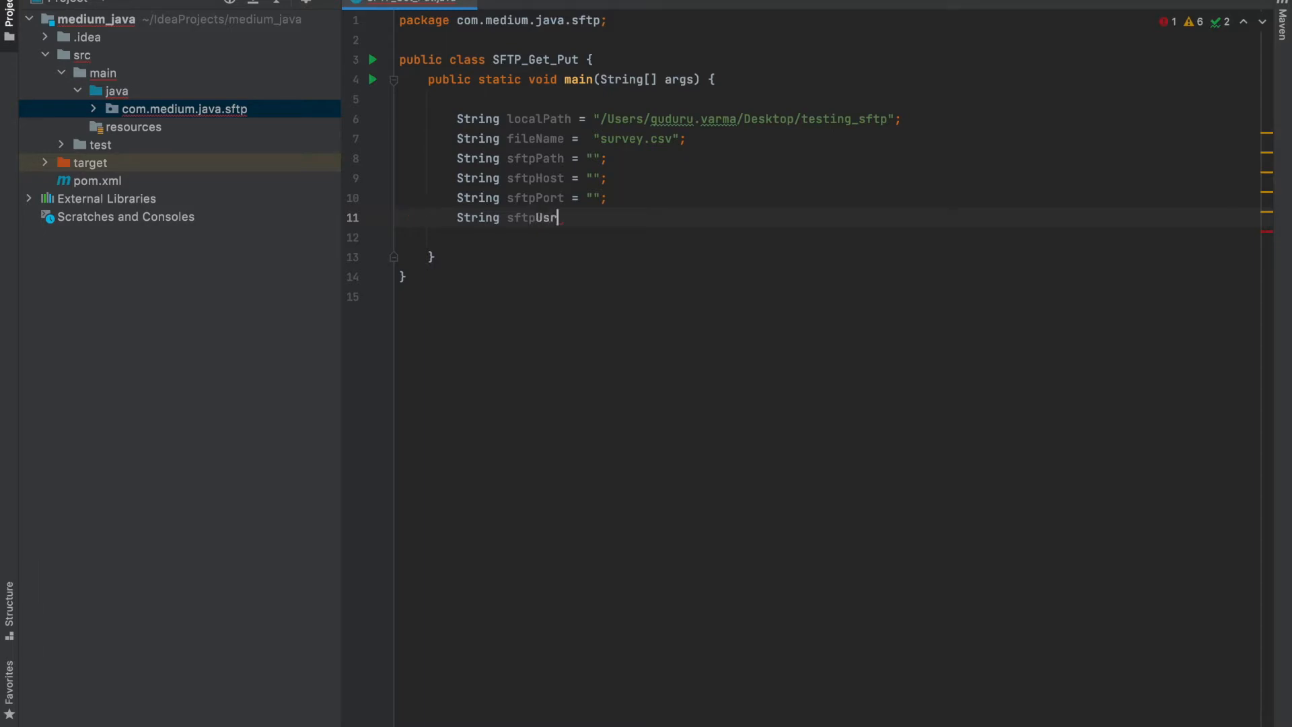
text(er = "";)
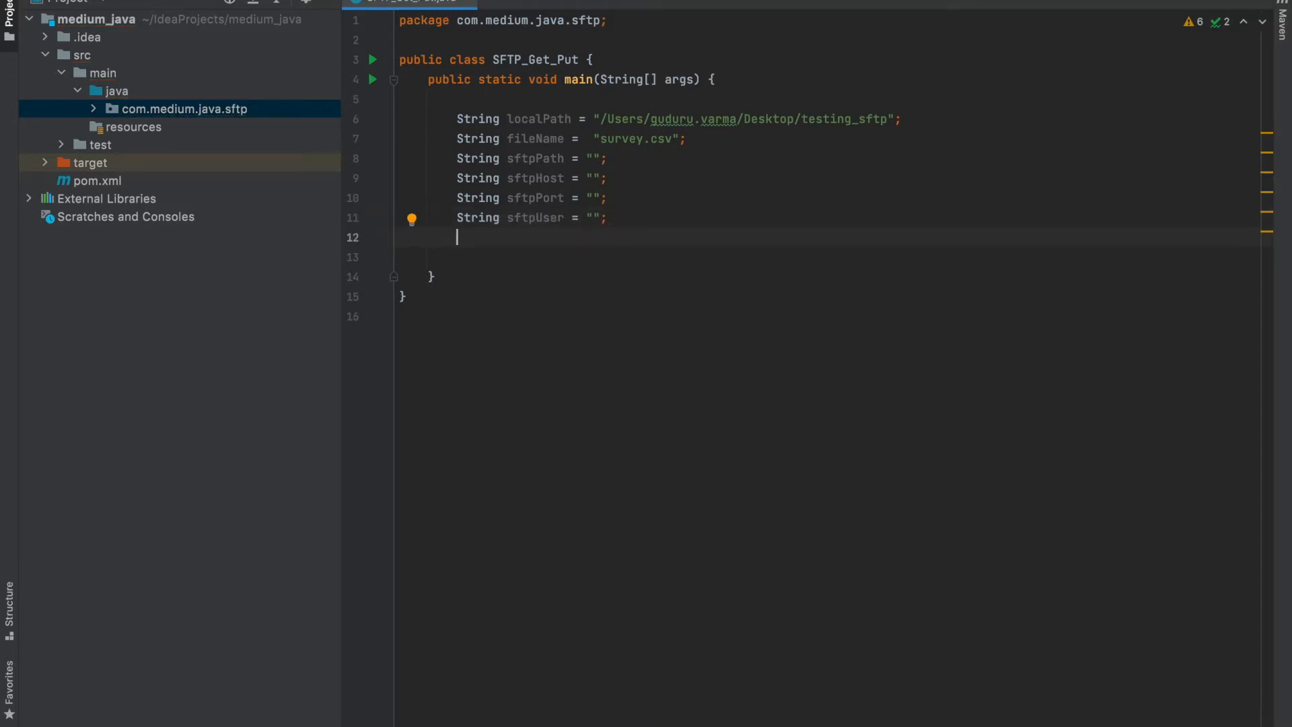
text(String sftp)
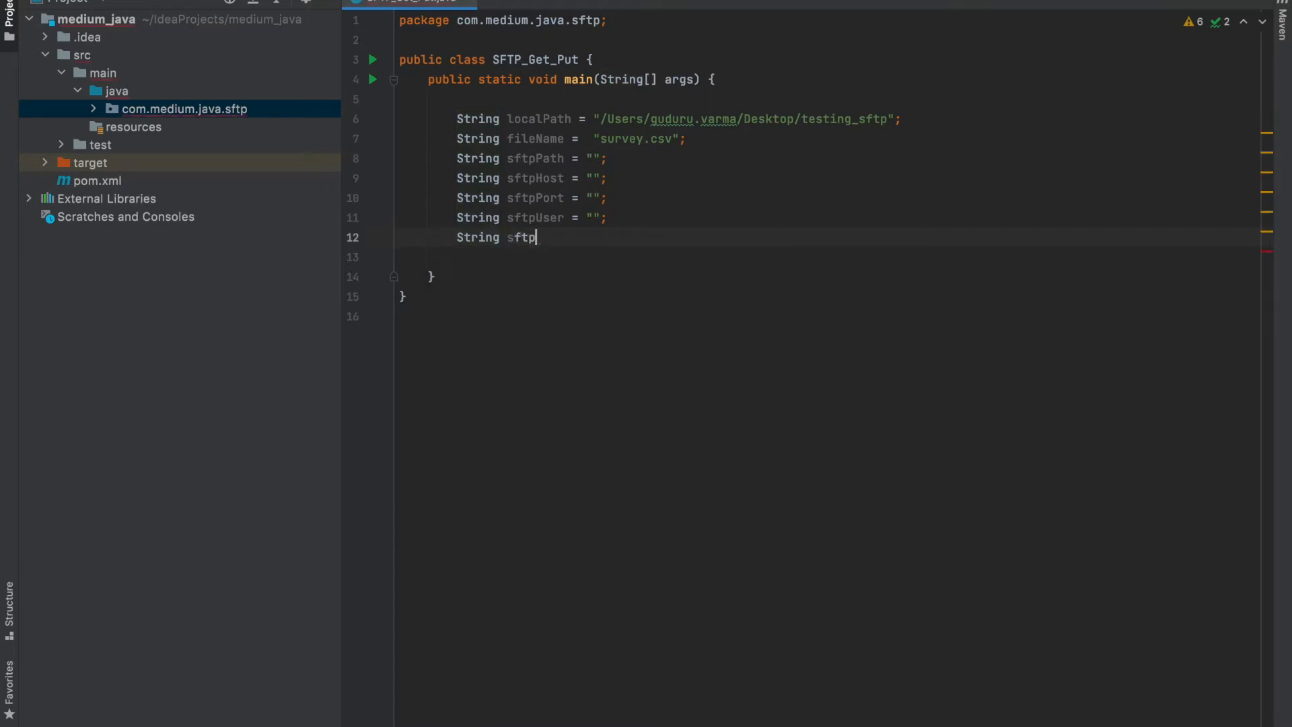
text(Pass)
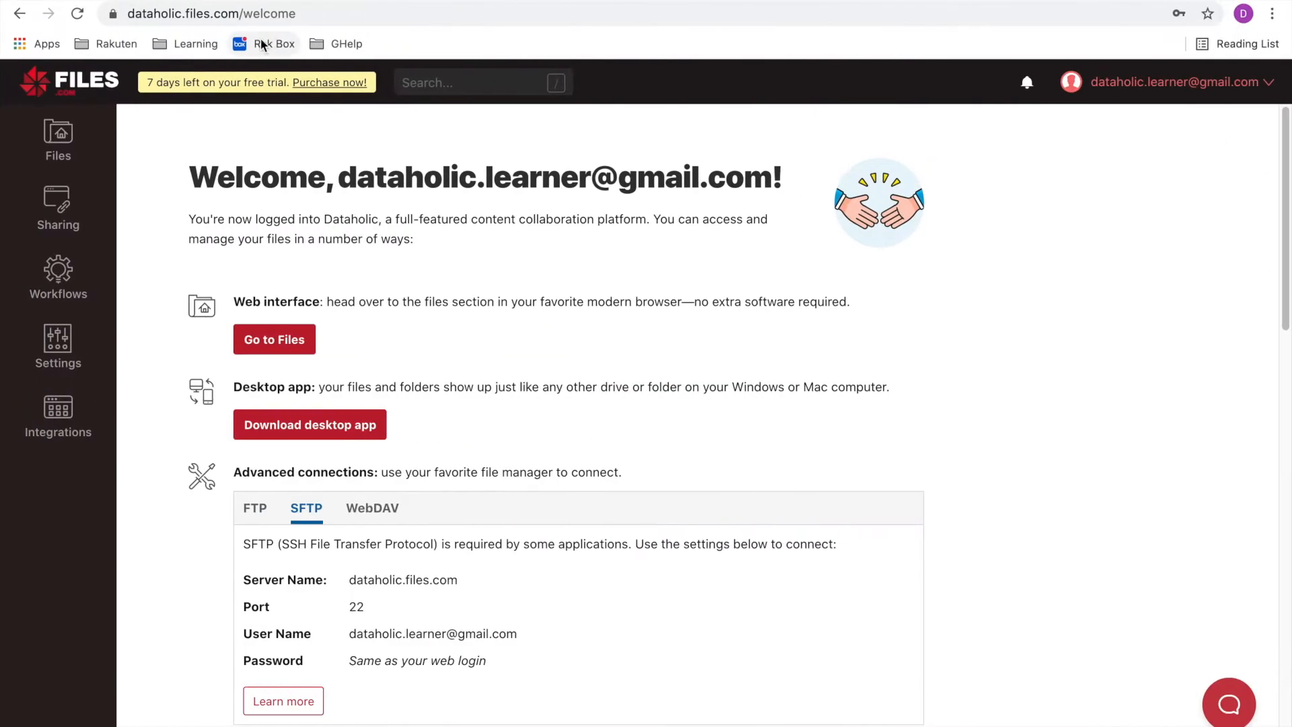
click(210, 14)
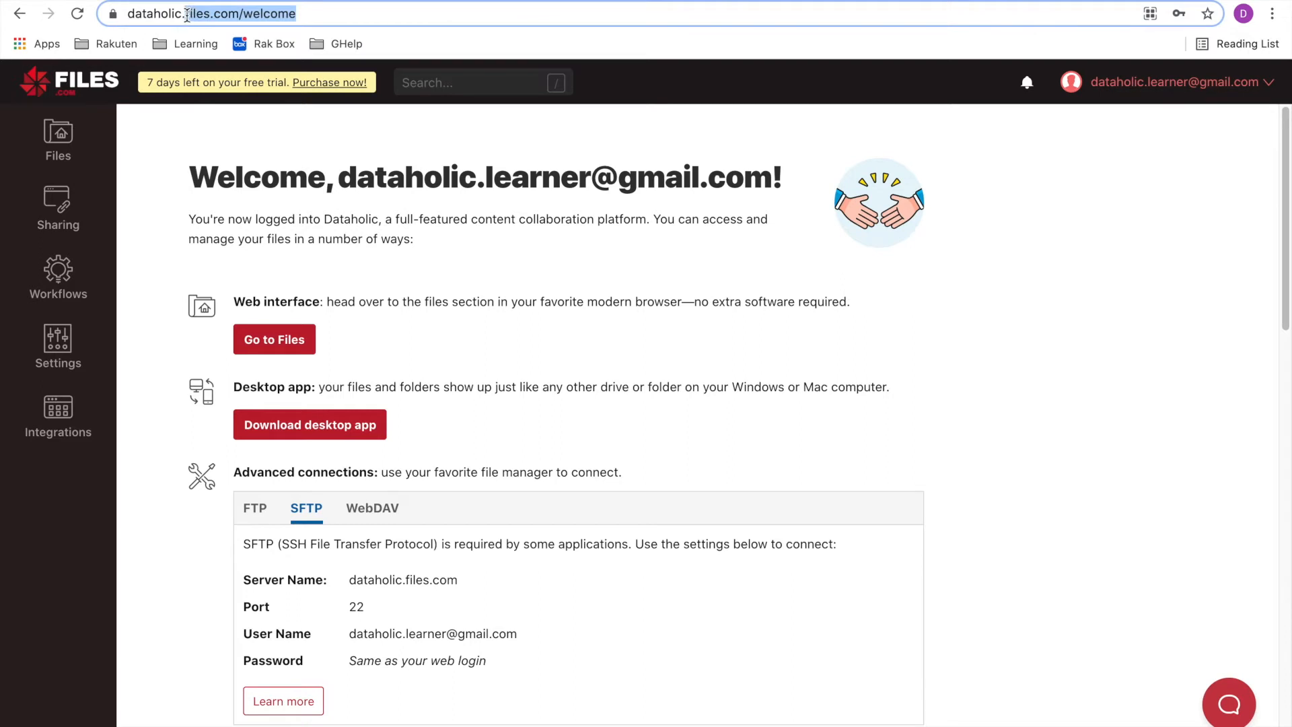
scroll(down, 3)
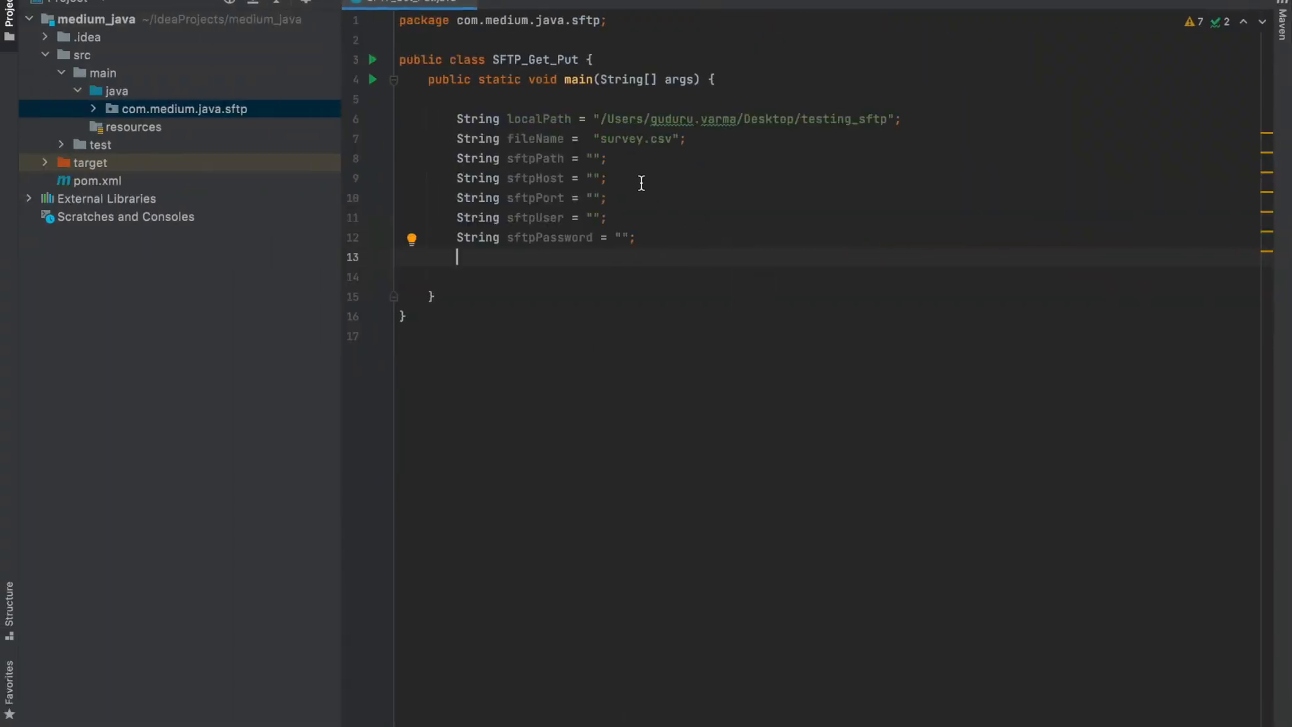
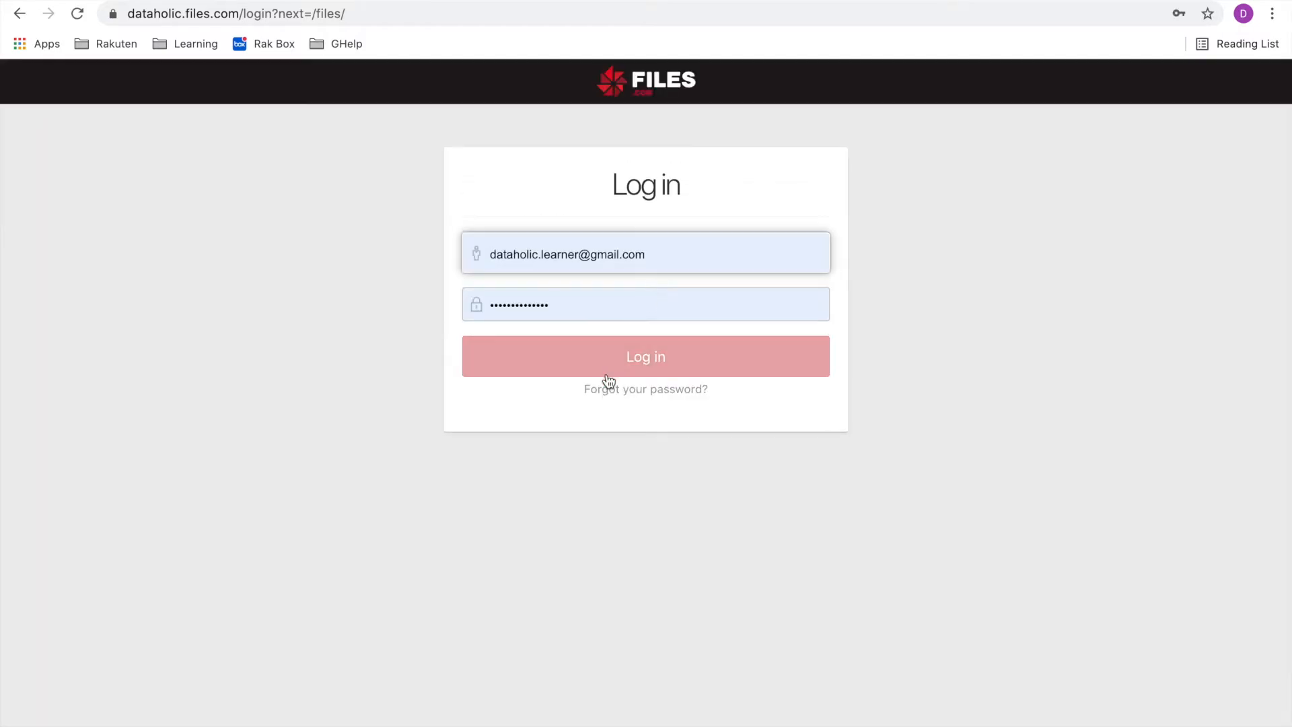
- Log in to the Files.com account with the filled email and password
click(645, 355)
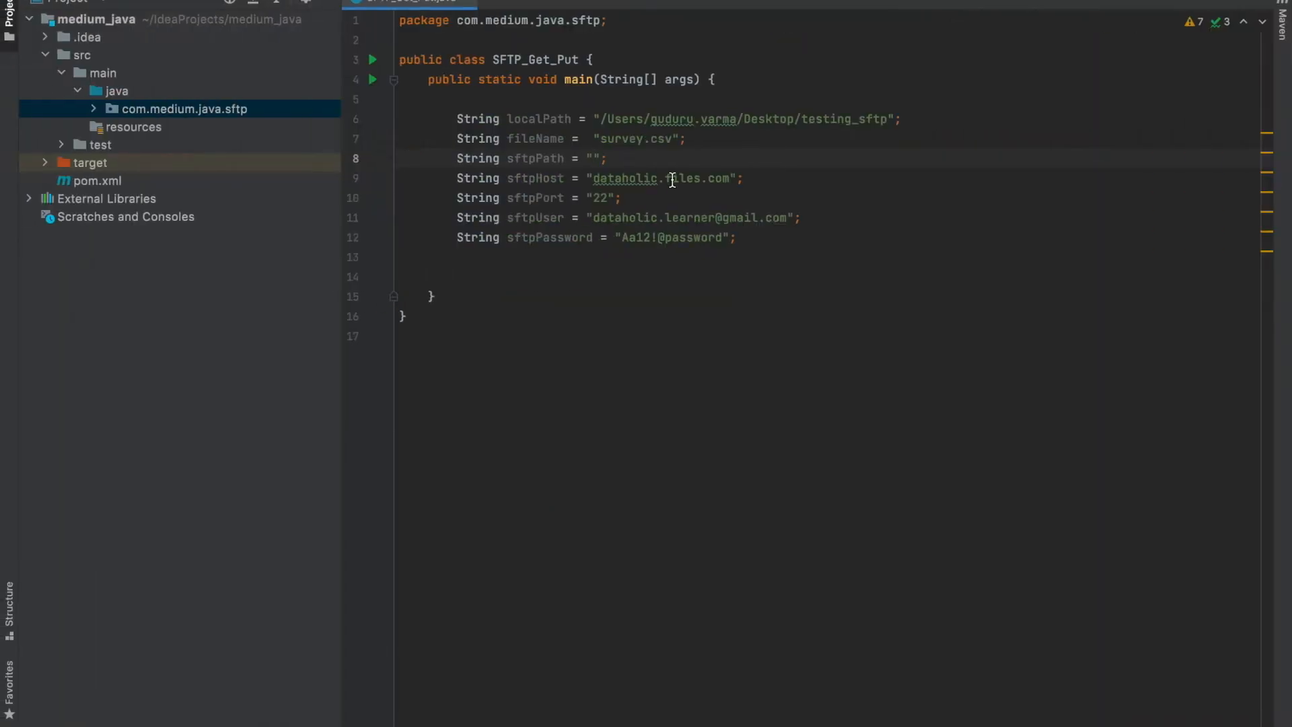
- Enter /testing_sftp as the sftpPath value
text(/testing_)
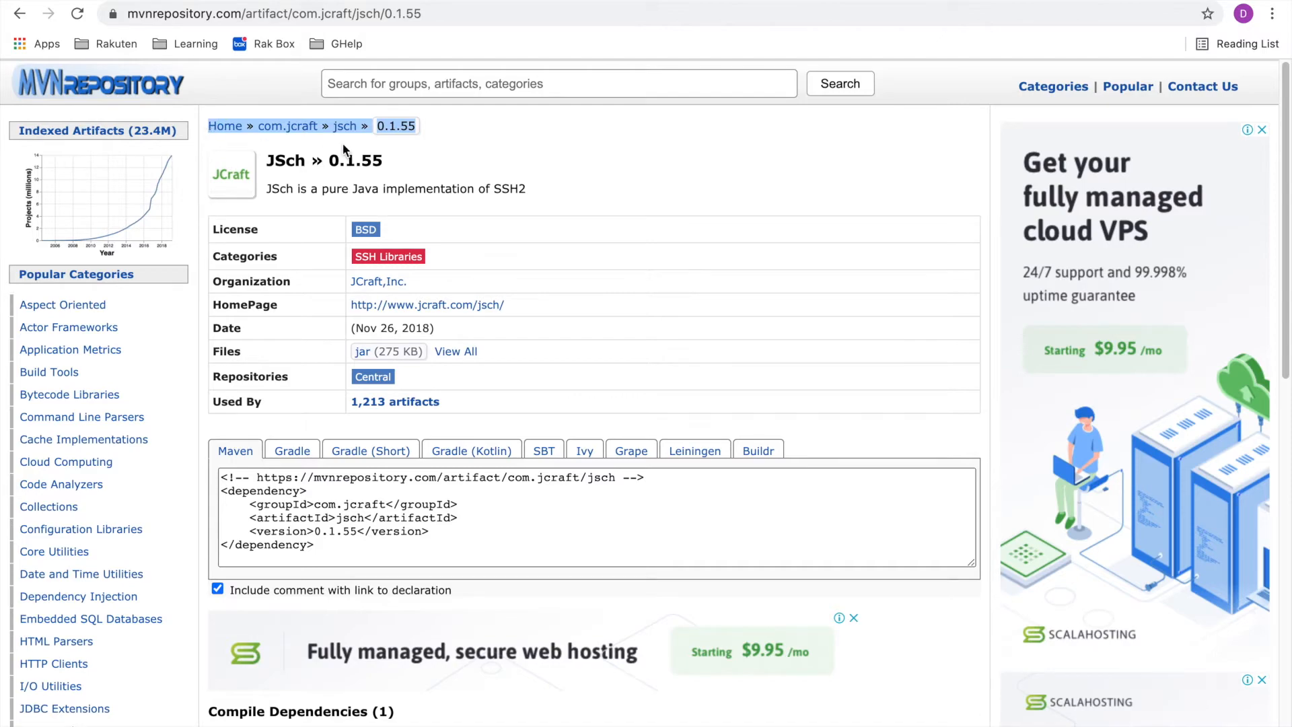
- Copy the JSch 0.1.55 Maven dependency snippet from its artifact page
click(594, 511)
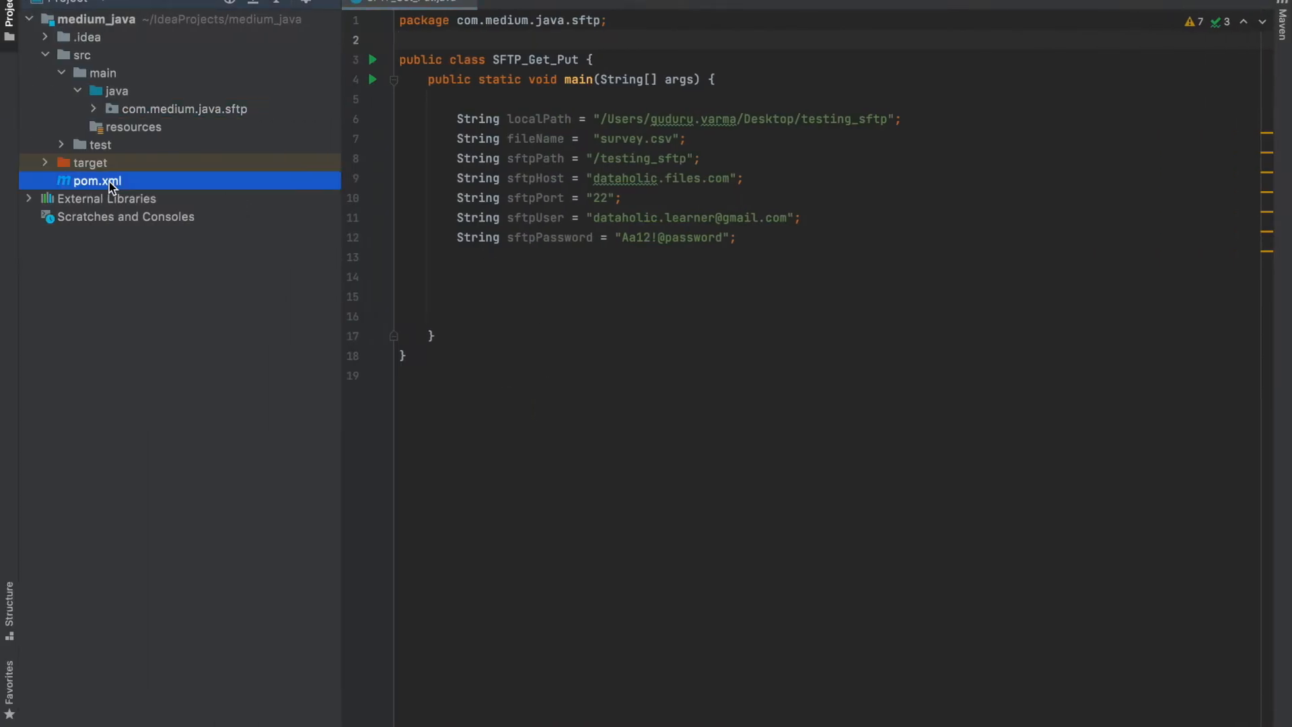
- Add the JSch dependency to pom.xml and import com.jcraft.jsch.* in SFTP_Get_Put
double_click(94, 181)
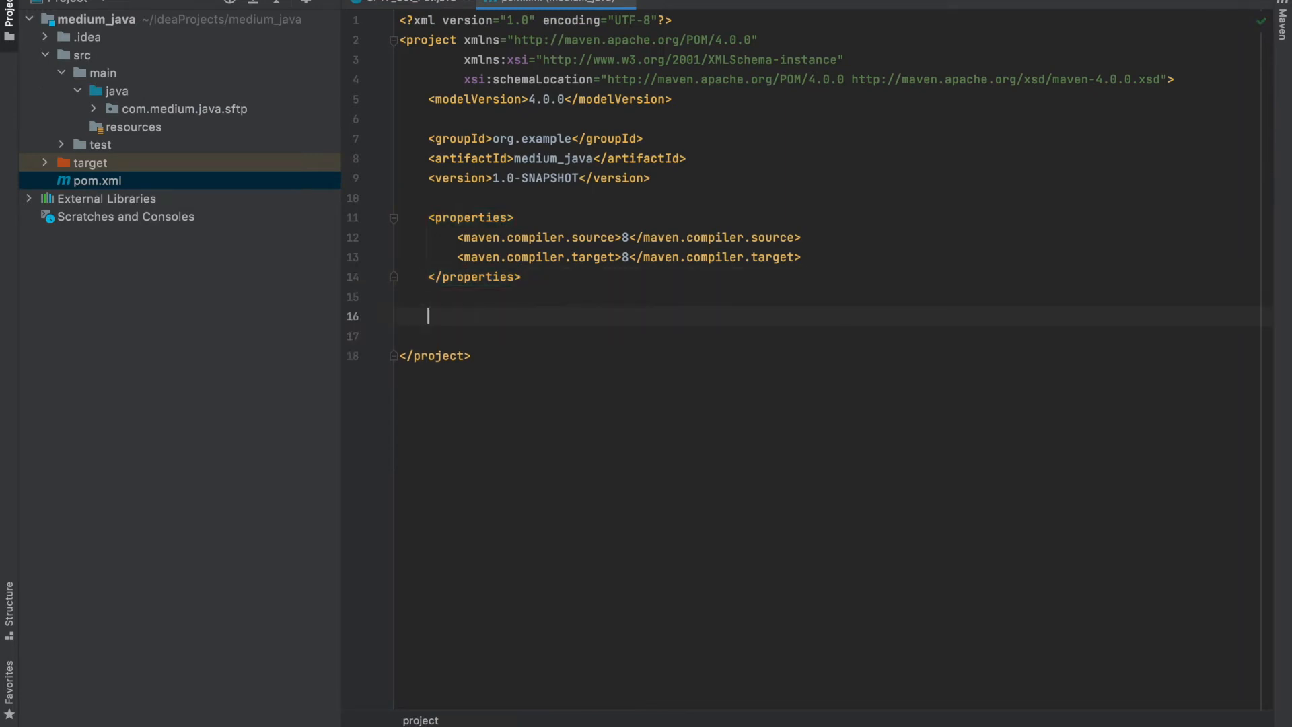
text(<dependenci)
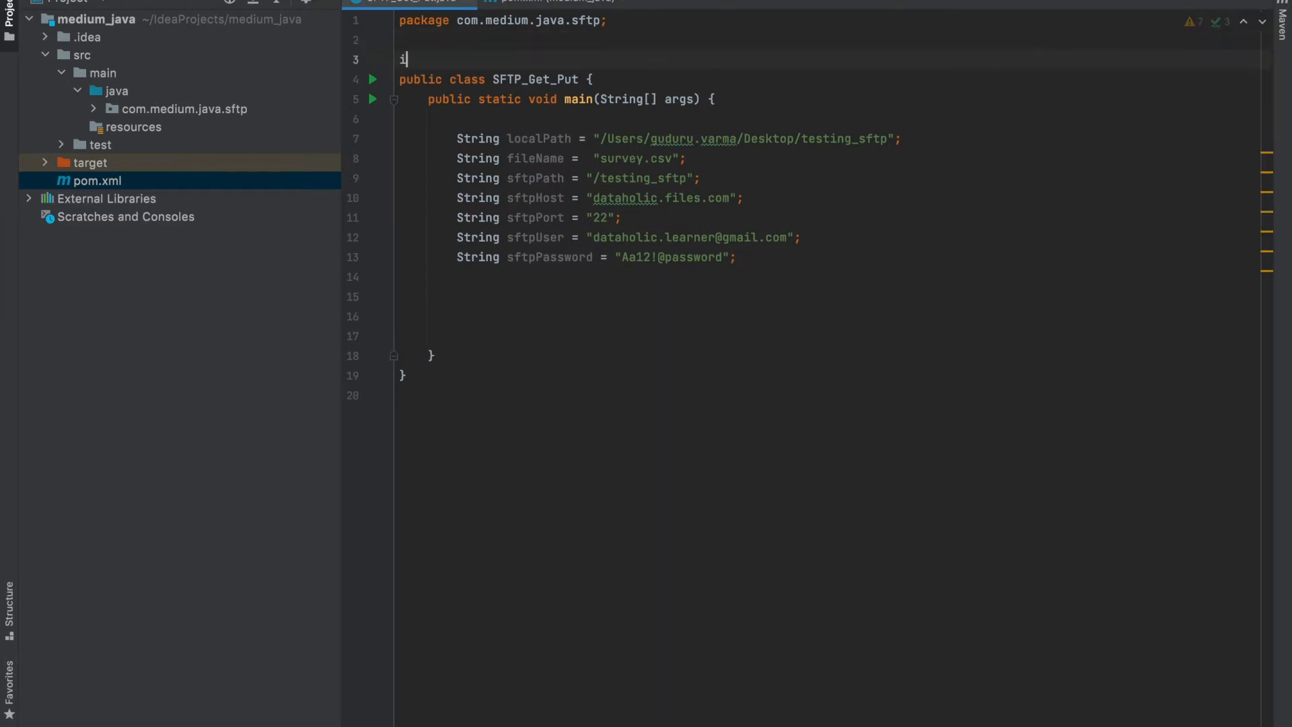
text(mport com)
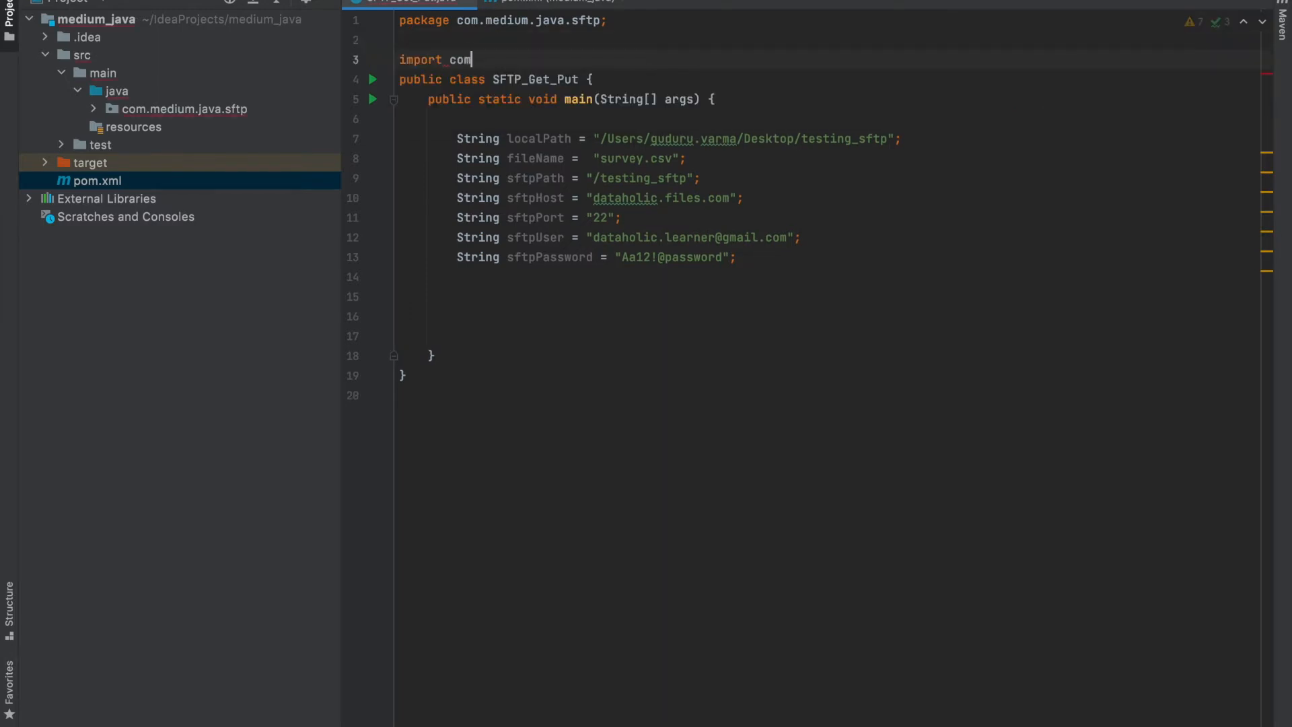
text(.jc)
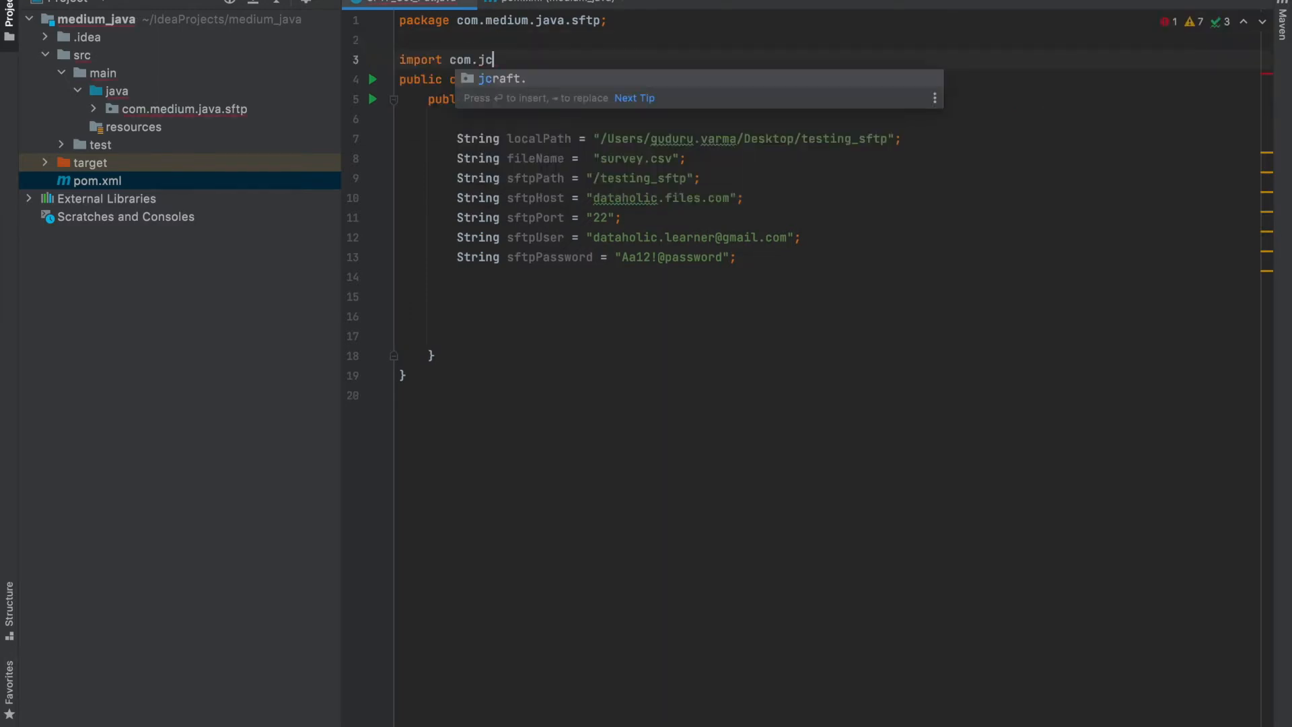
text(raft.jsch.)
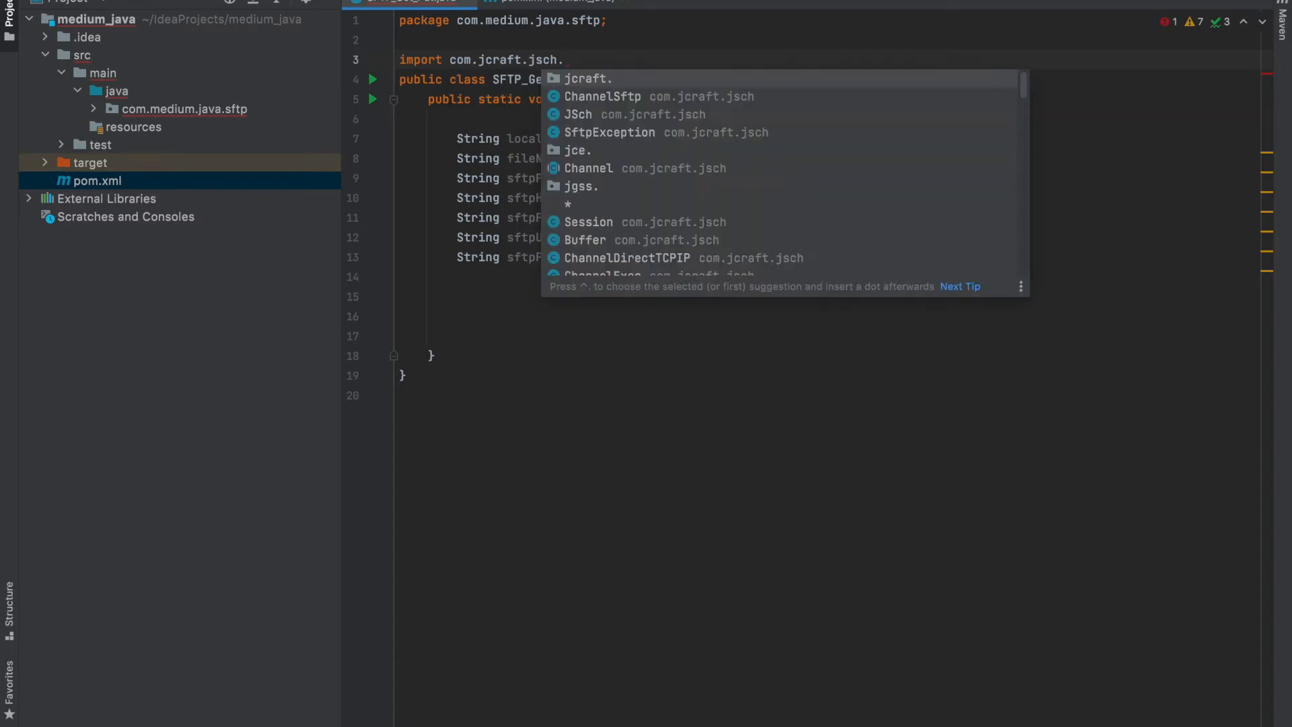
text(*)
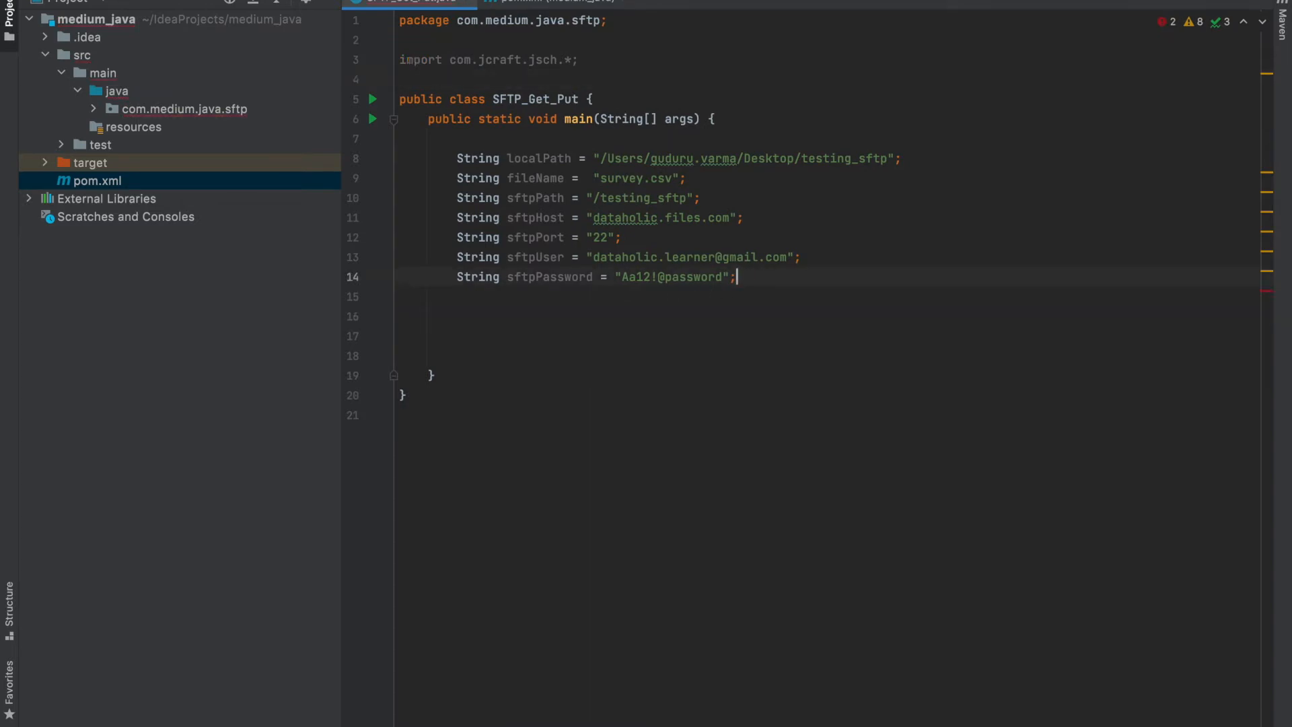
- Add try with catch(Exception e) calling e.printStackTrace(), then begin the JSch instance
text(try{)
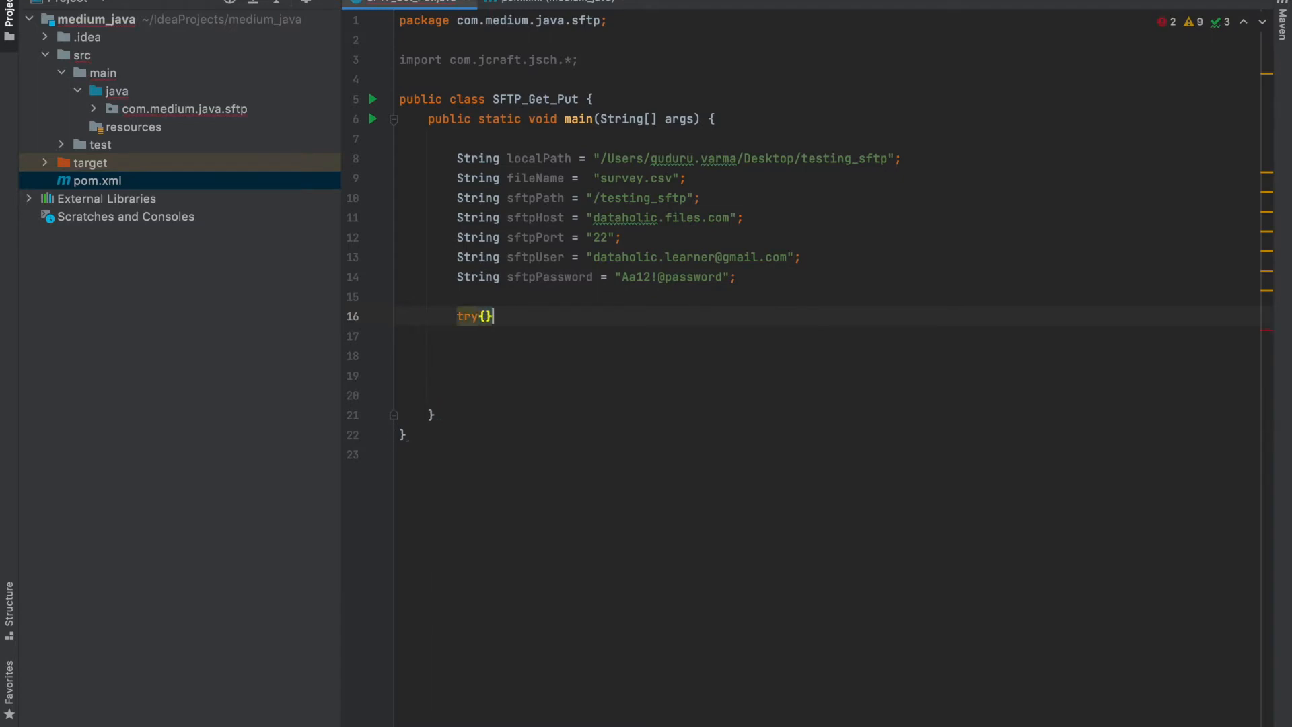
text(catch() {)
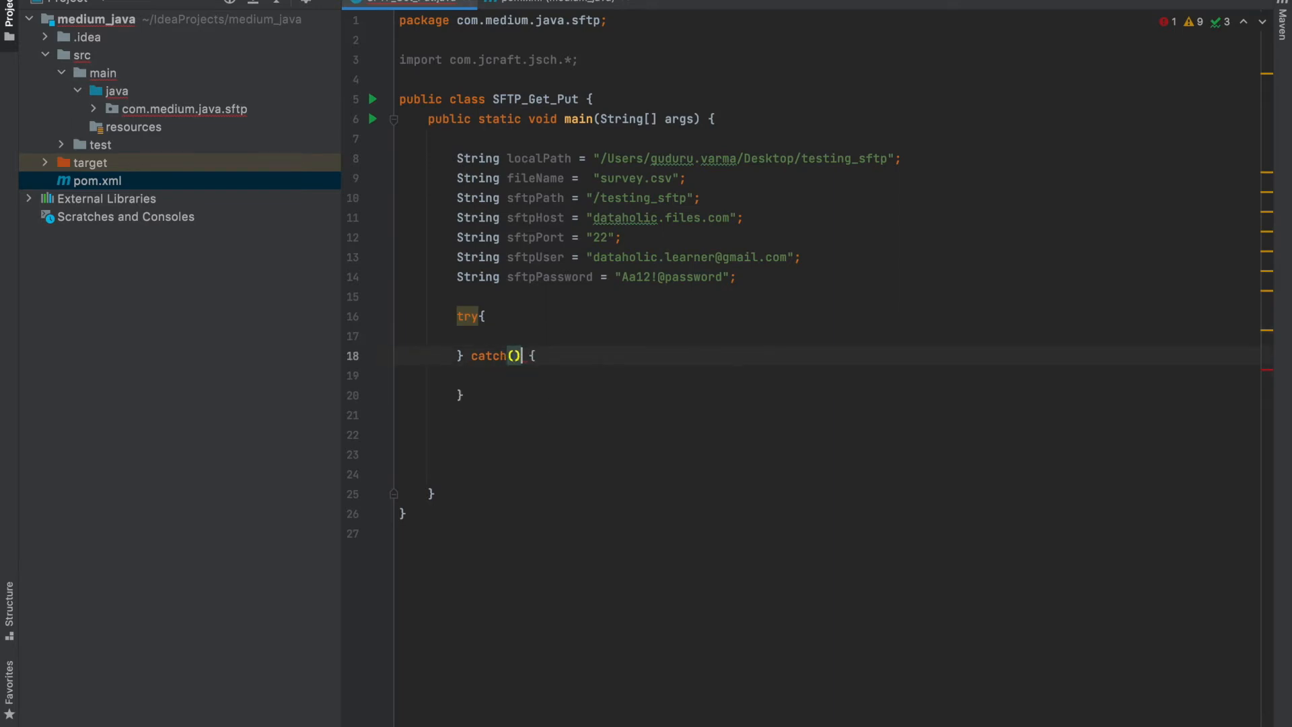
text(Except)
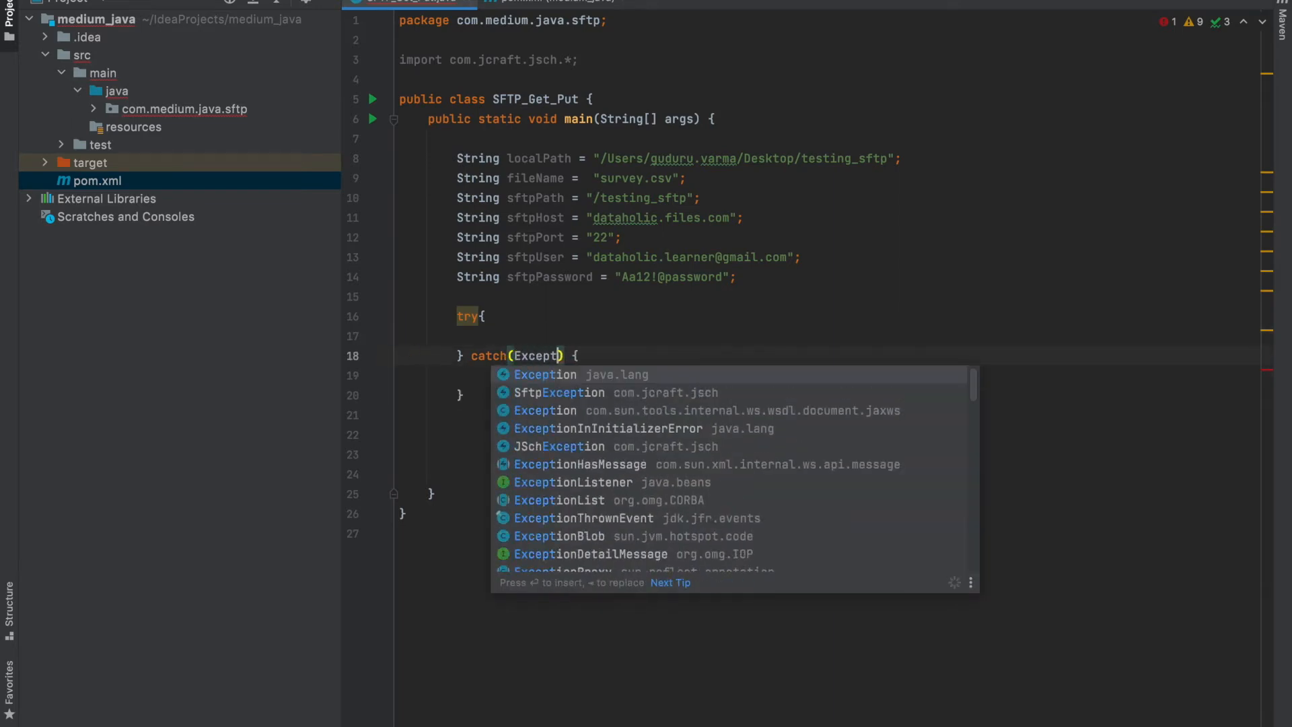
key(Enter)
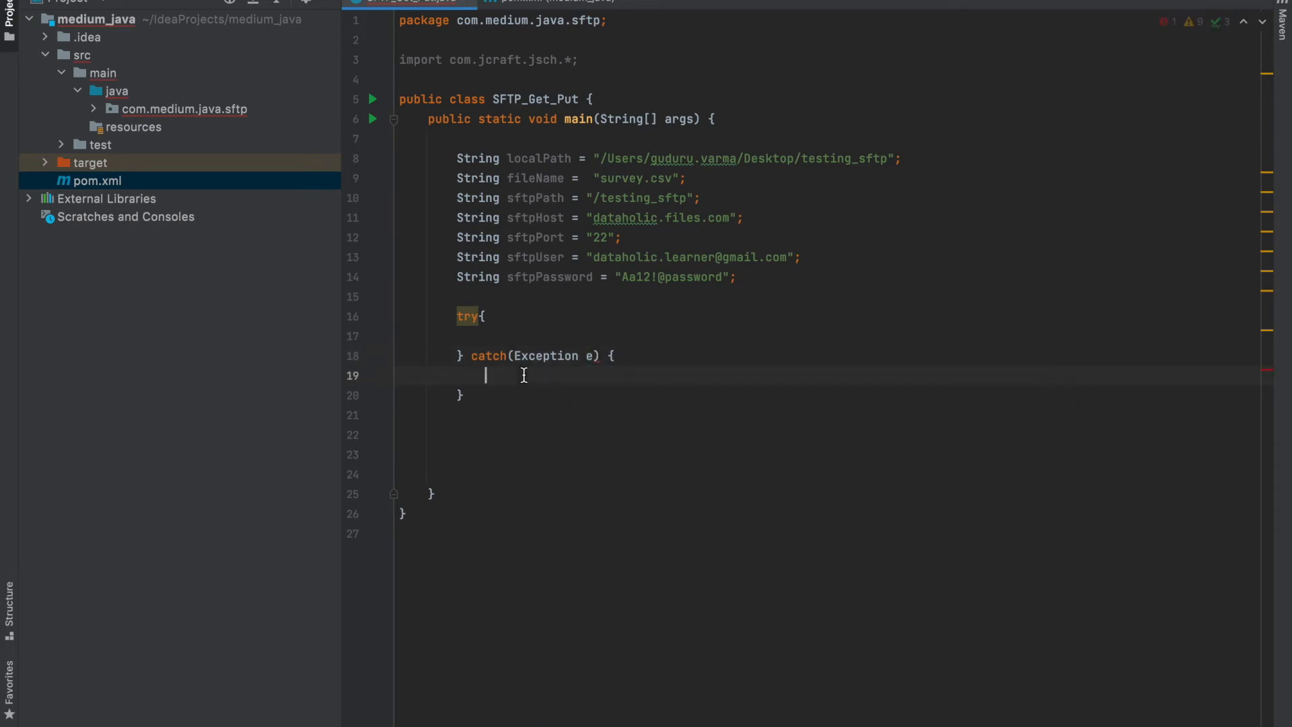
text(e.)
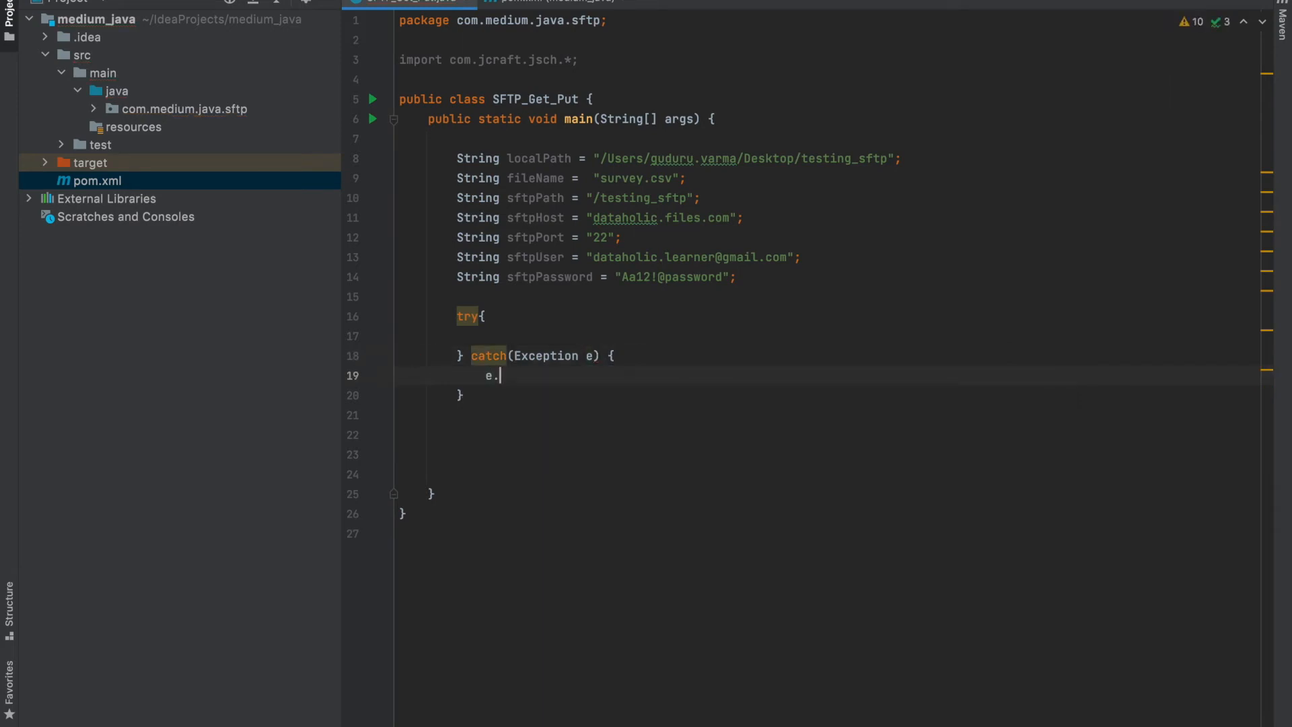
text(printStackTrace();)
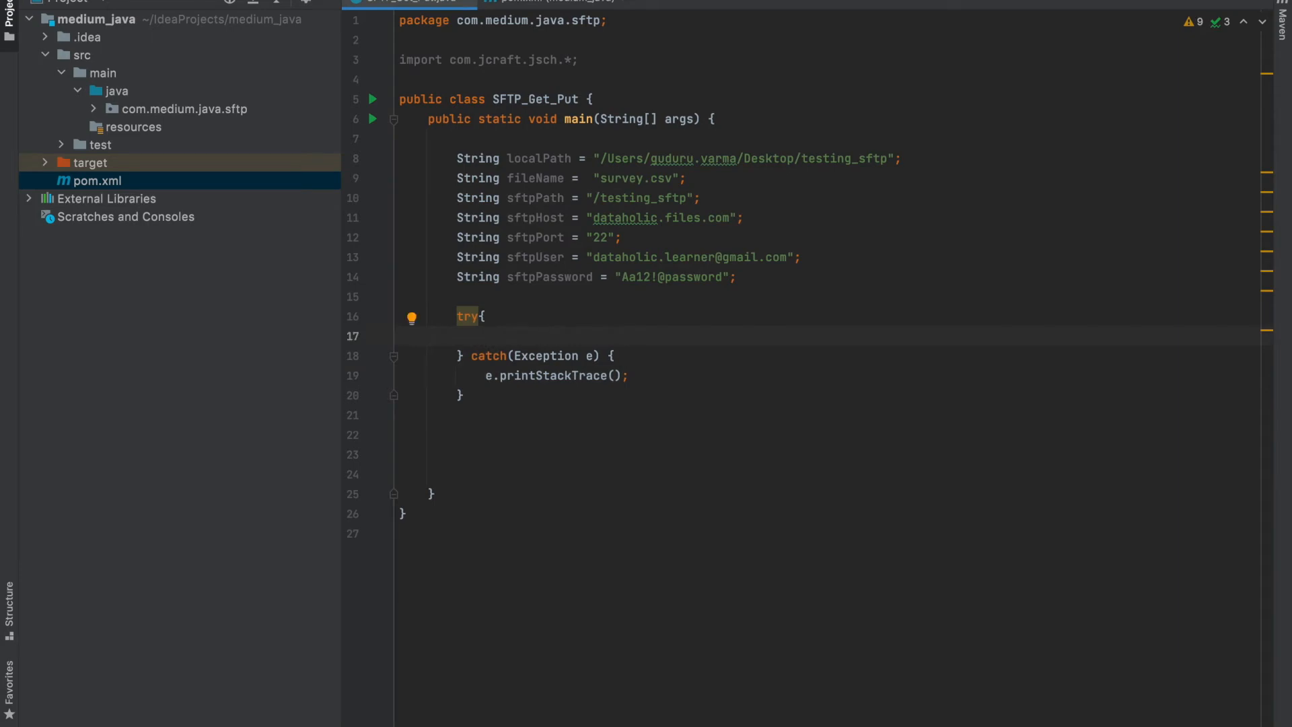
text(JSch jsch = new JSch();)
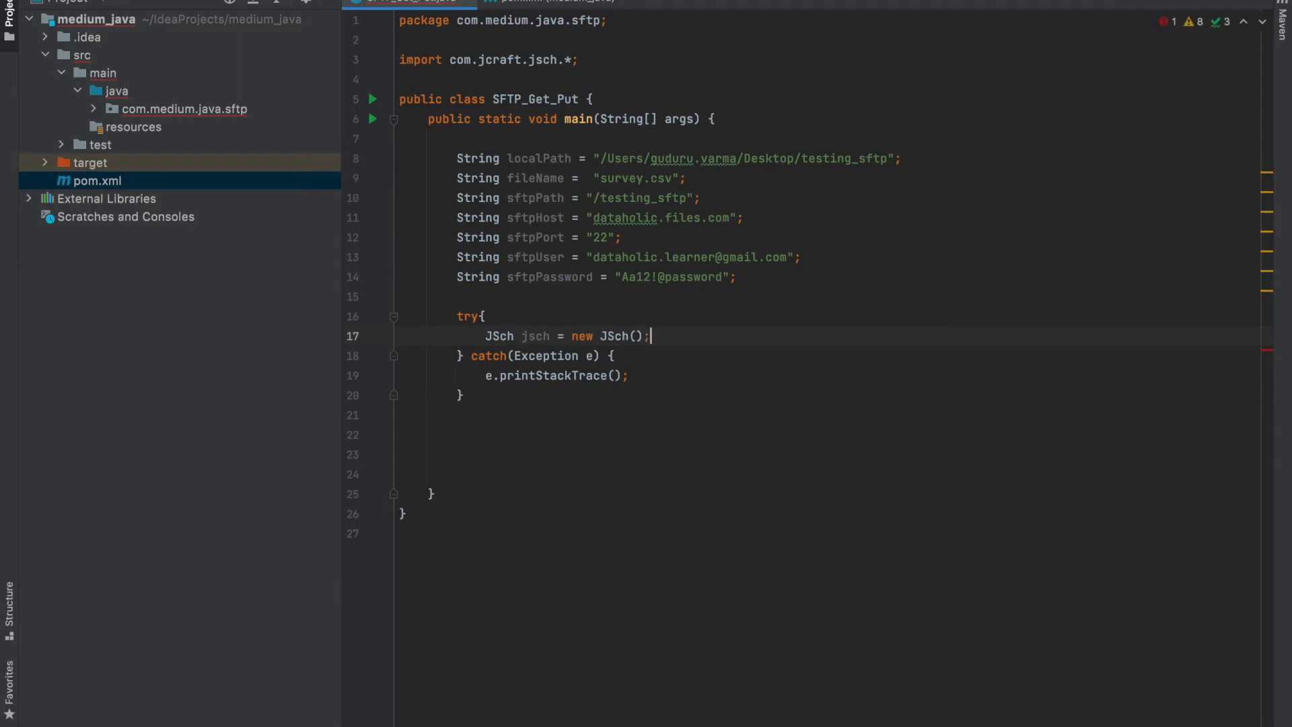
- Create session = jsch.getSession(sftpUser, sftpHost, Integer.valueOf(sftpPort))
text(Session session)
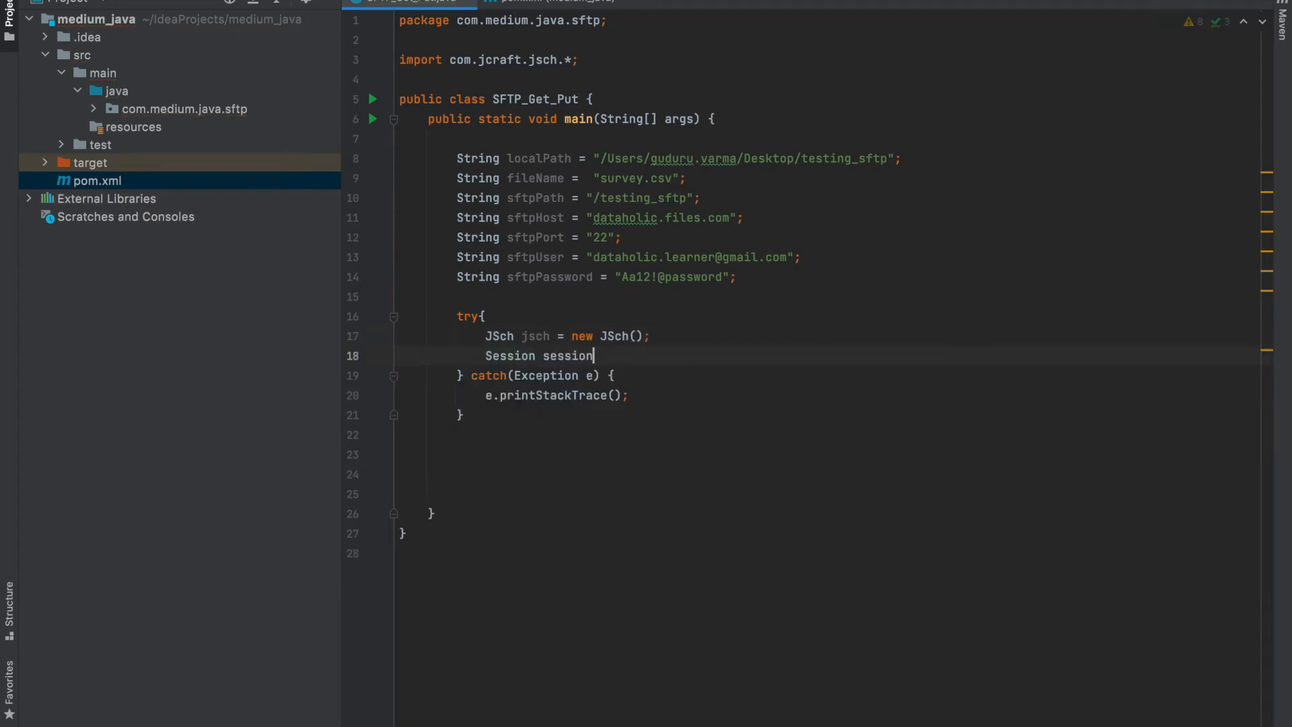
text(=)
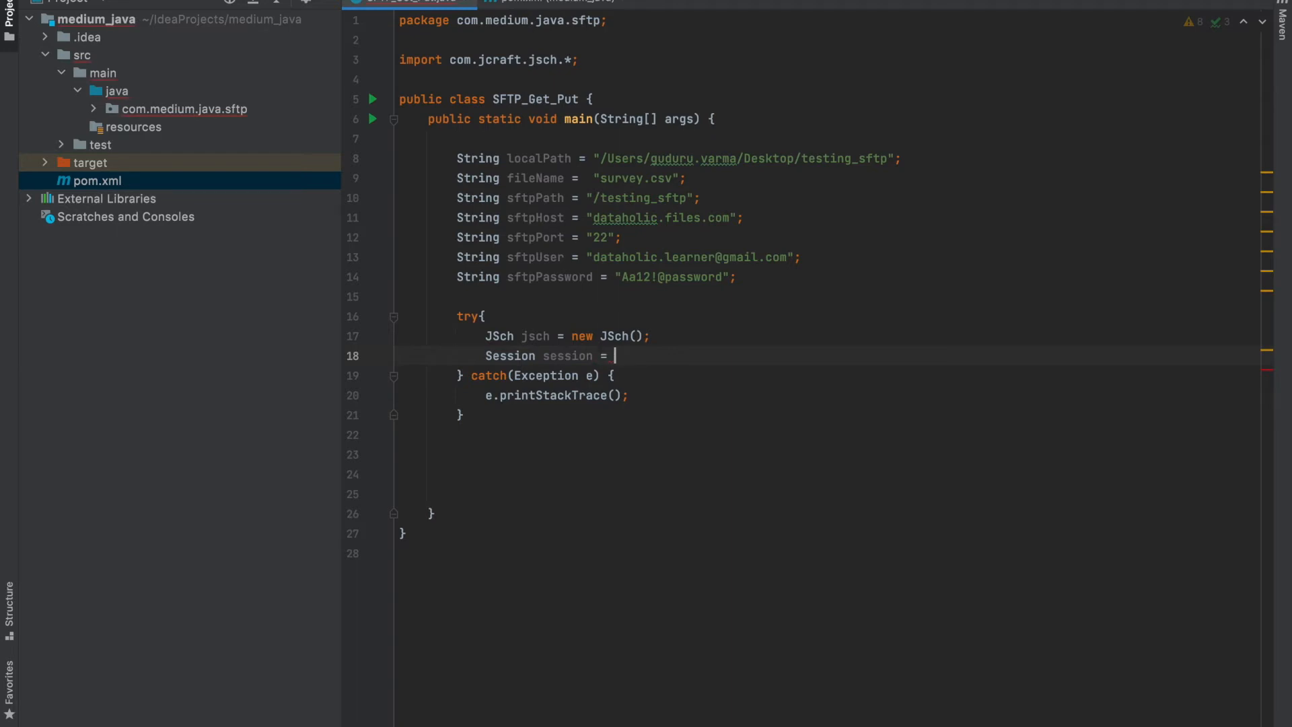
text(jsch.getSession();)
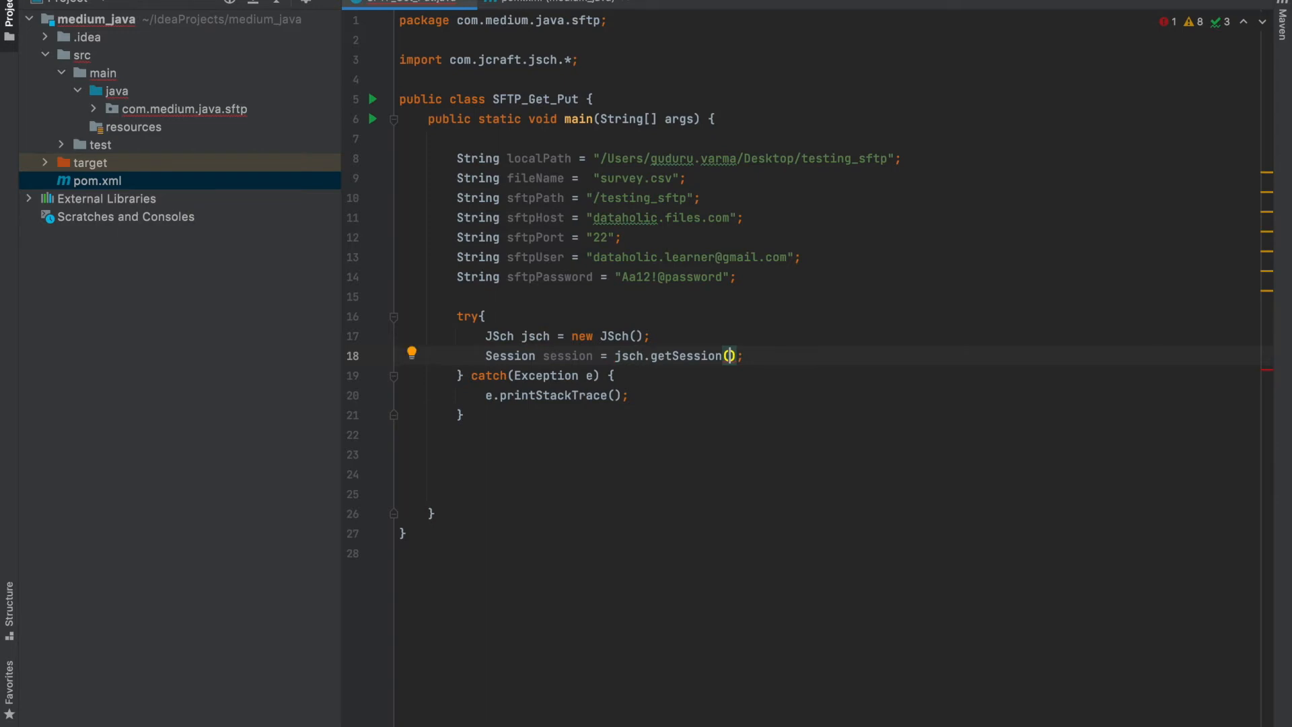
text(sftpUser, s)
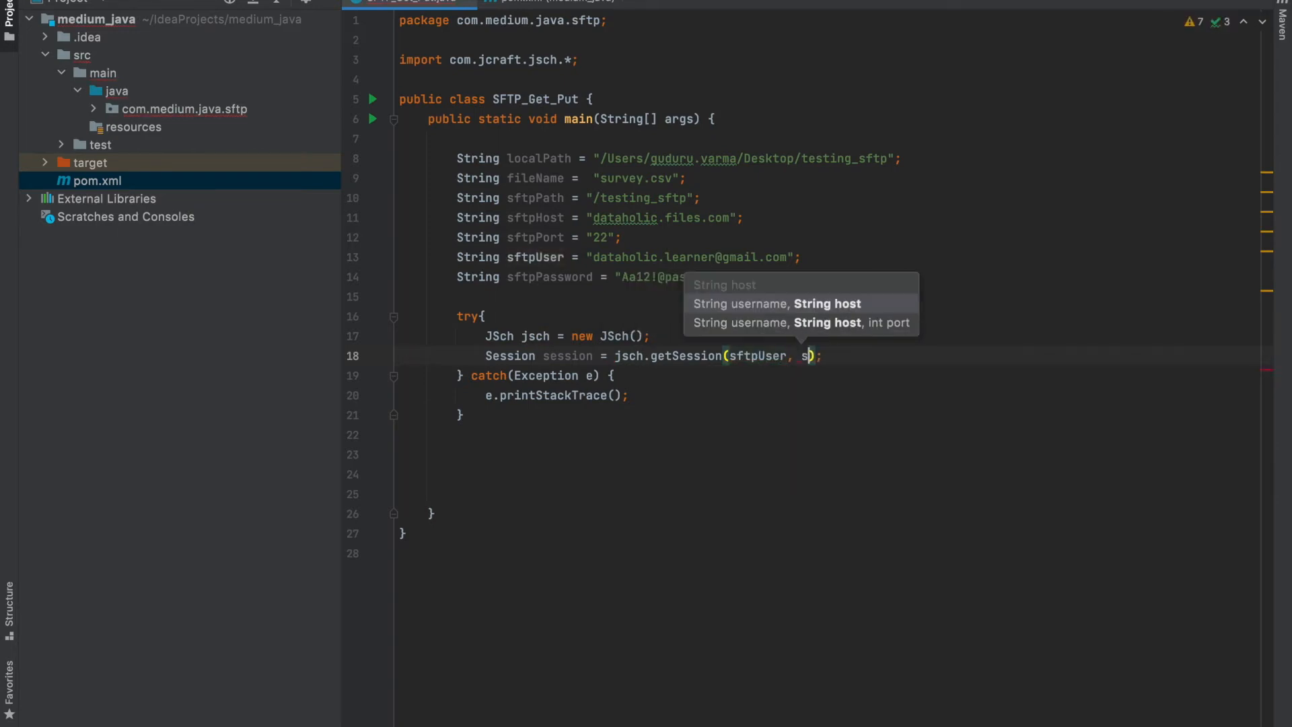
text(ftpHost, I)
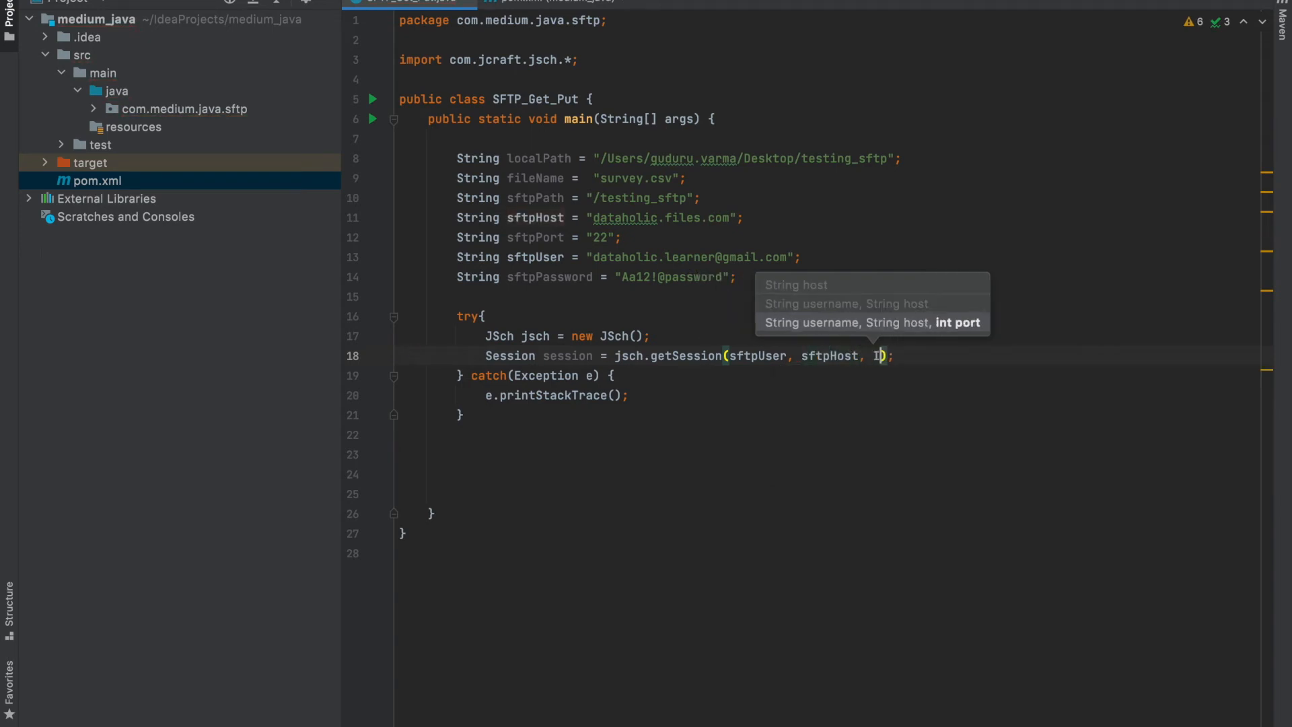
text(nteger)
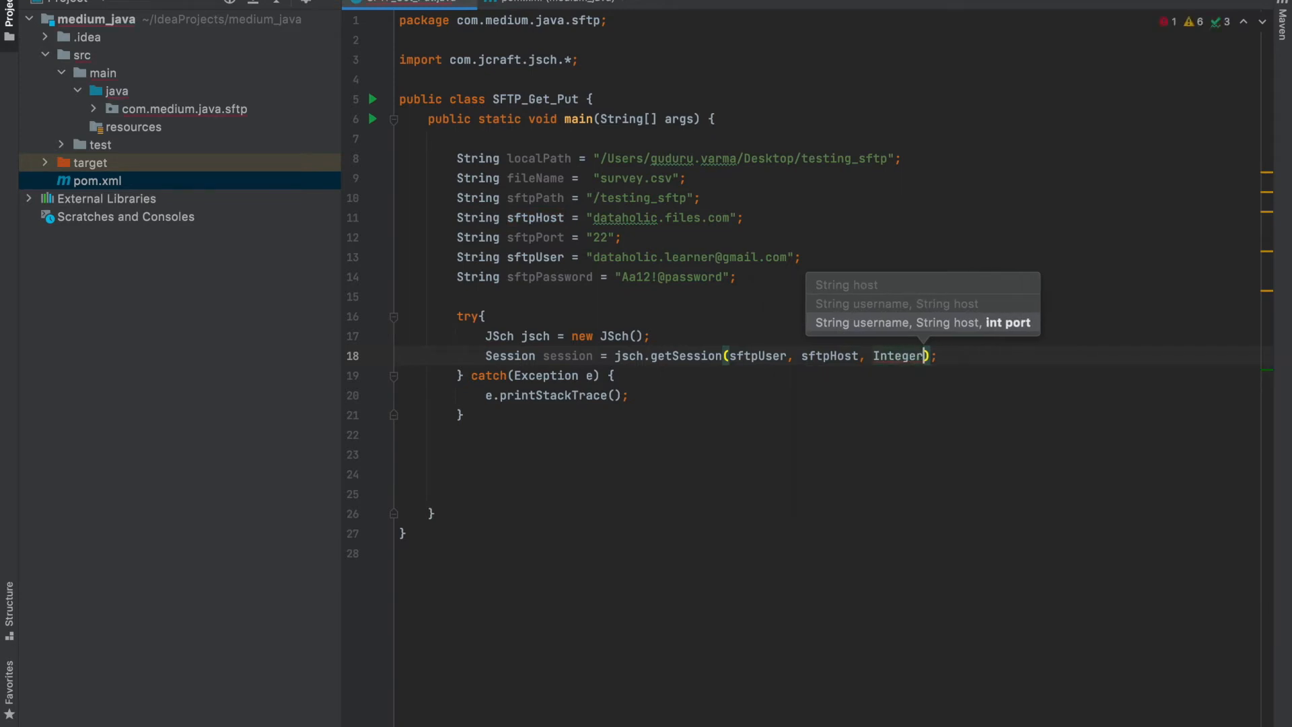
text(.valueOf()
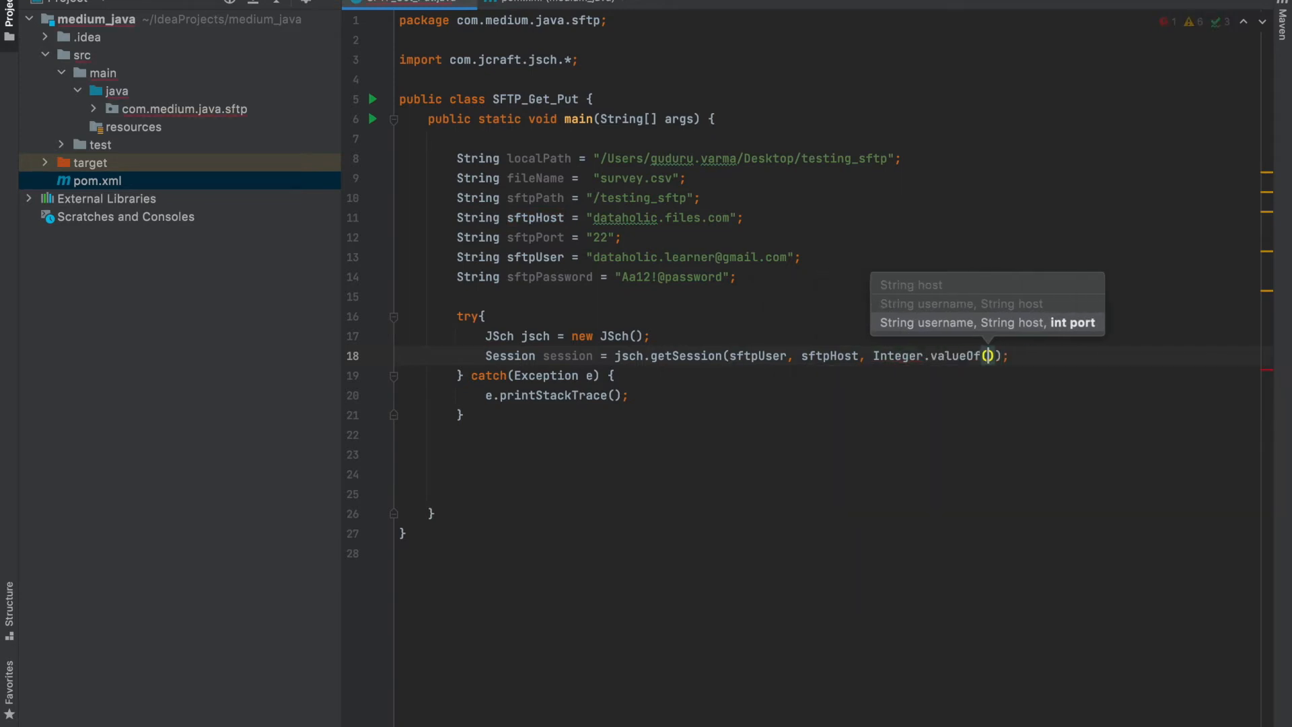
text(sftpPort)
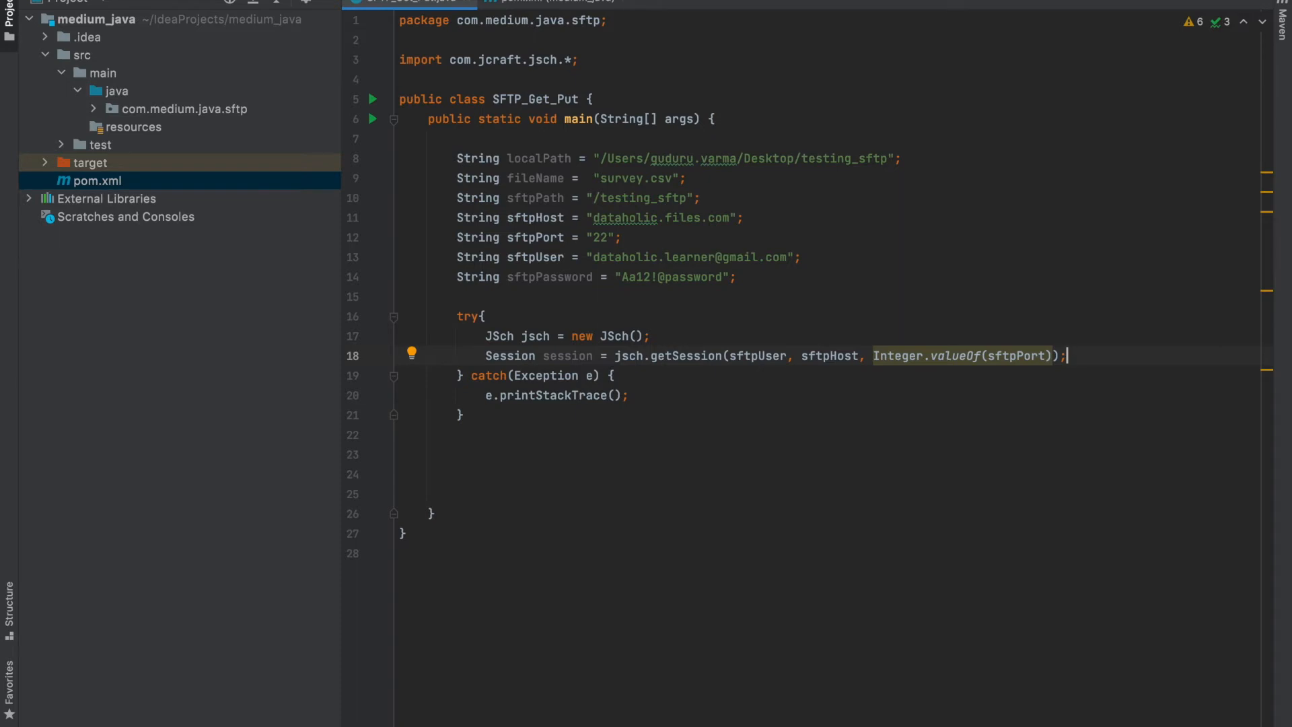
- Add session.setPassword(sftpPassword) with a blank line above it
text(se)
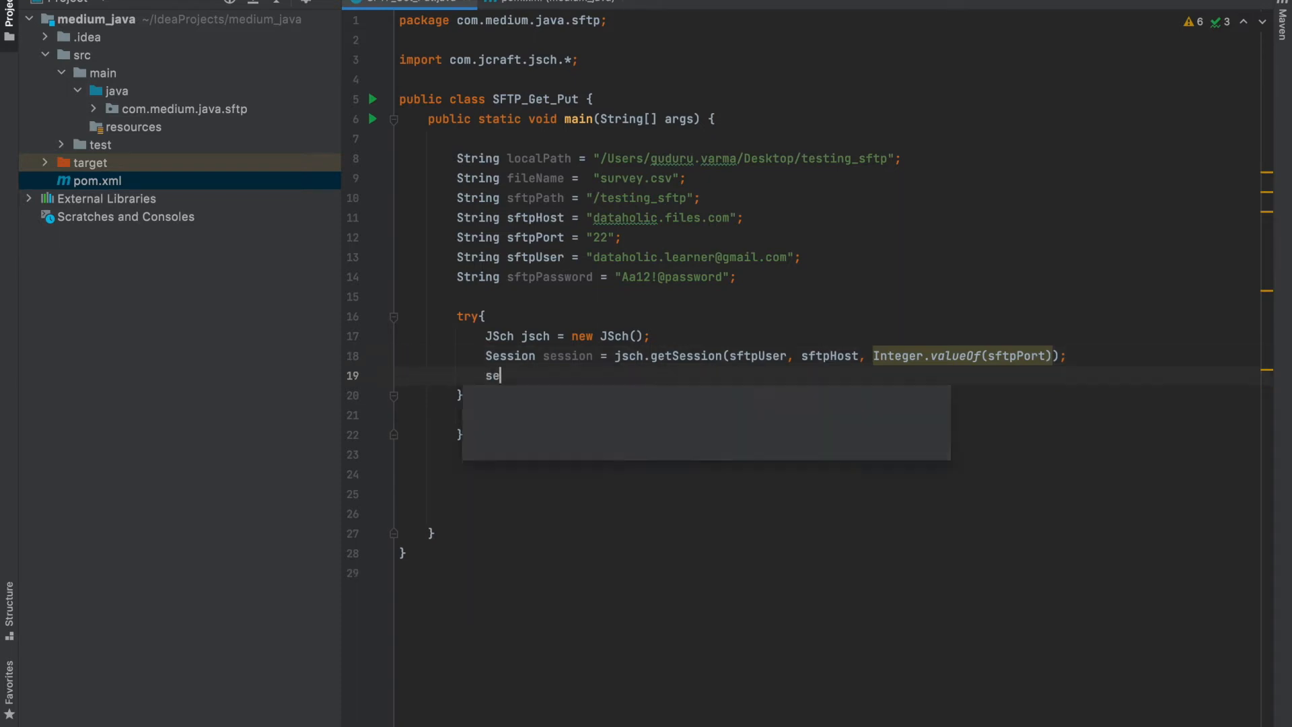
text(ssion)
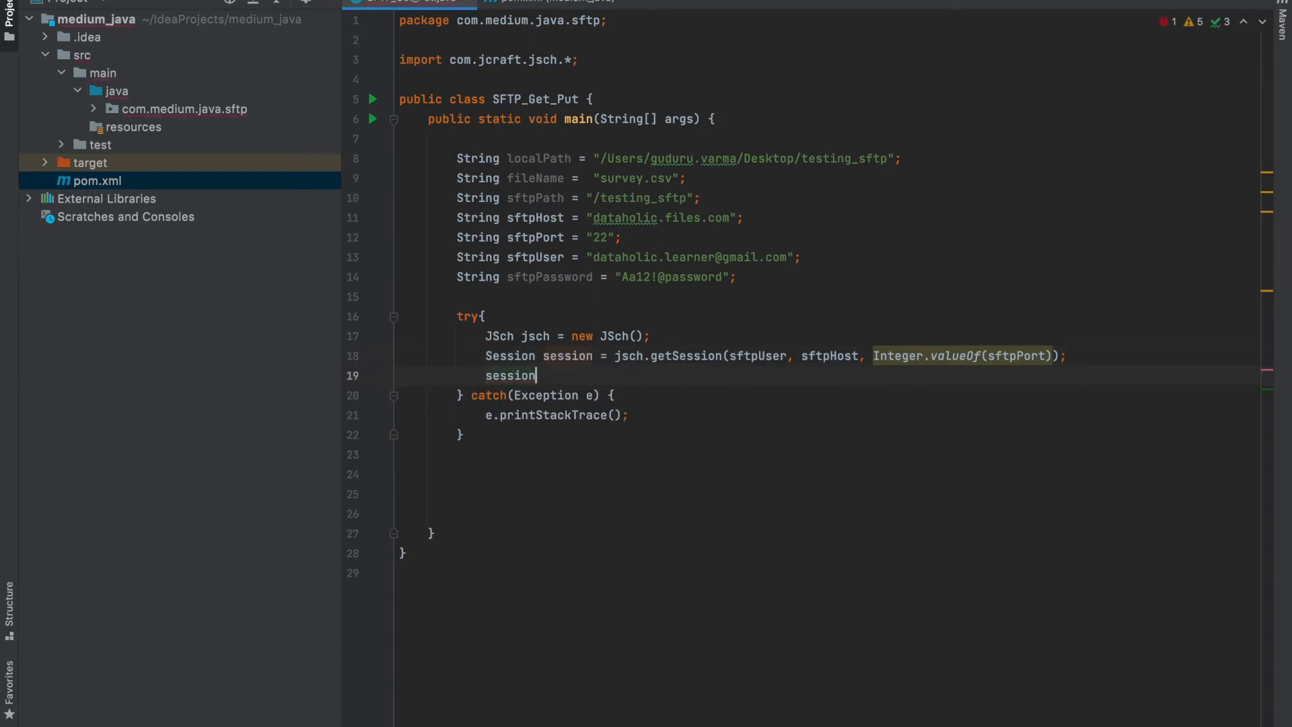
text(.setPassword(sftpPassword);)
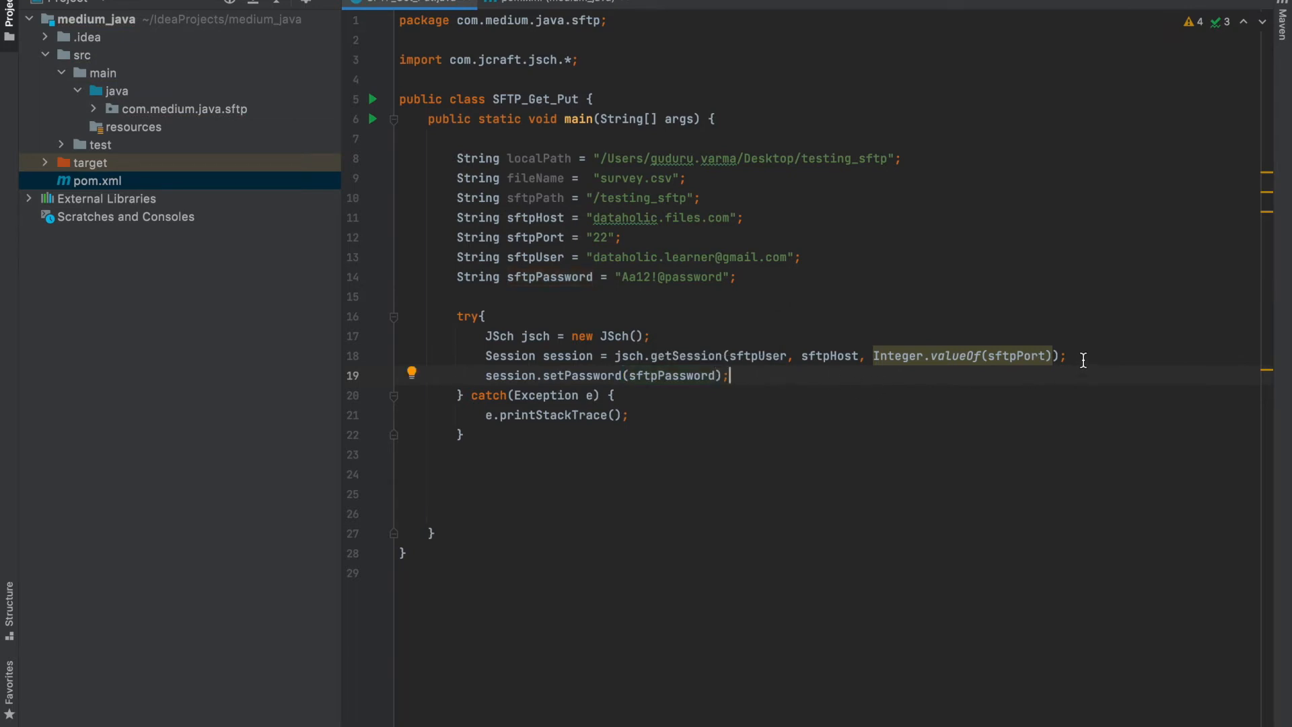
key(enter)
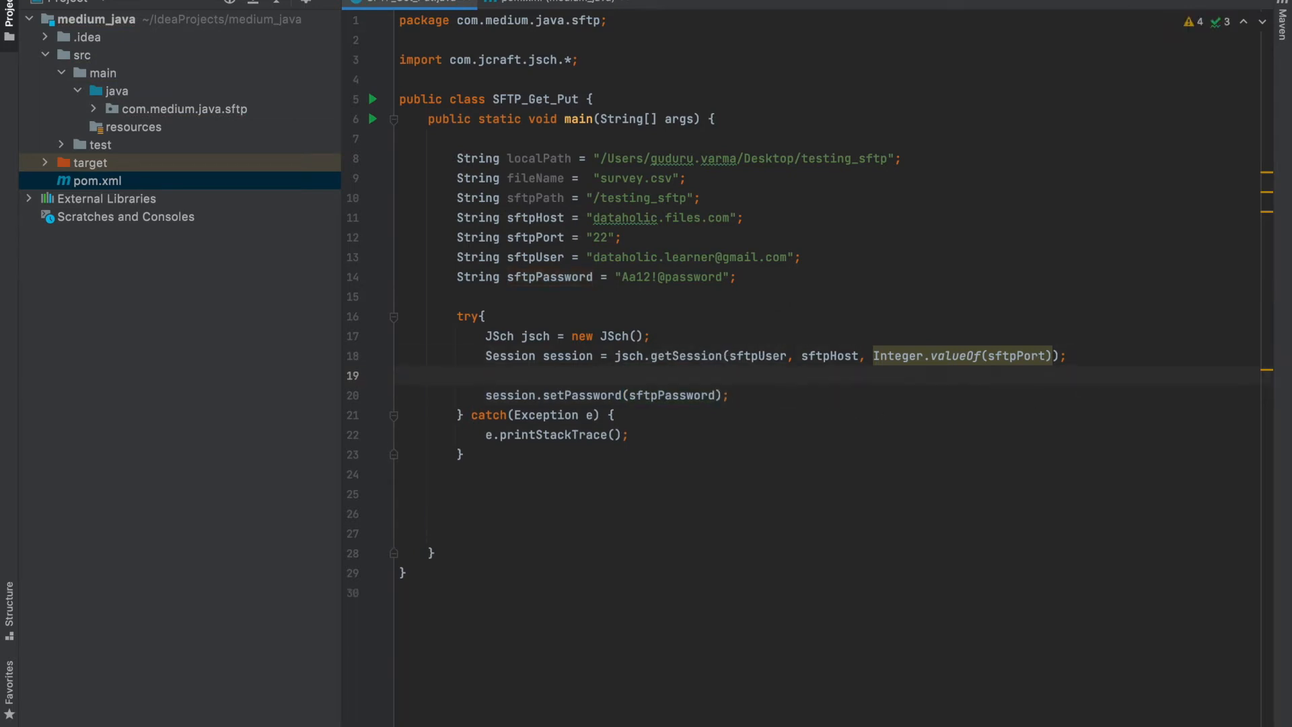
- Add session.setConfig("StrictHostKeyChecking", "no") above setPassword and session.connect() below
text(session.setConfig();)
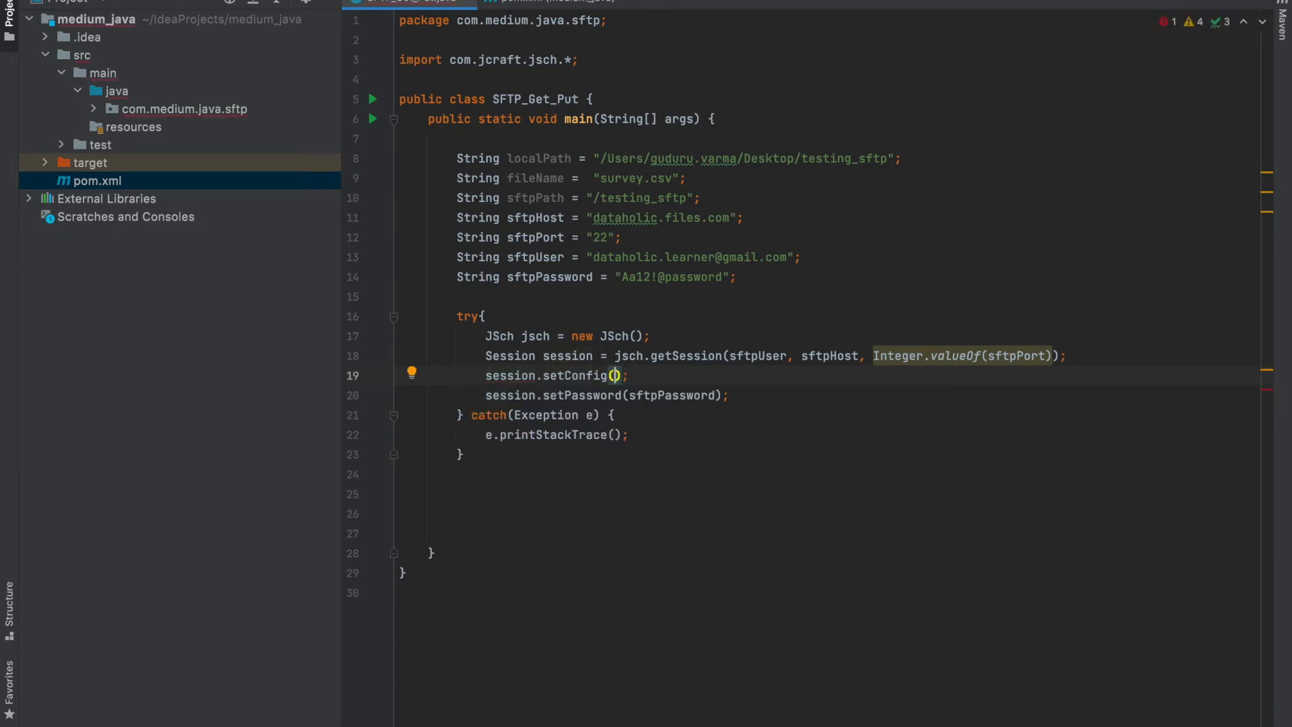
text(newconf, "Str)
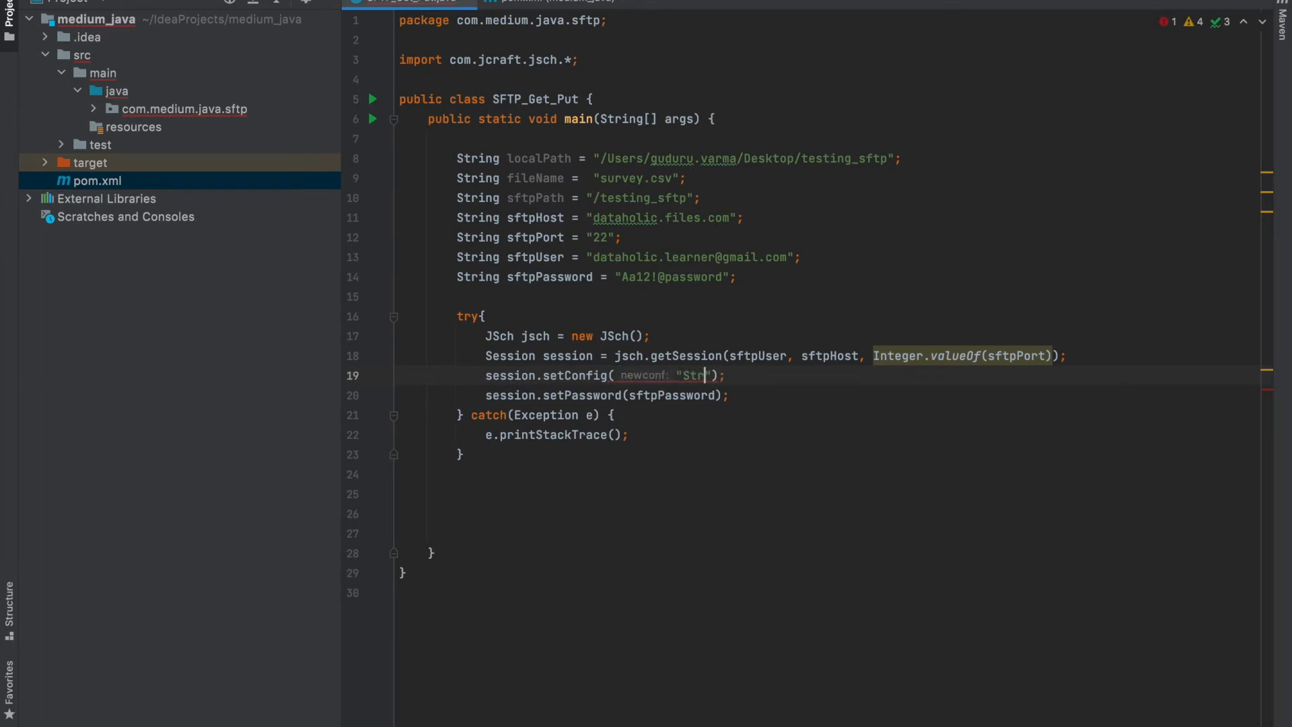
text(ictHostK)
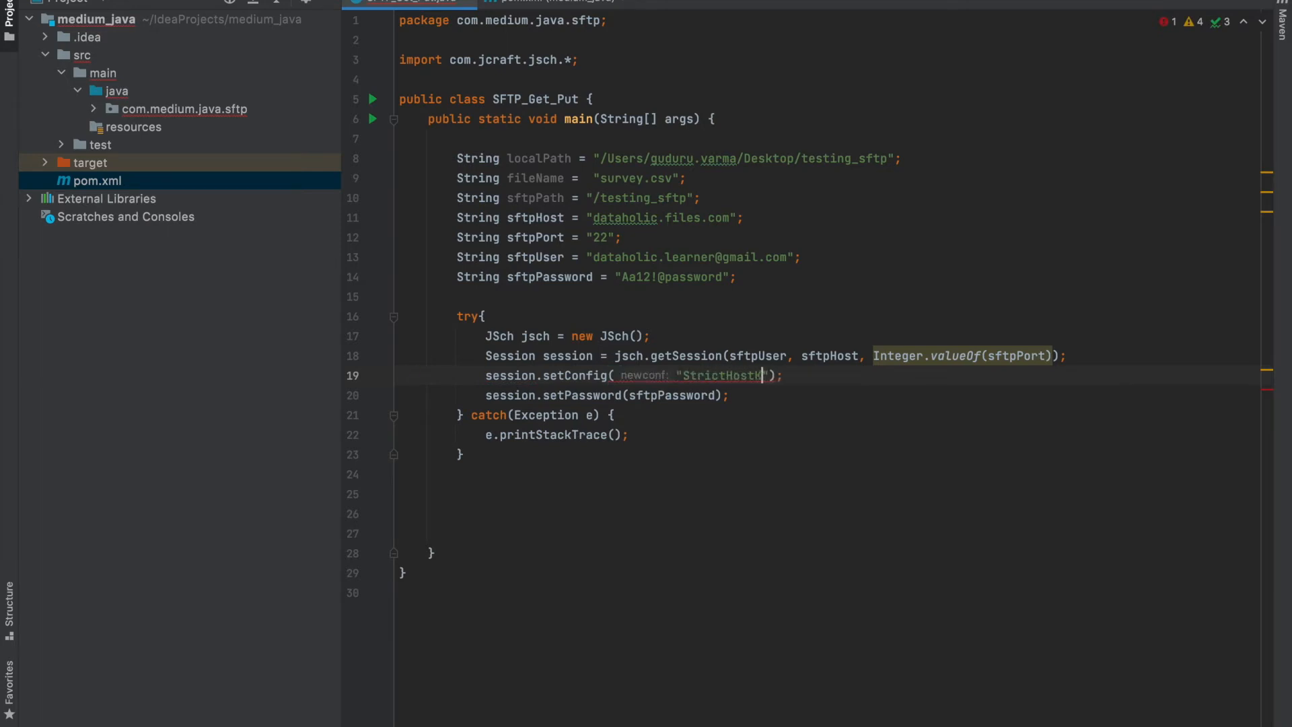
text(eyChecking", "n)
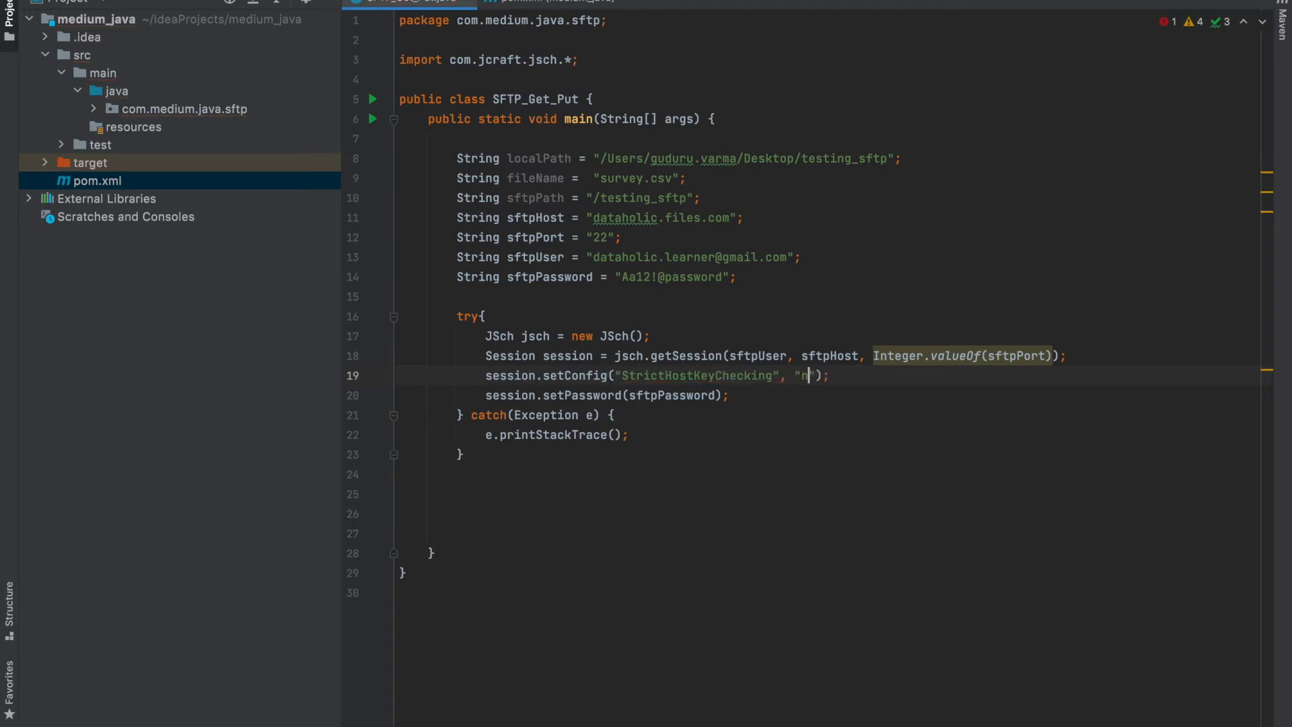
text(o)
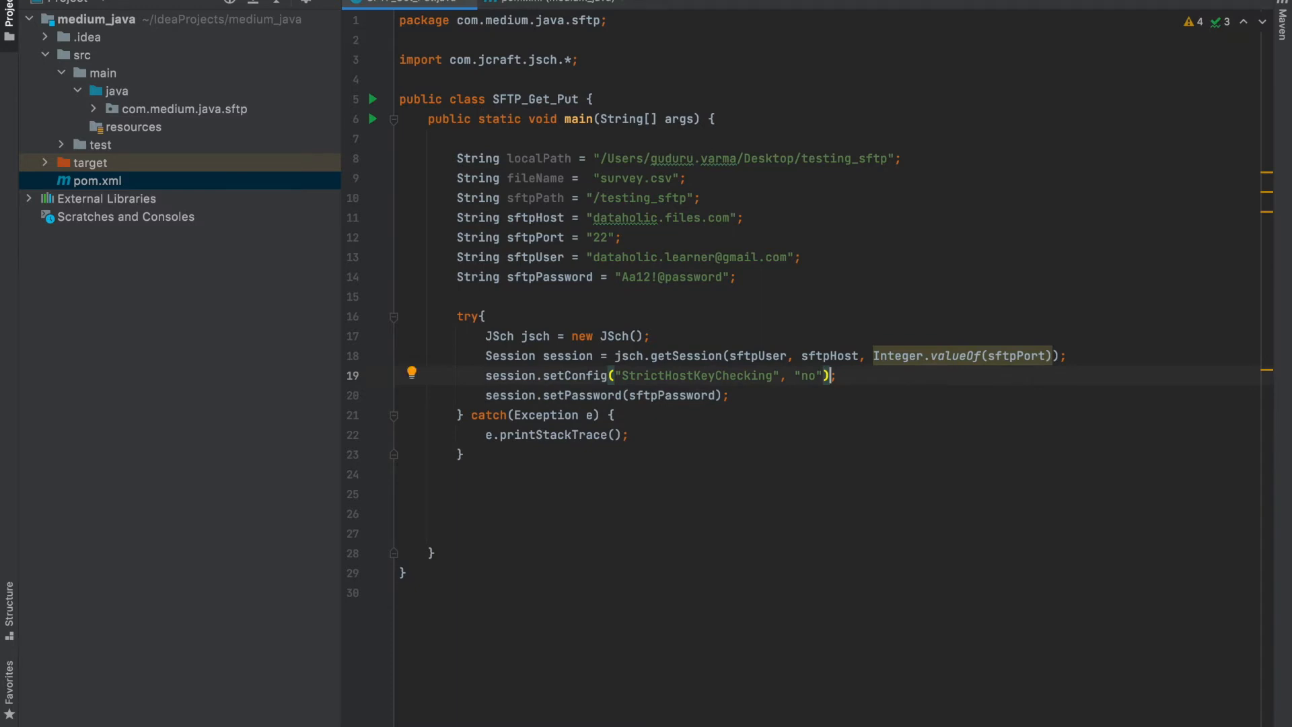
text(session.connect();)
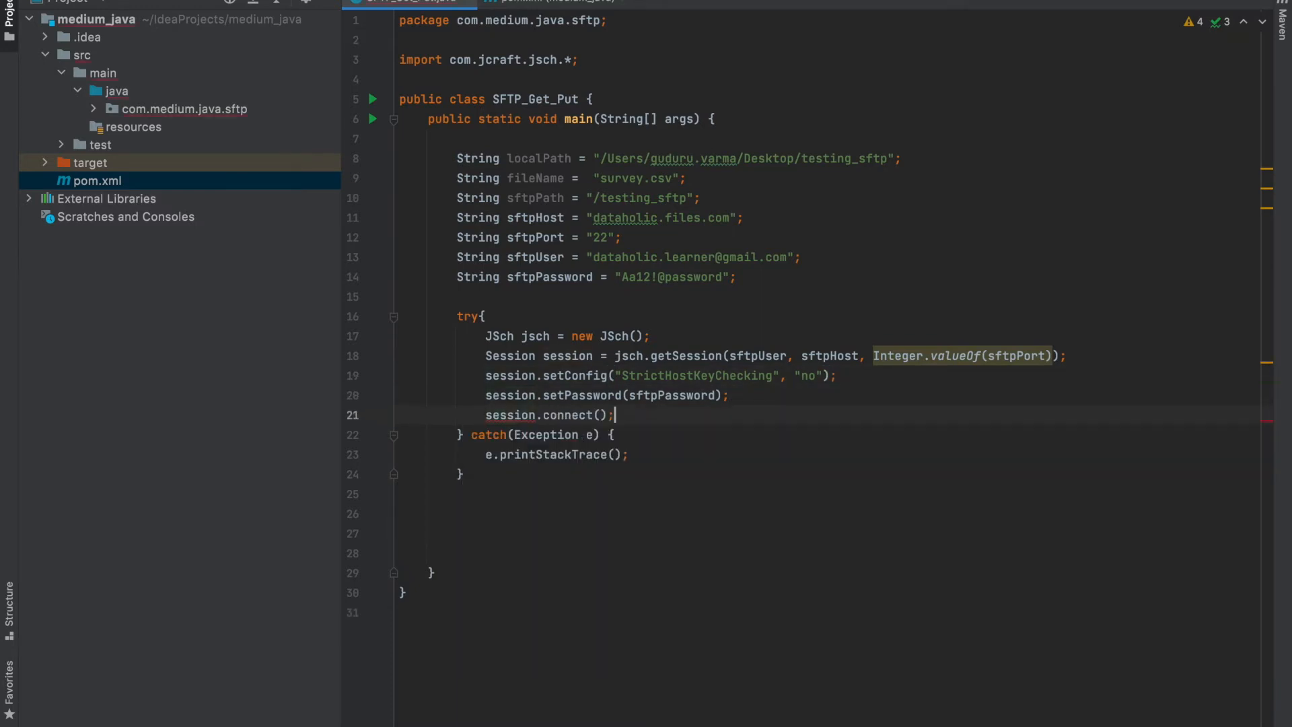
key(enter)
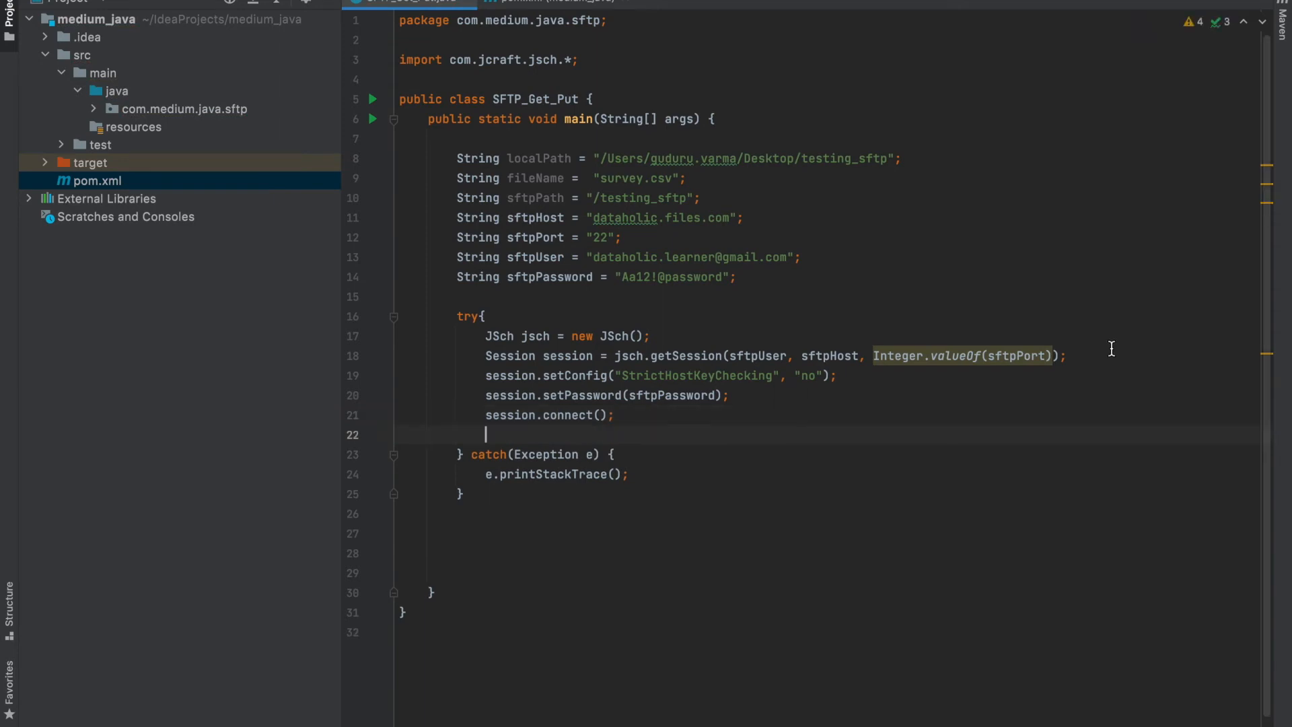
- Add a println printing "Connecting------" before the session connects
text(S)
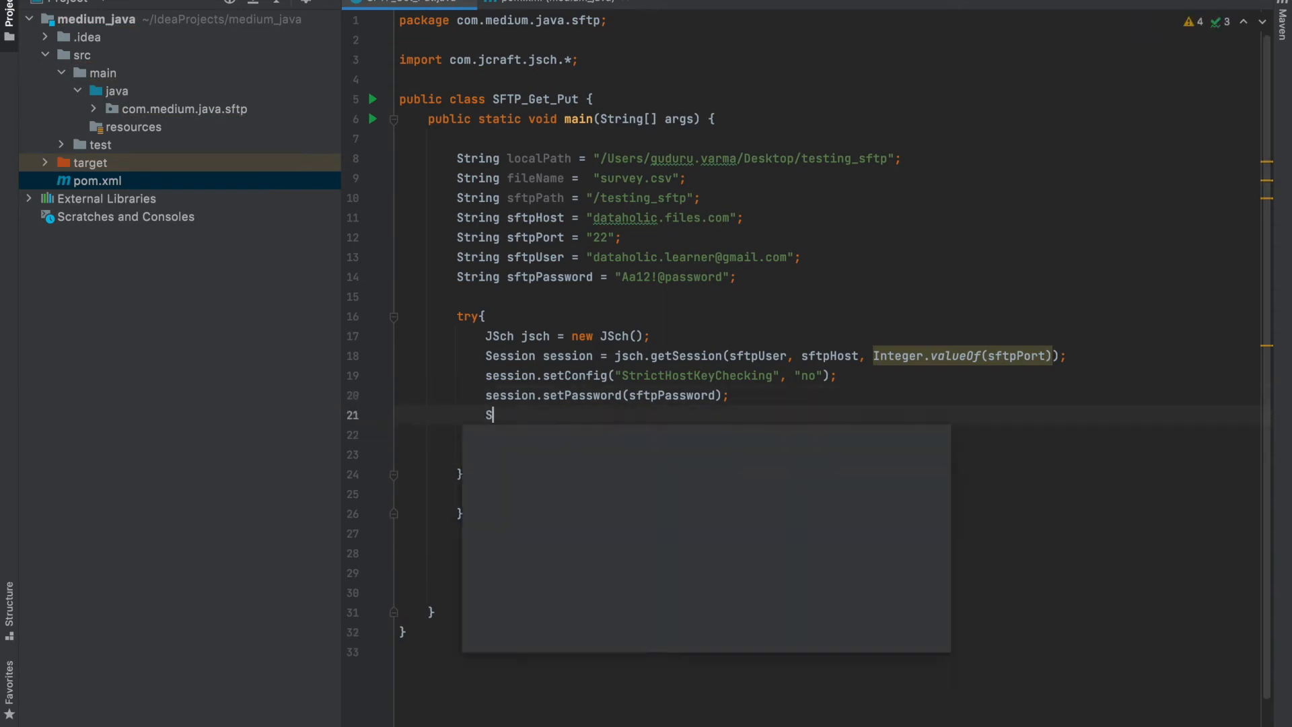
text(ystem.out.pt)
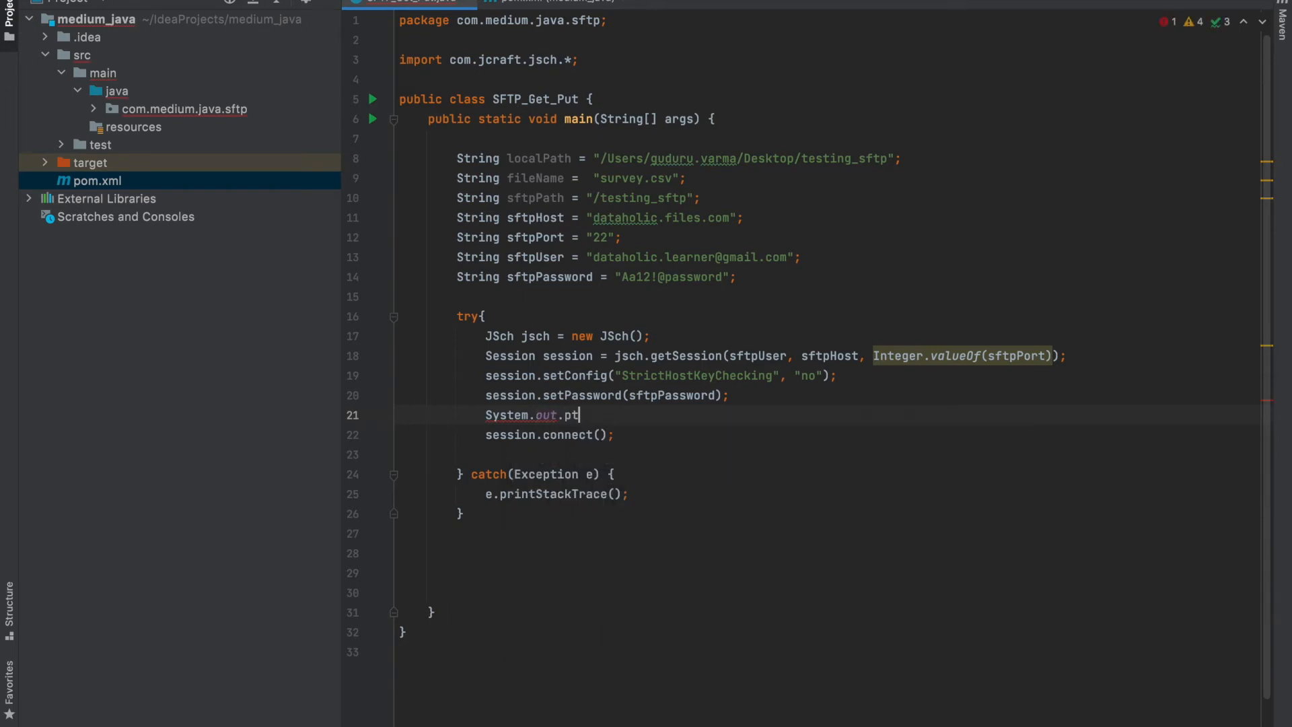
text(println())
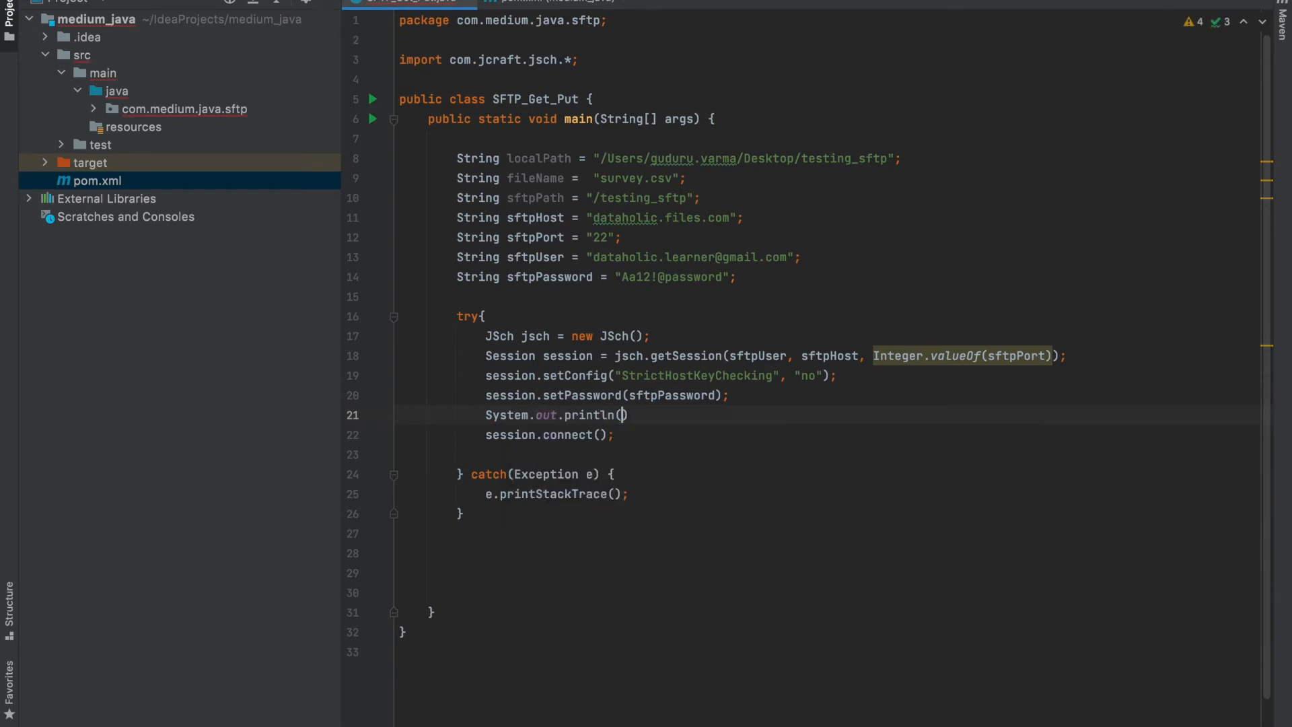
text("COnnec")
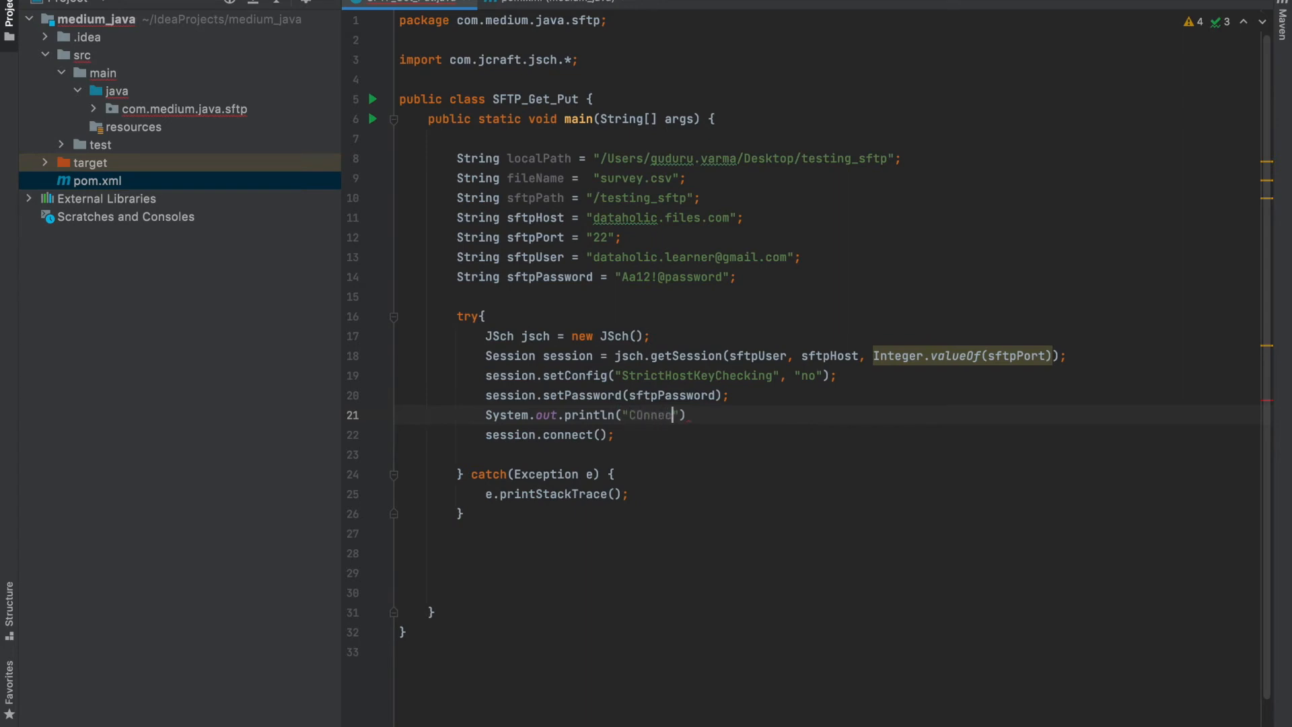
text(Connecting---)
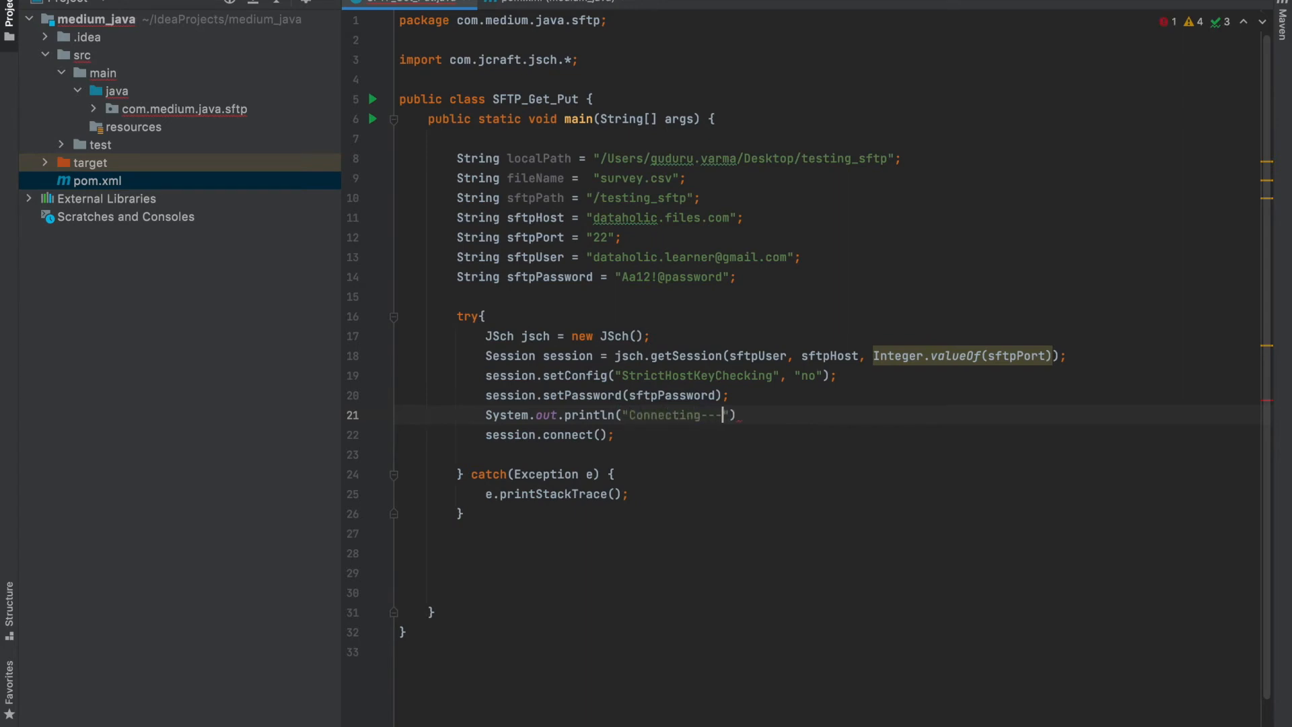
text(---");)
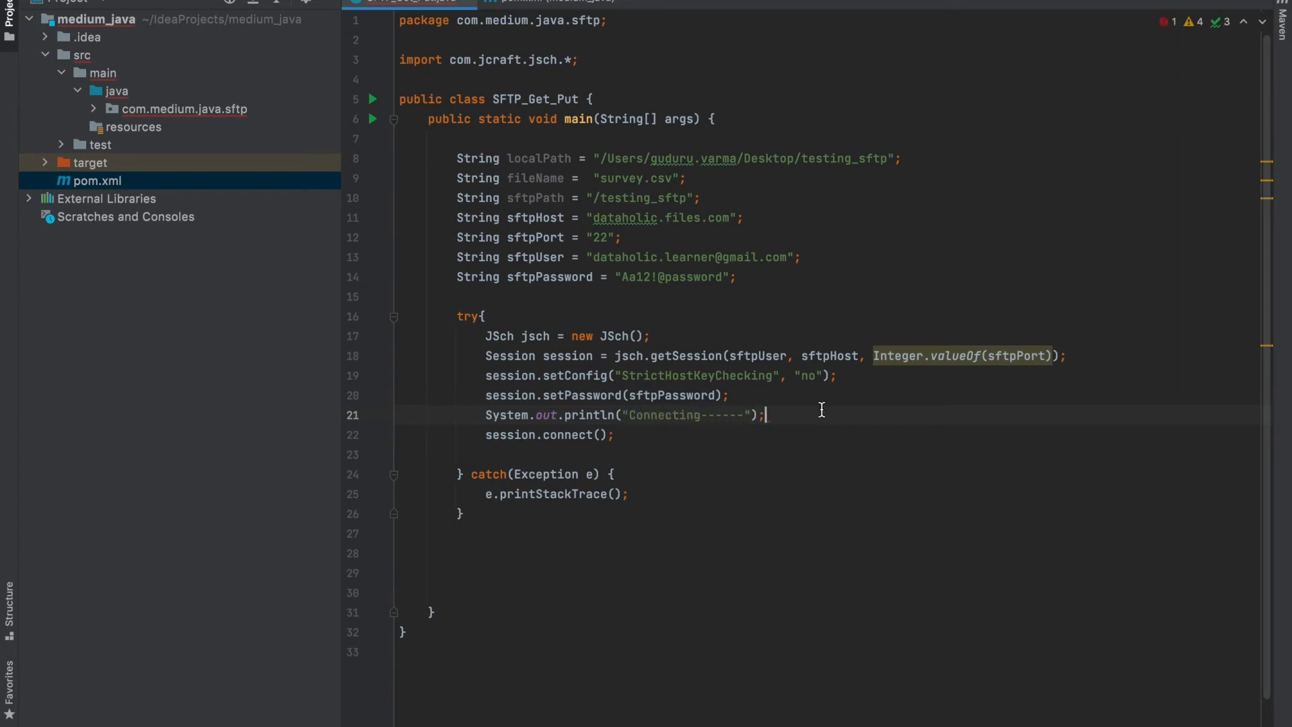
- Print "Established Session" after session.connect() and start a new line
text(S)
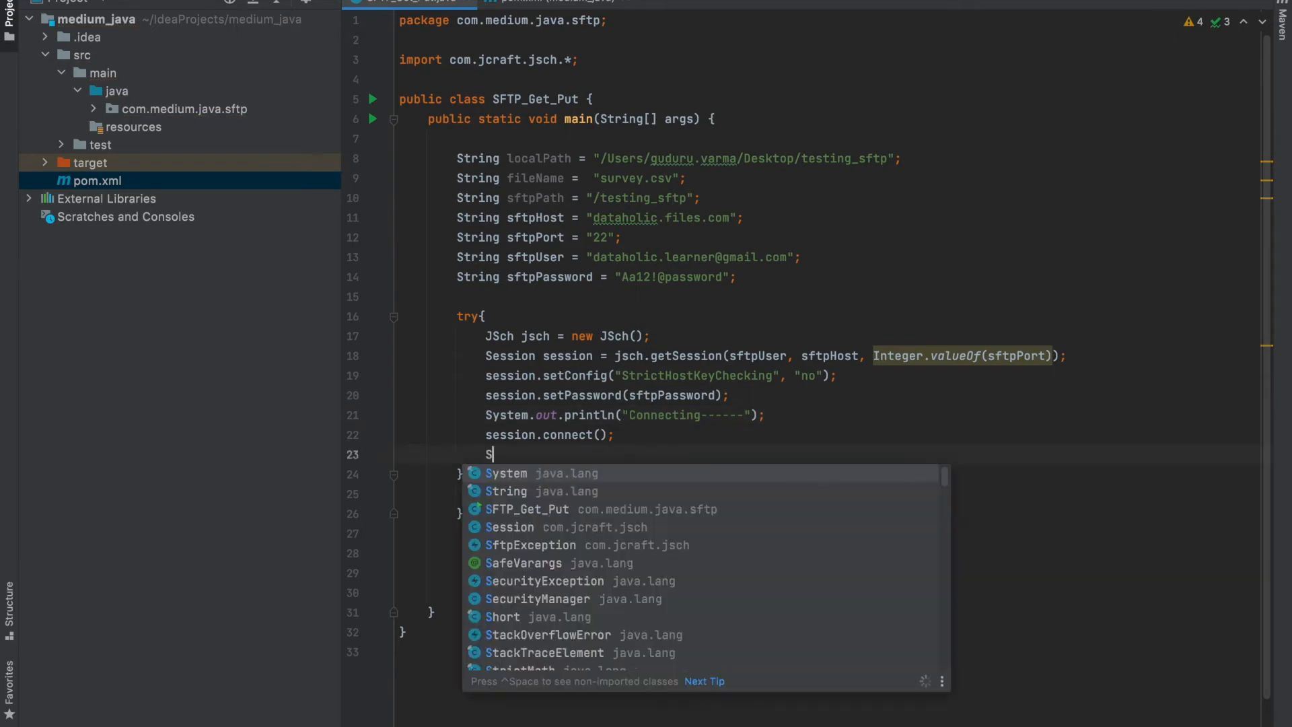
text(ystem.out.println("");)
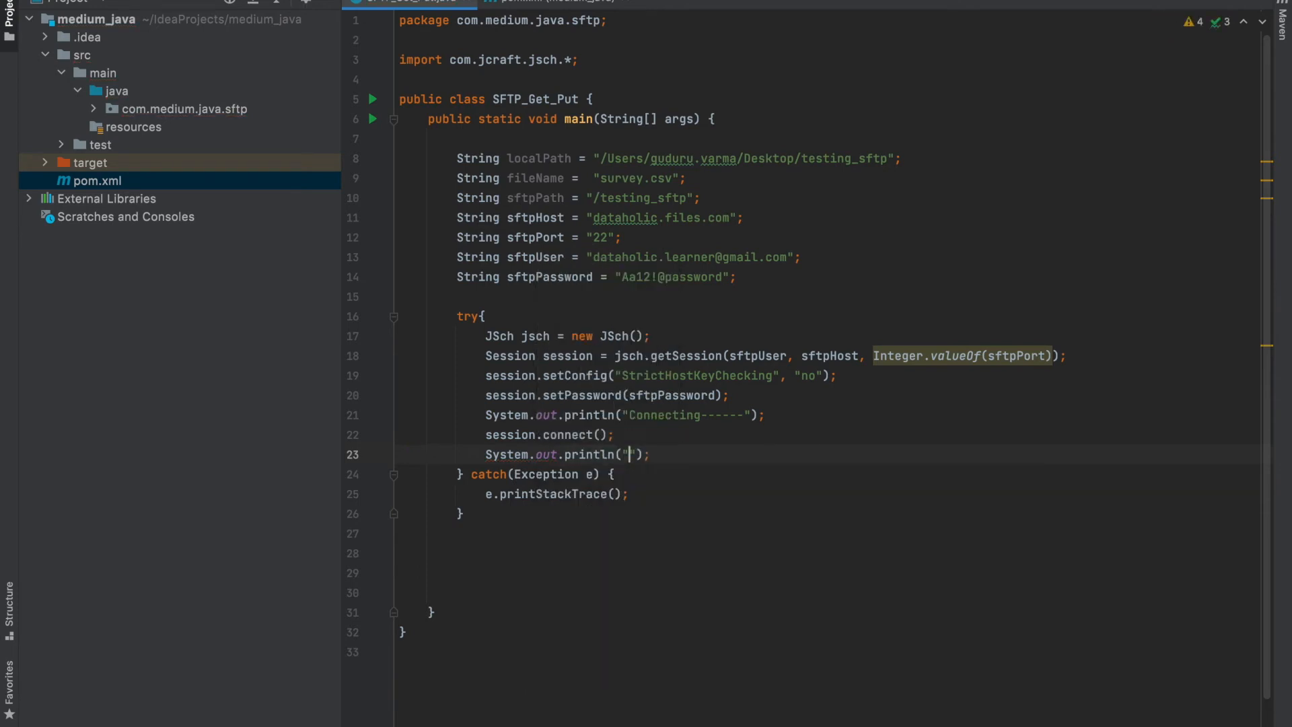
text(Establisged Sessi)
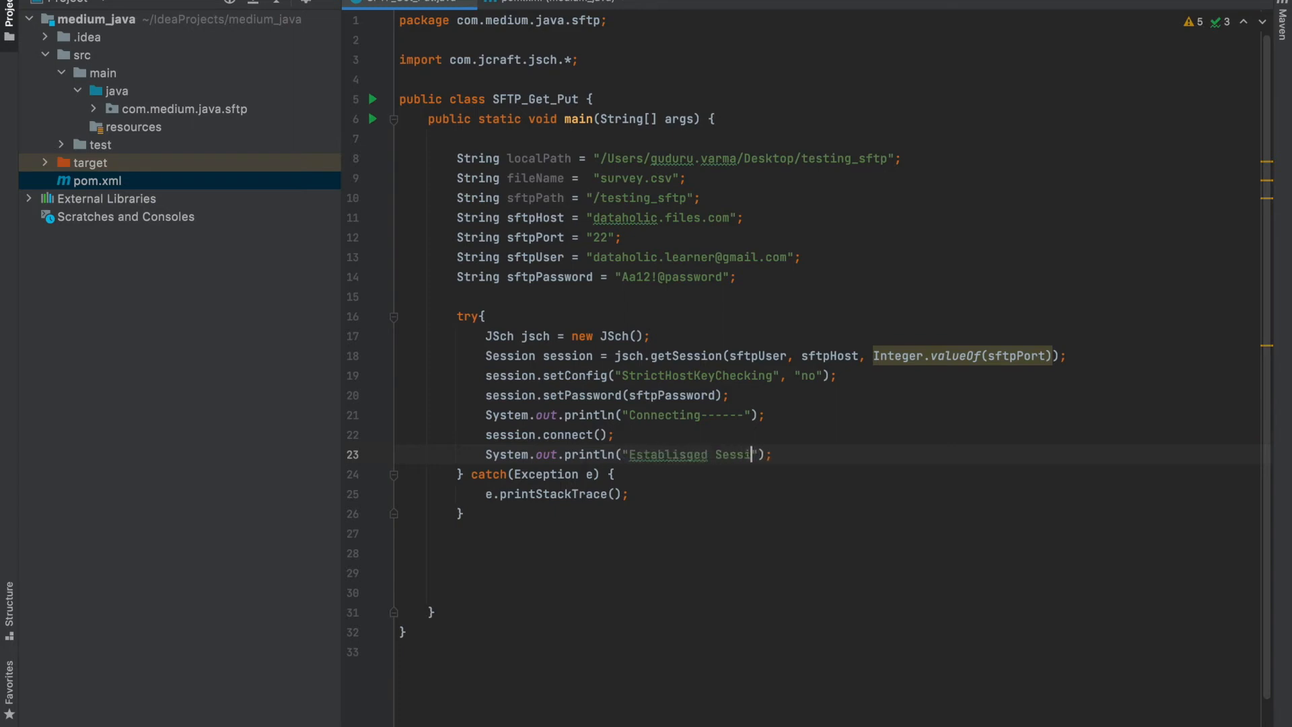
text(on)
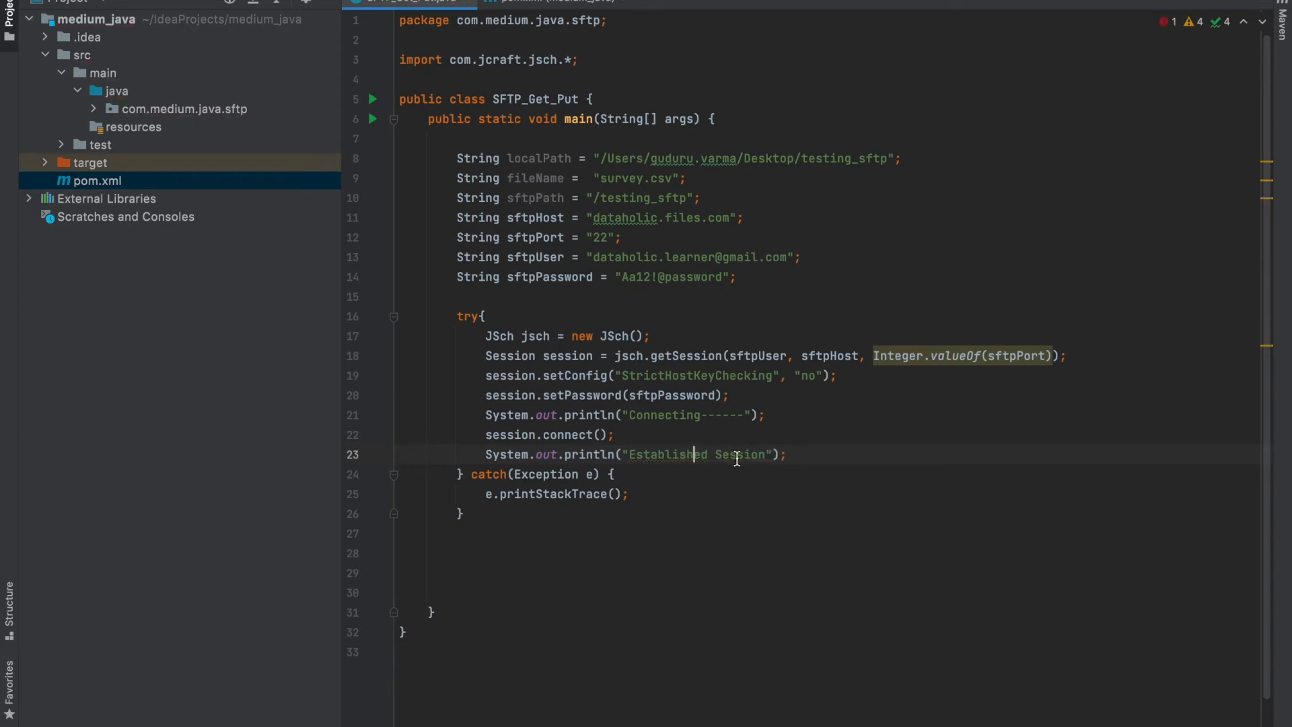
key(Enter)
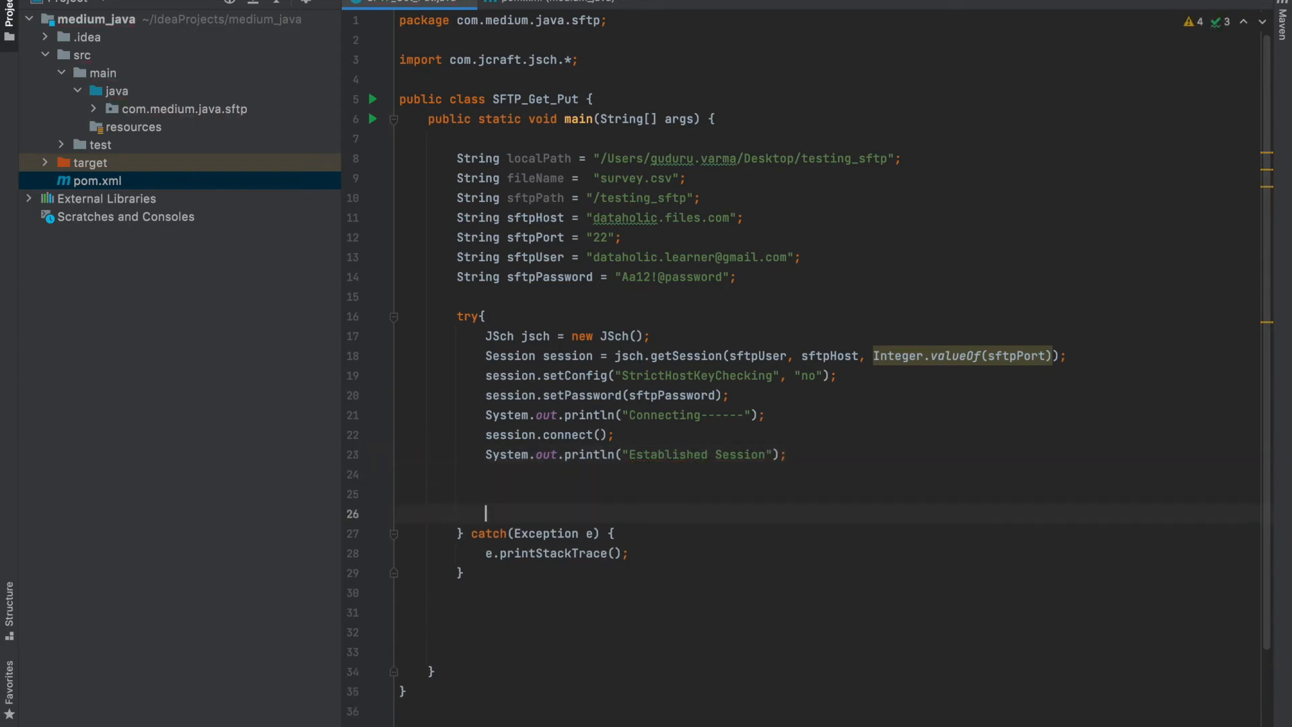
- Declare Channel channel = session.openChannel("sftp") and cast it to ChannelSftp sftpChannel
text(Channel)
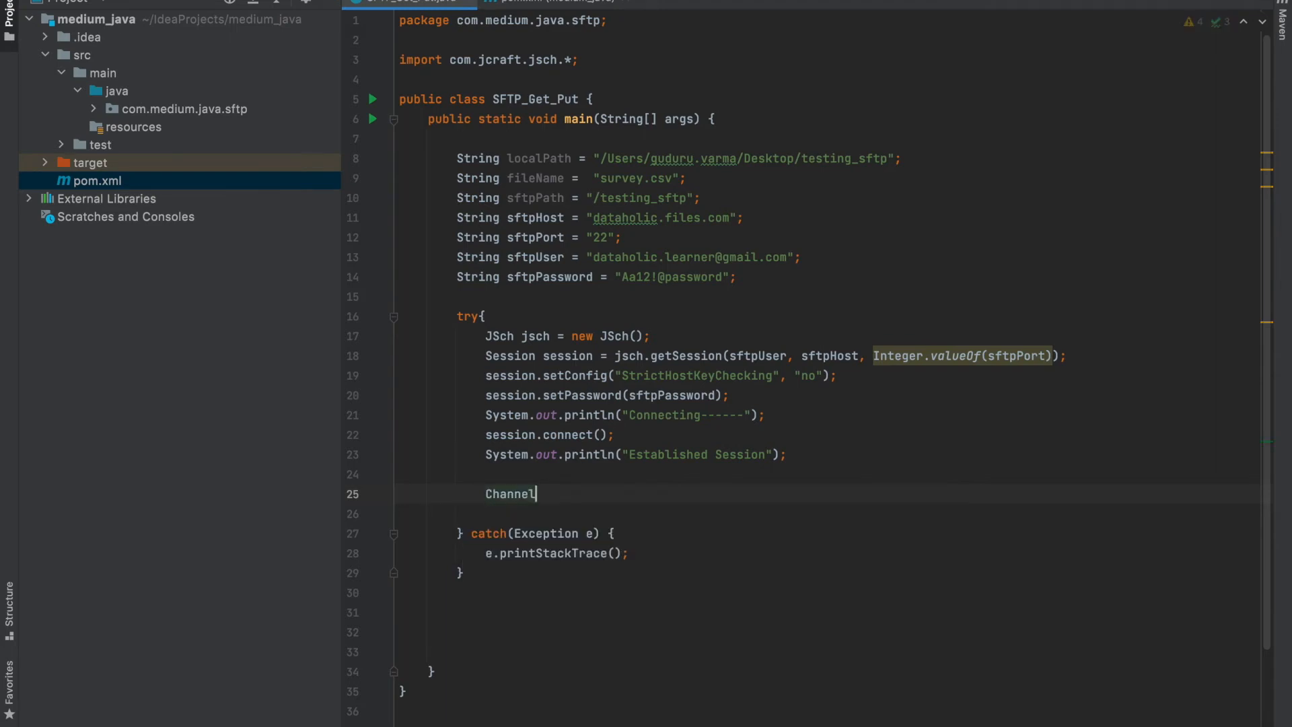
text(channel = session.openChannel("sftp");)
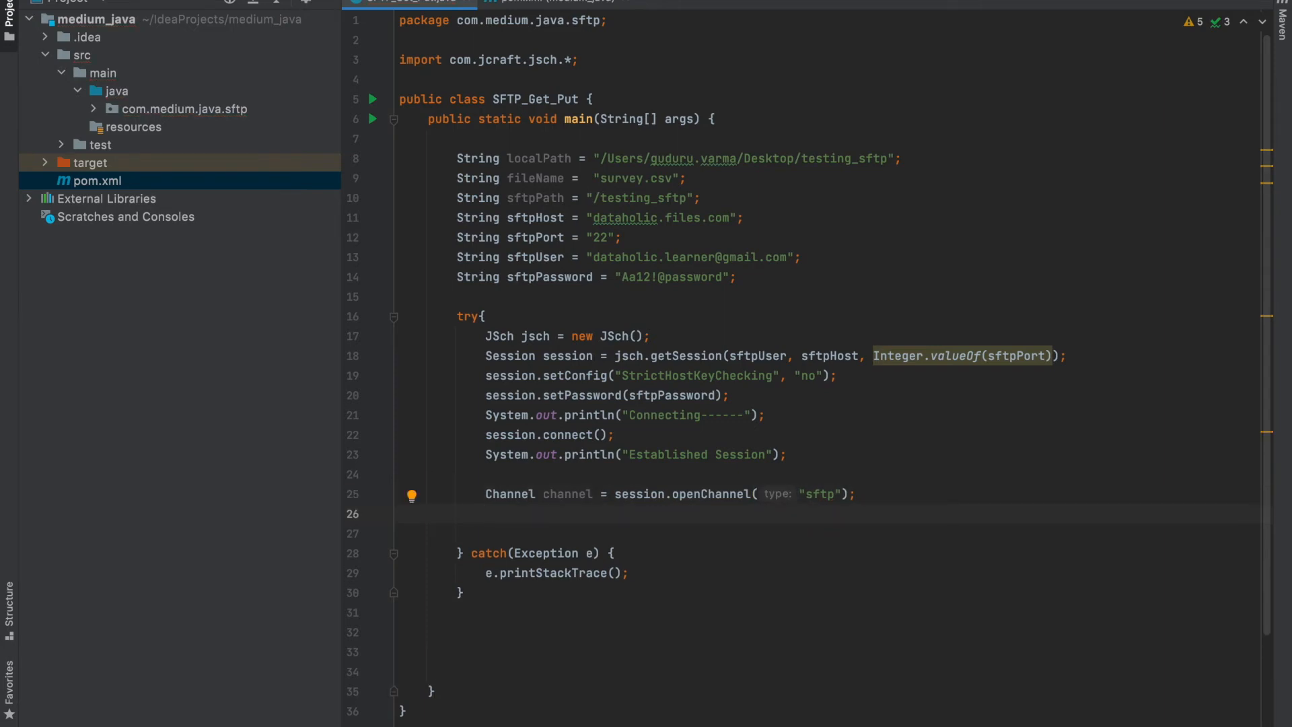
text(ChannelSftp sftpChannel)
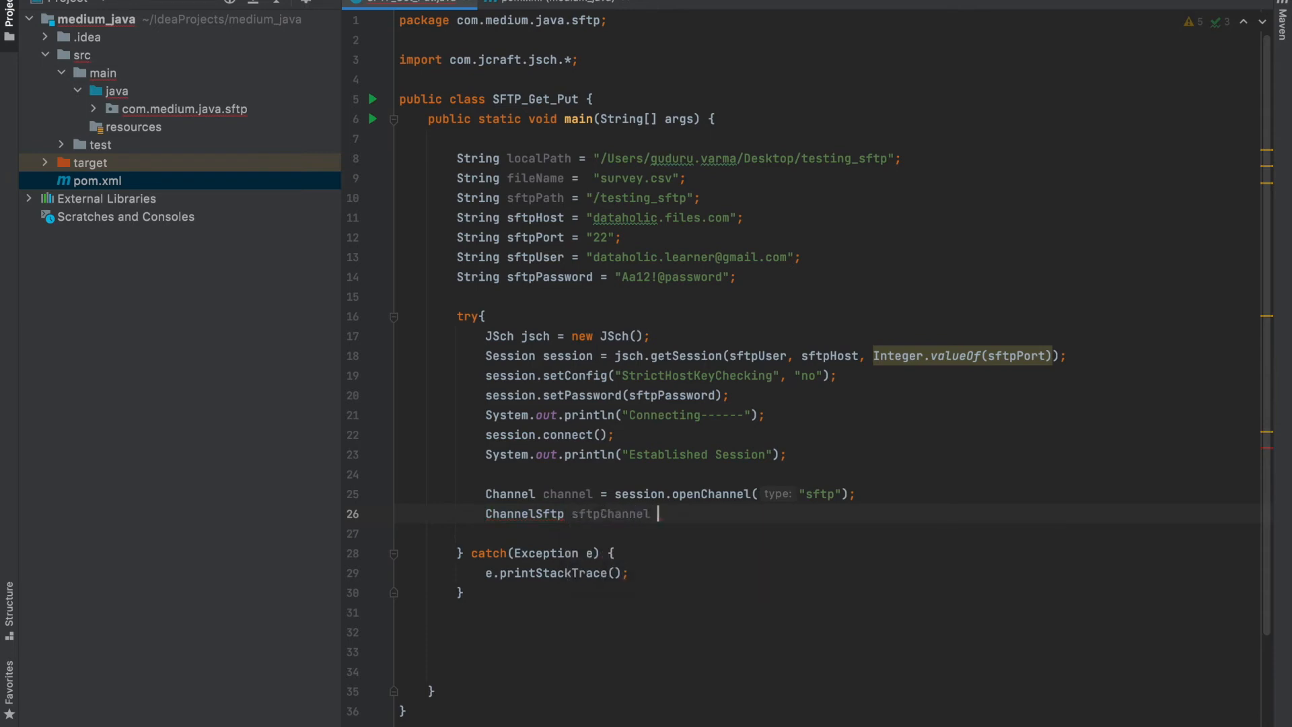
text(=)
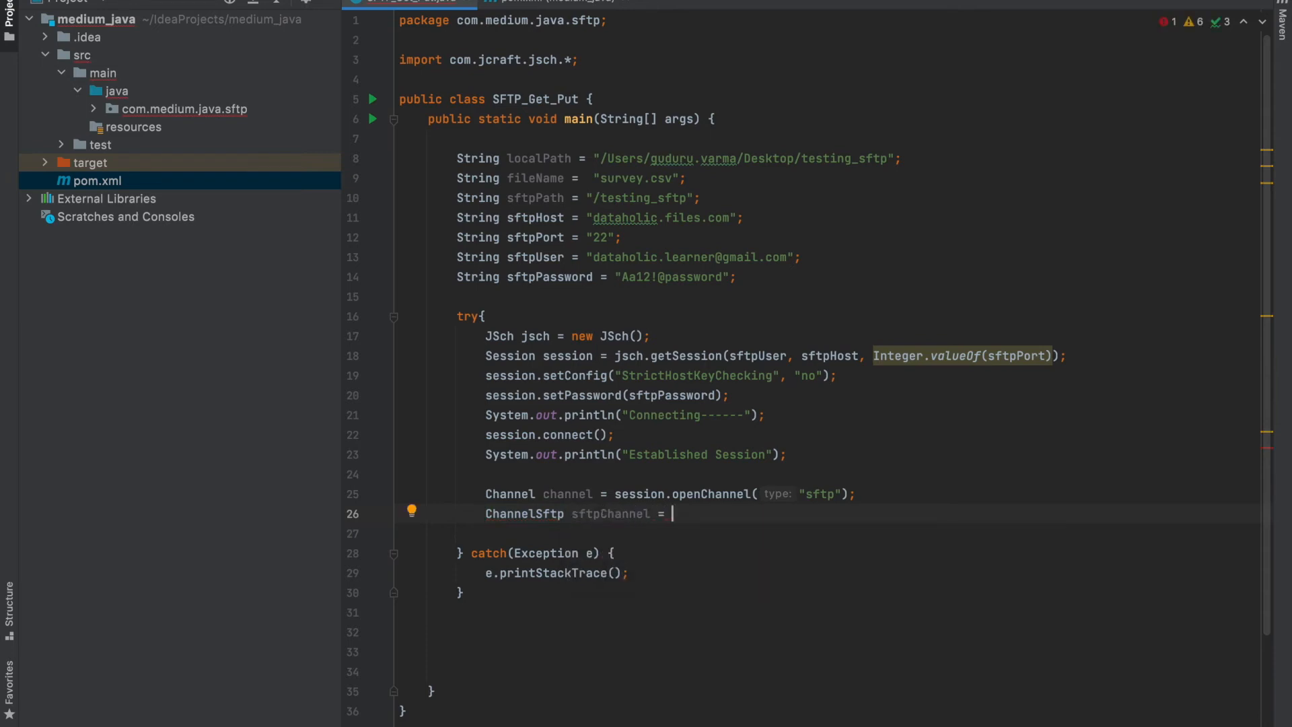
text((ChannelSftp))
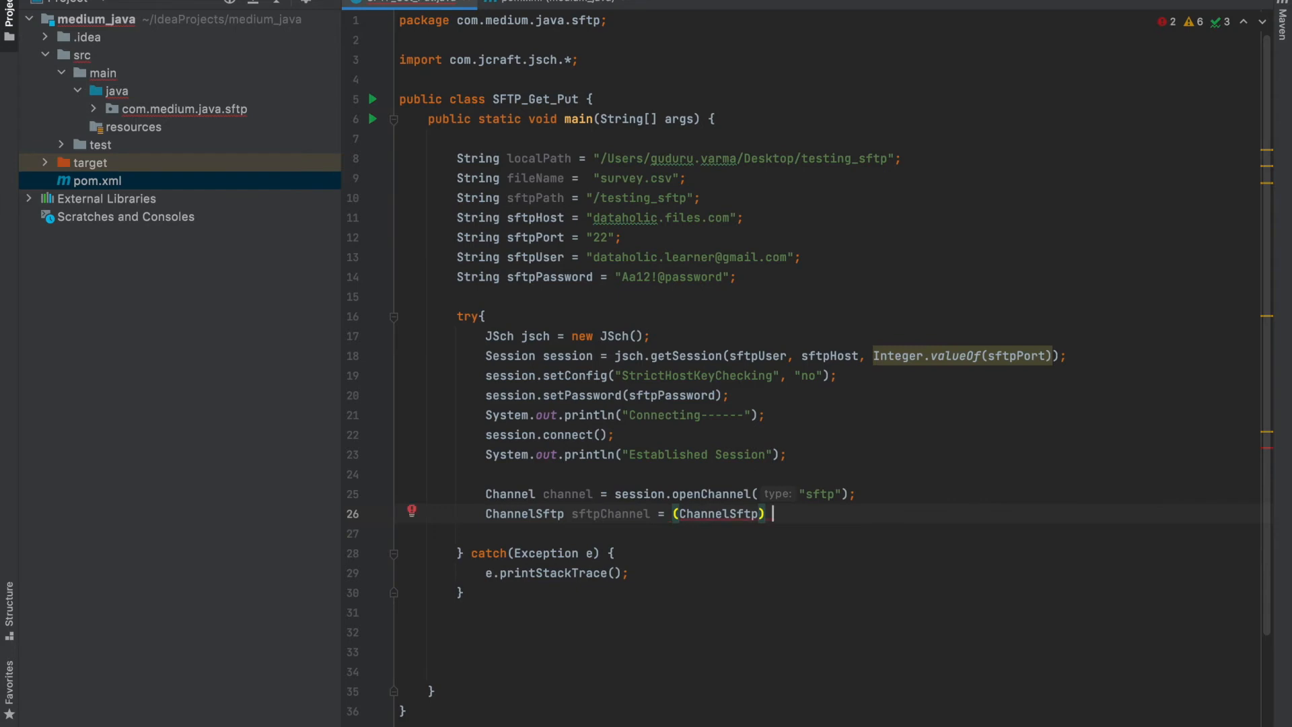
text(channel;)
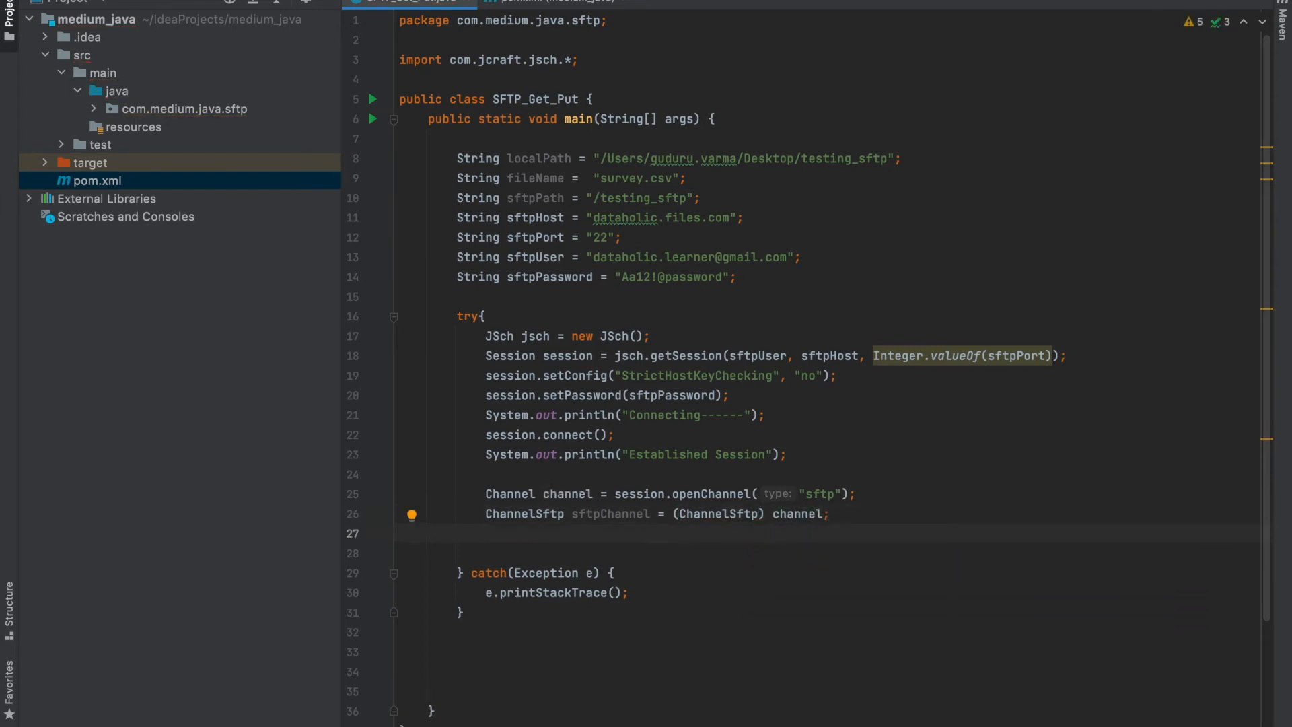
text(sftpChannel.connect();)
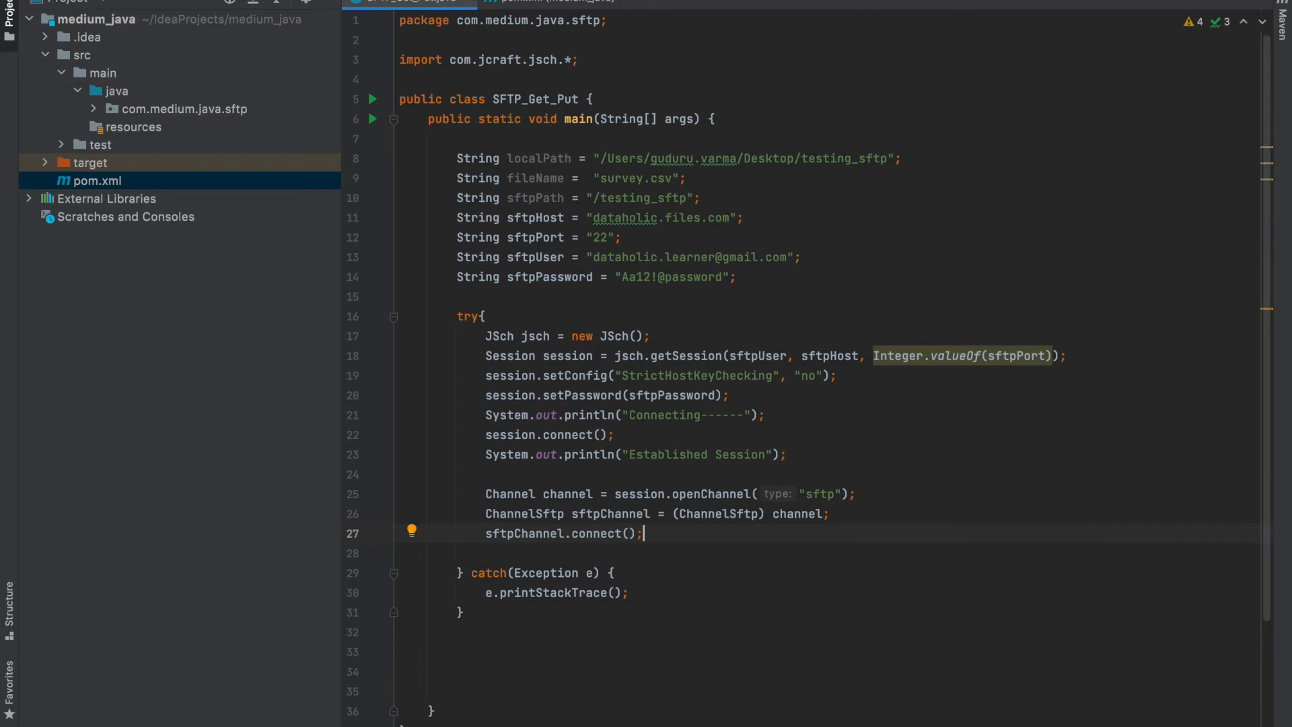
- Add a /** doc comment below sftpChannel.connect() reading "Do everything you need in sftp"
key(enter)
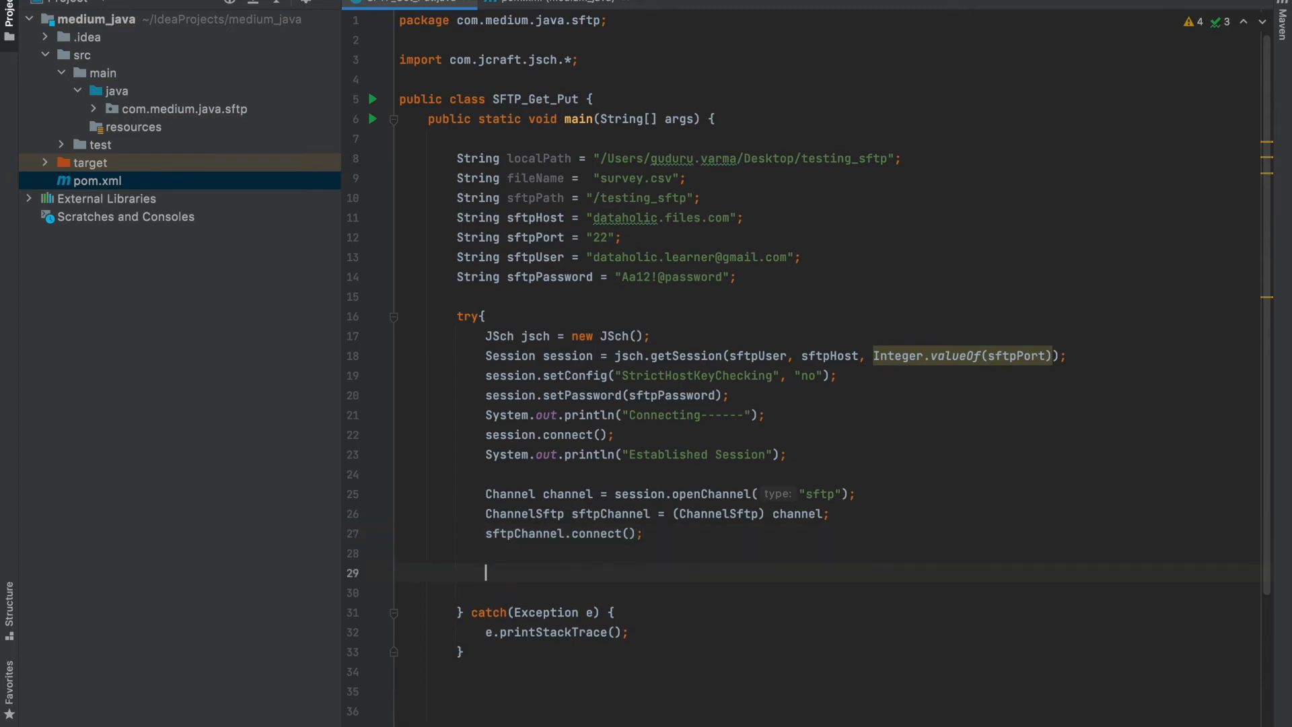
text(/**)
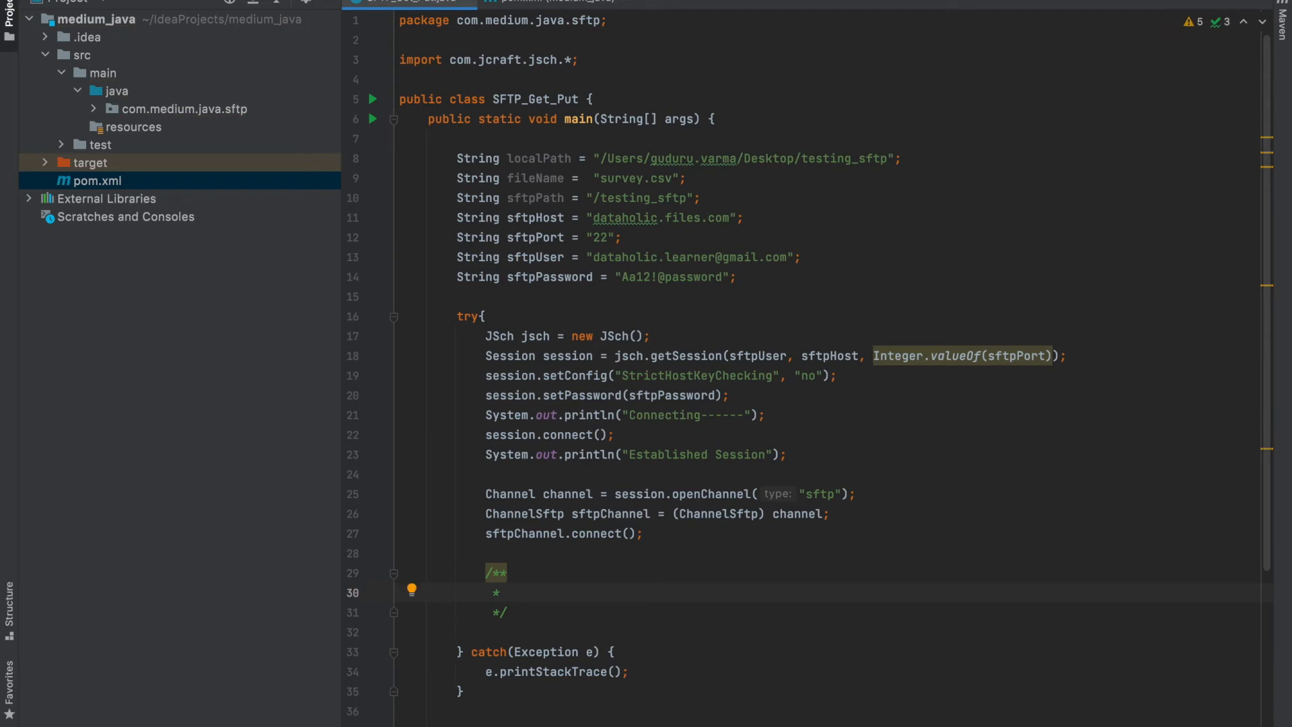
text(DO ever)
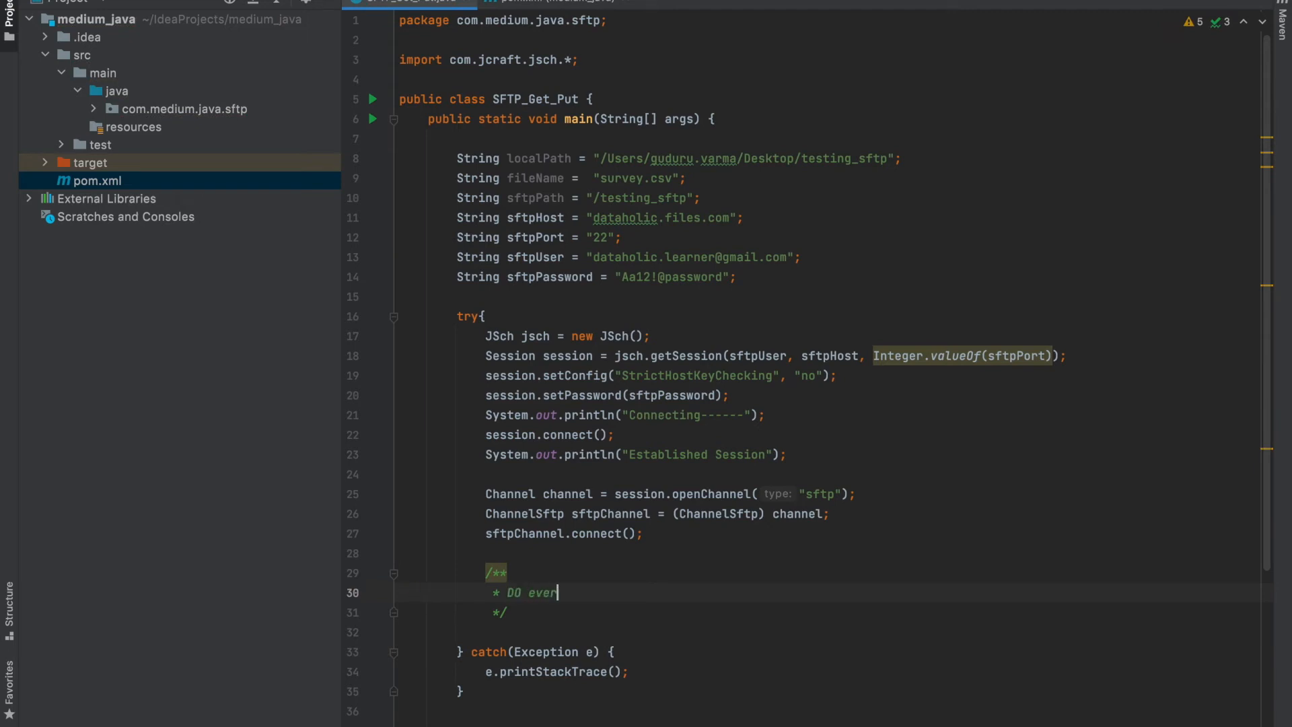
text(ytin)
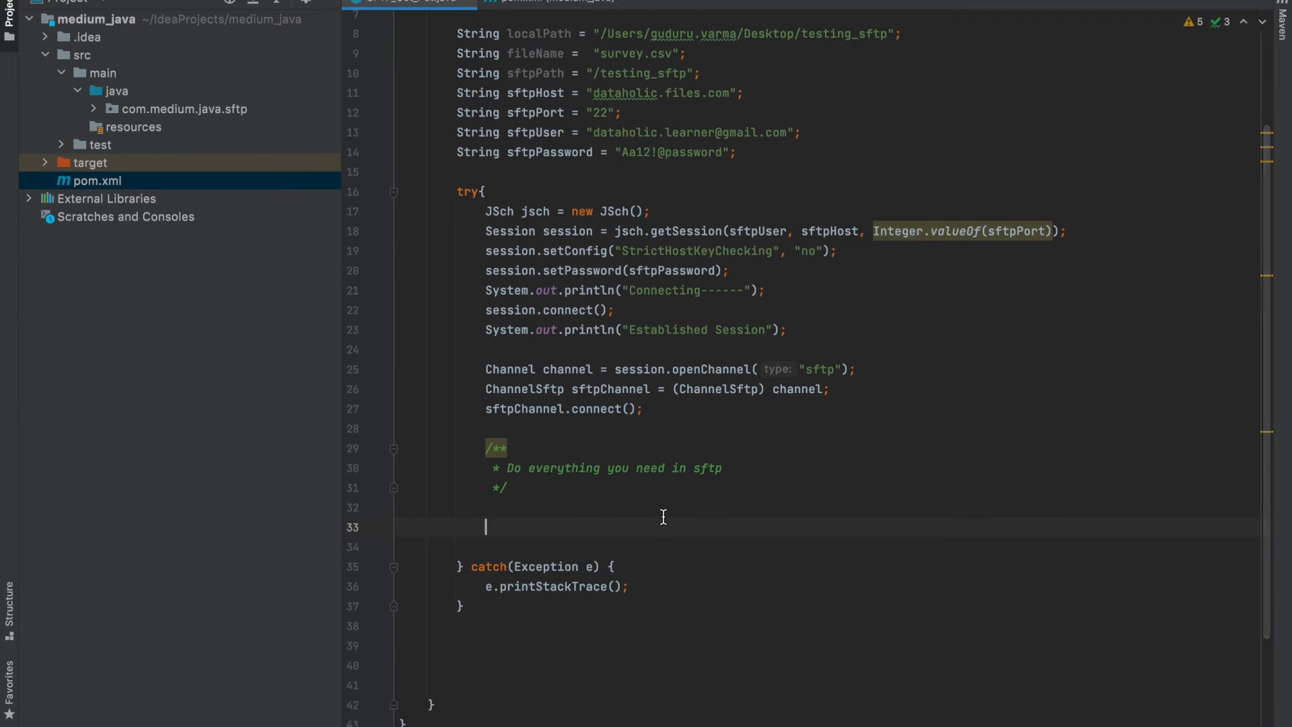
- Call sftpChannel.disconnect() and session.disconnect(), printing "Disconnected from sftp"
text(sftpChannel)
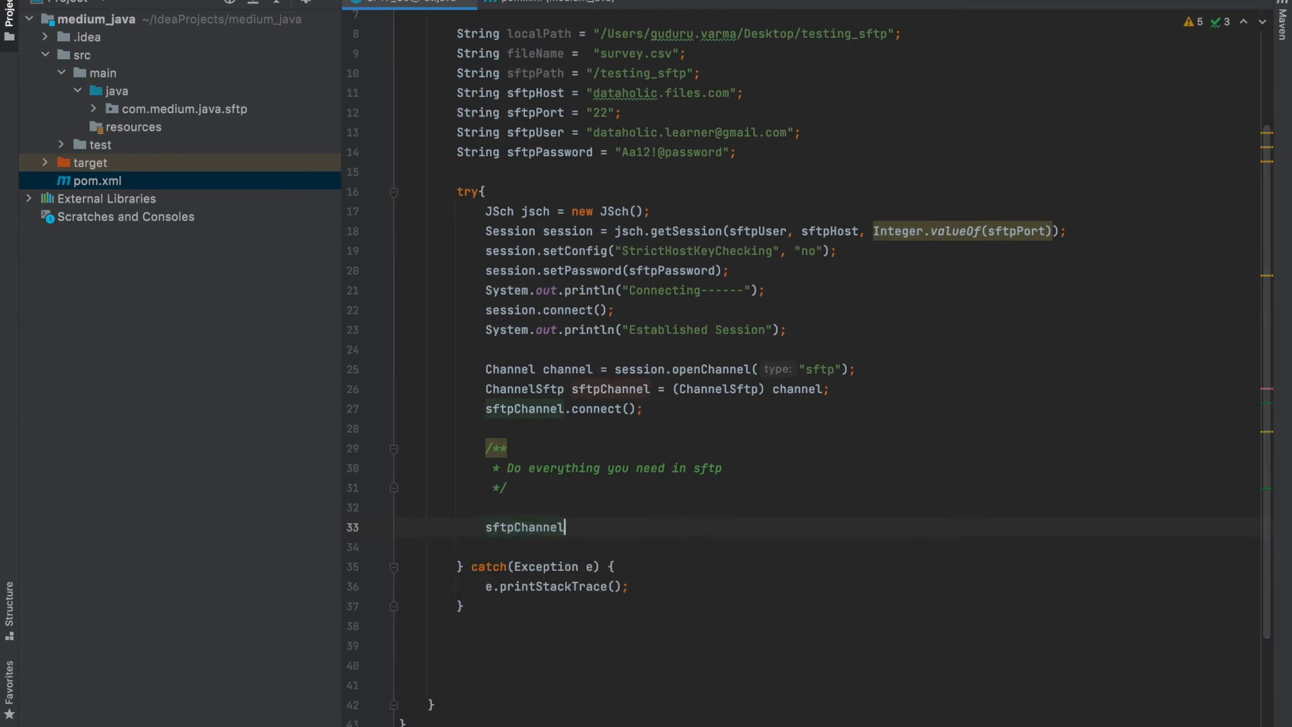
text(.disconnect();)
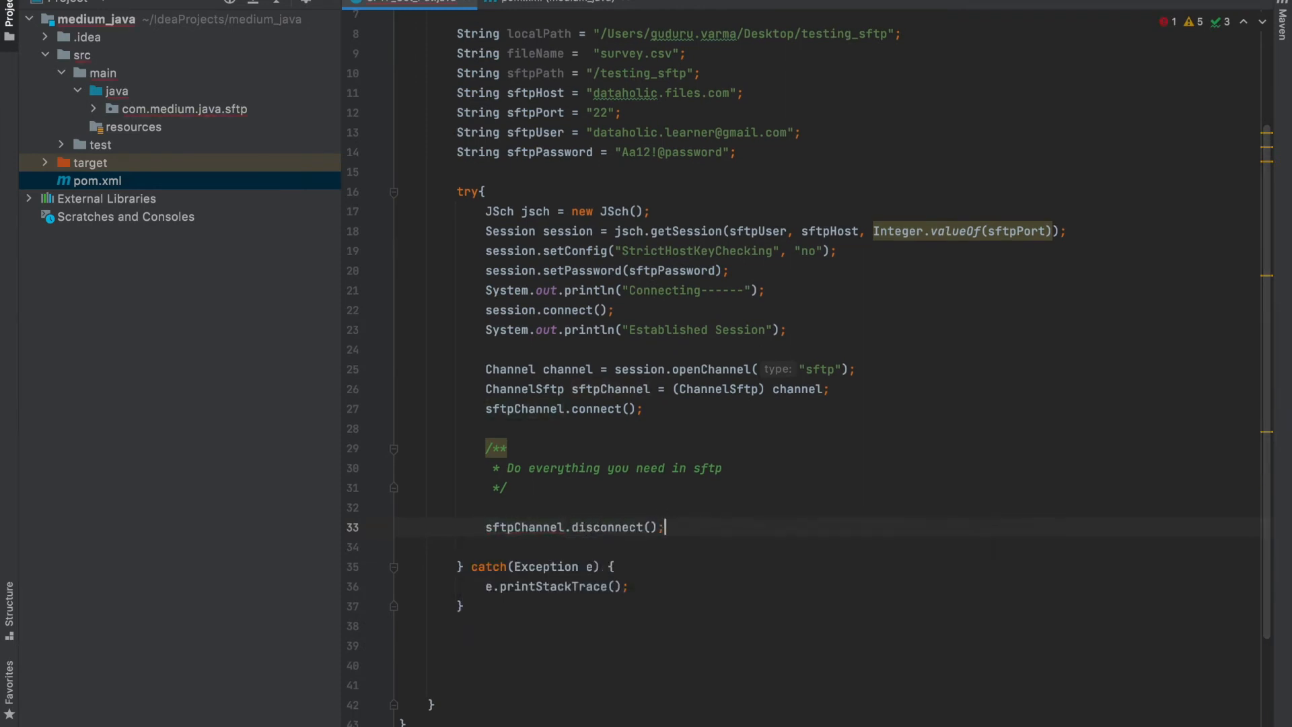
text(session.disconnect();)
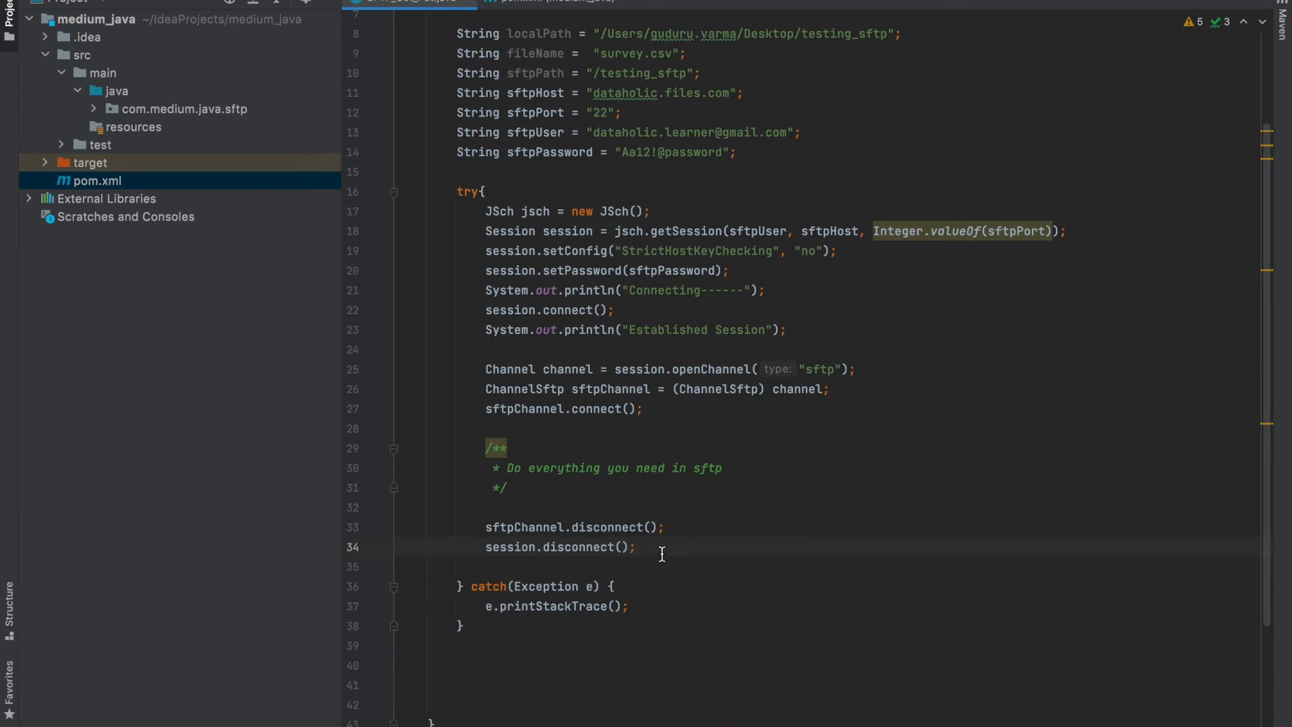
text(System.out.println(")
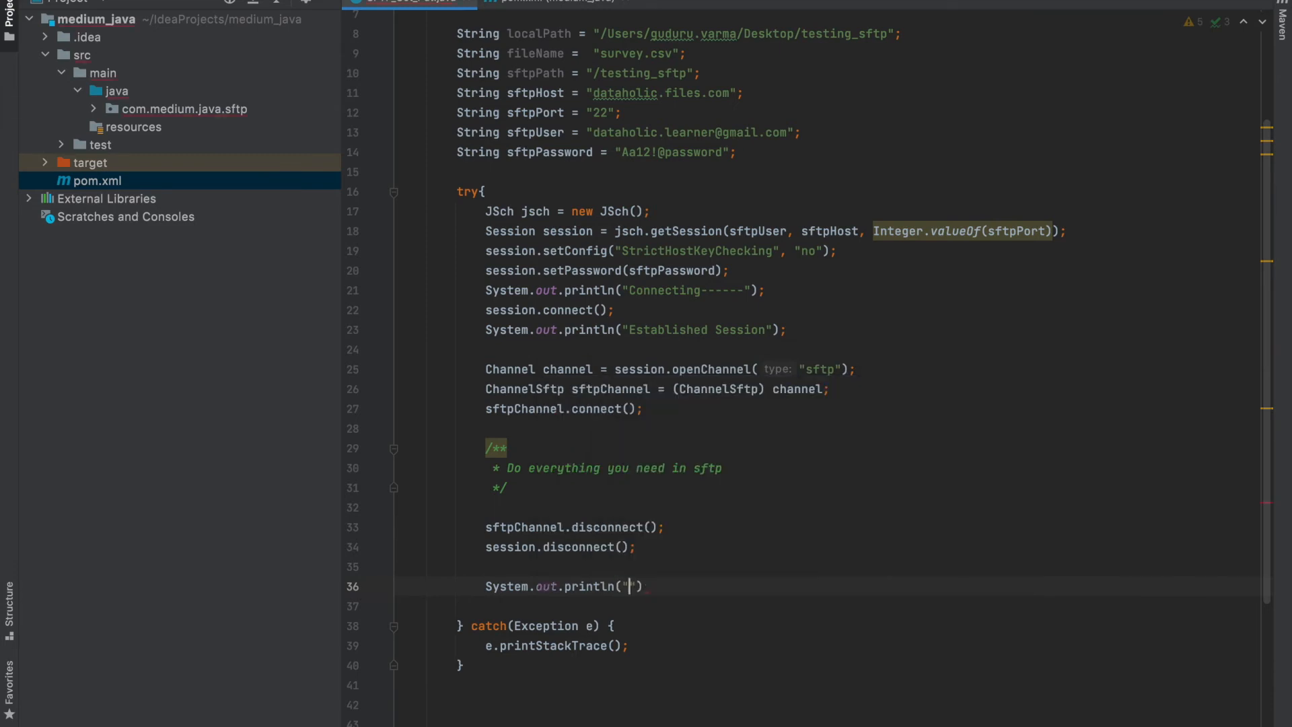
text(Disc)
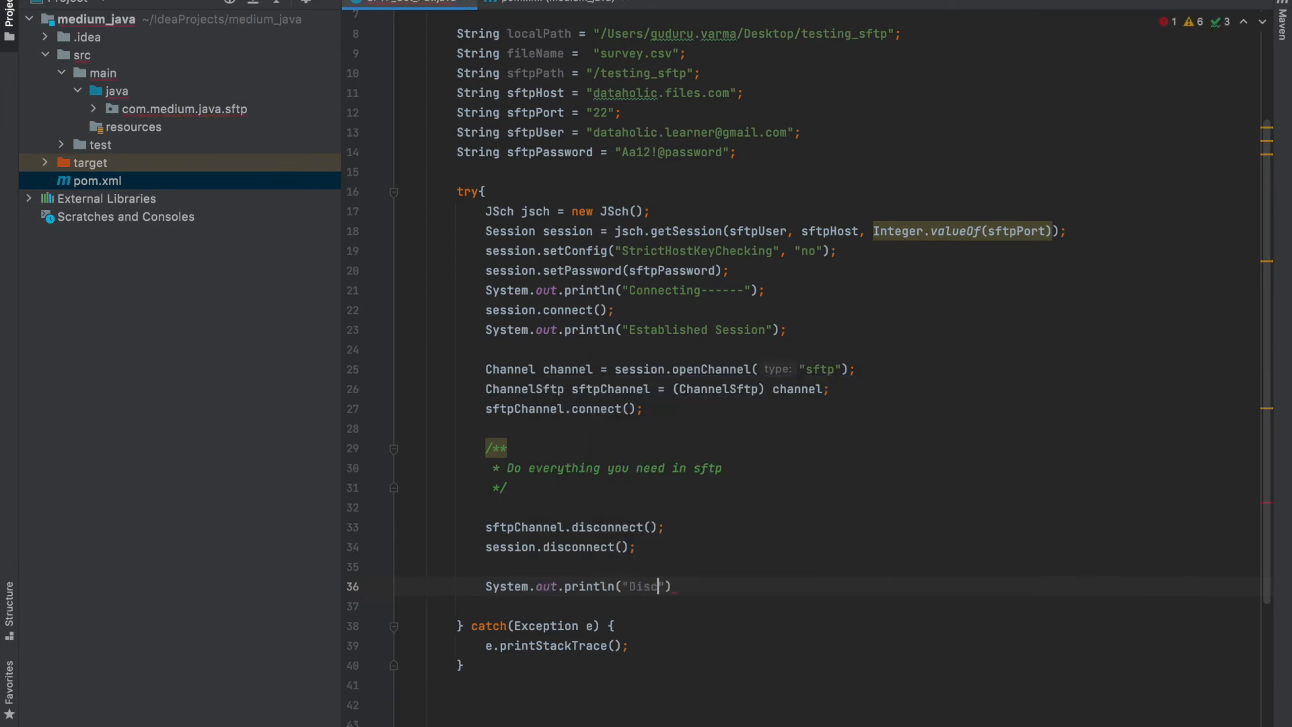
text(onnected from s)
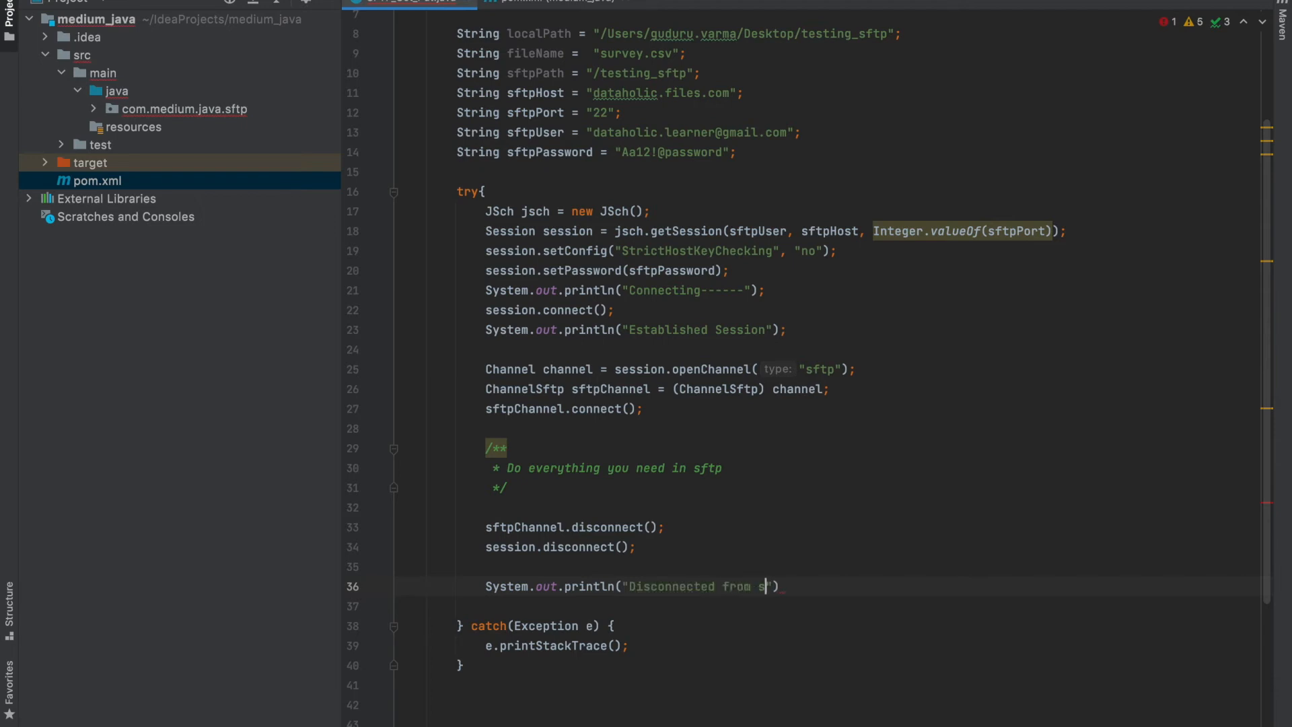
- Add System.out.println("Opened sftp Channel") after connecting the channel
text(System)
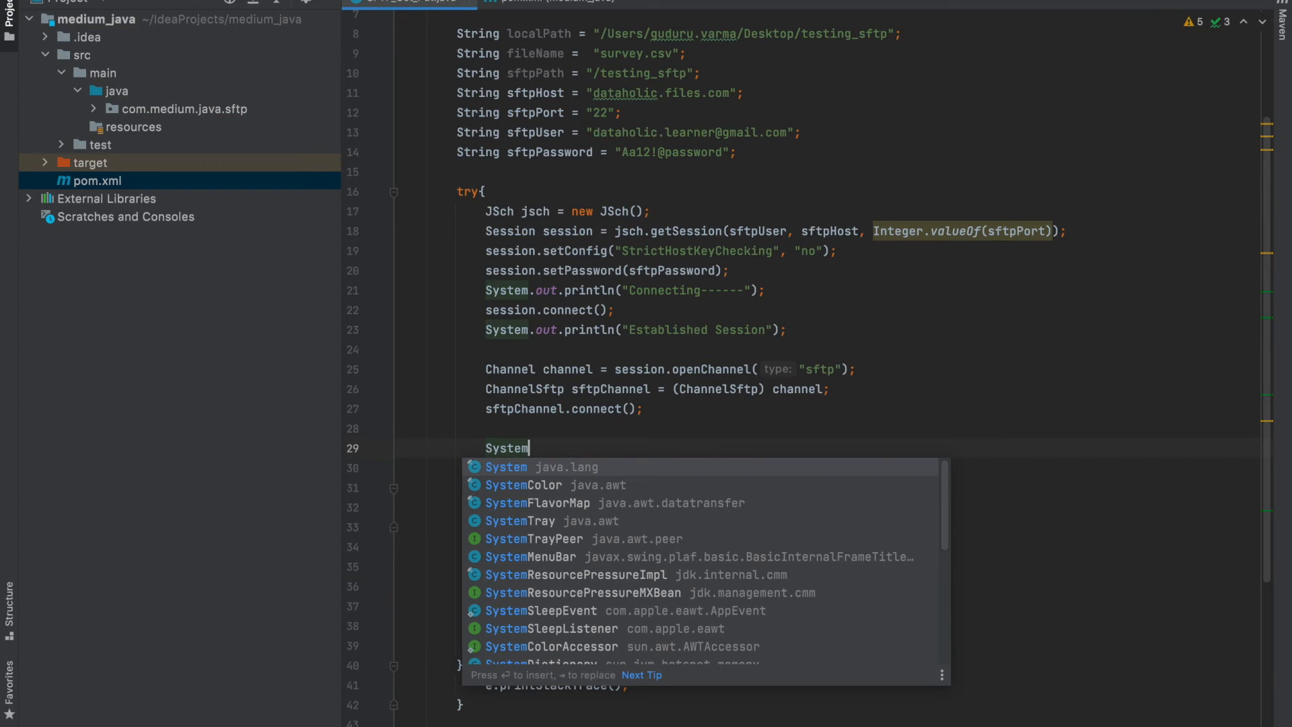
text(.out.prin)
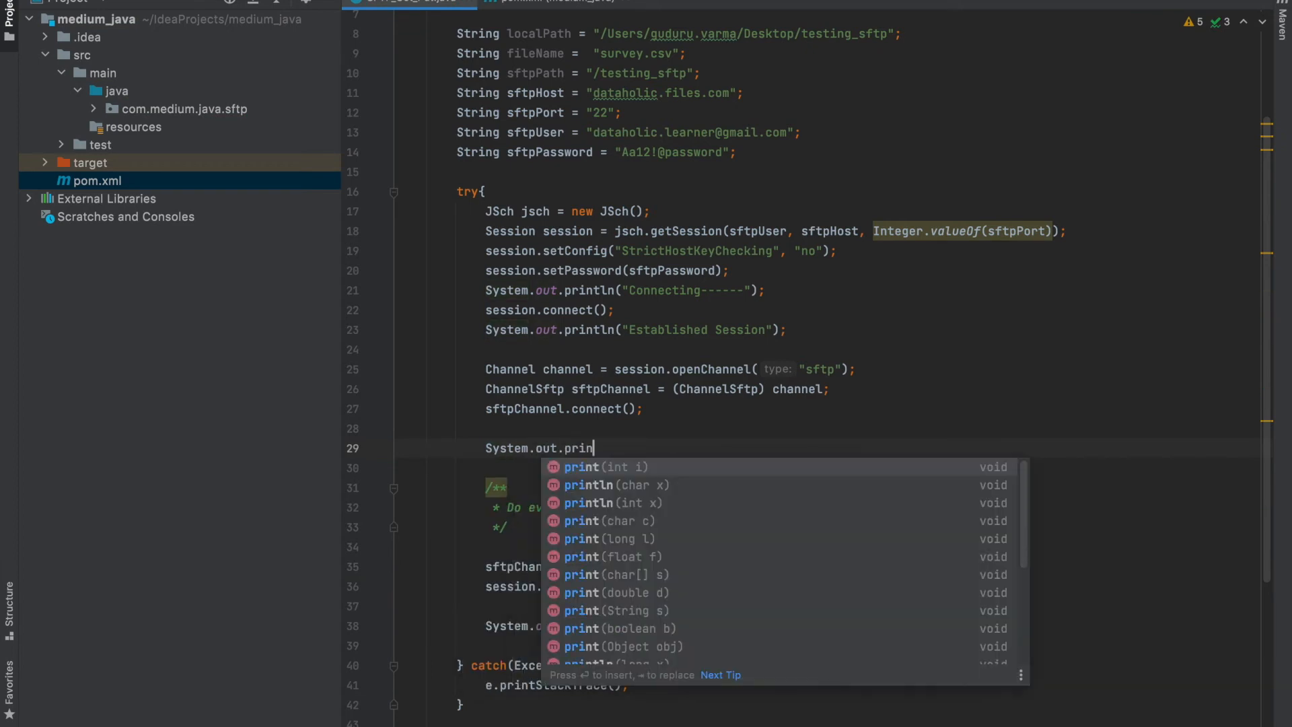
text(ln("Ope)
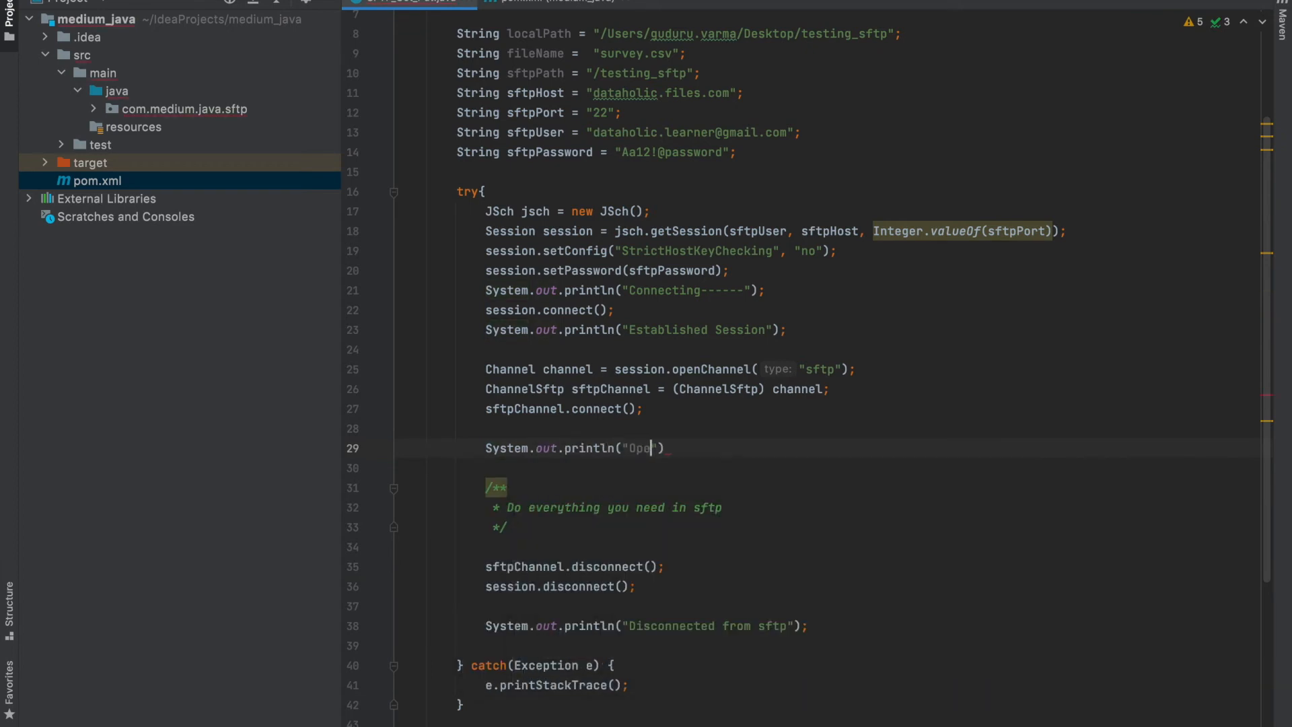
text(ned sftp)
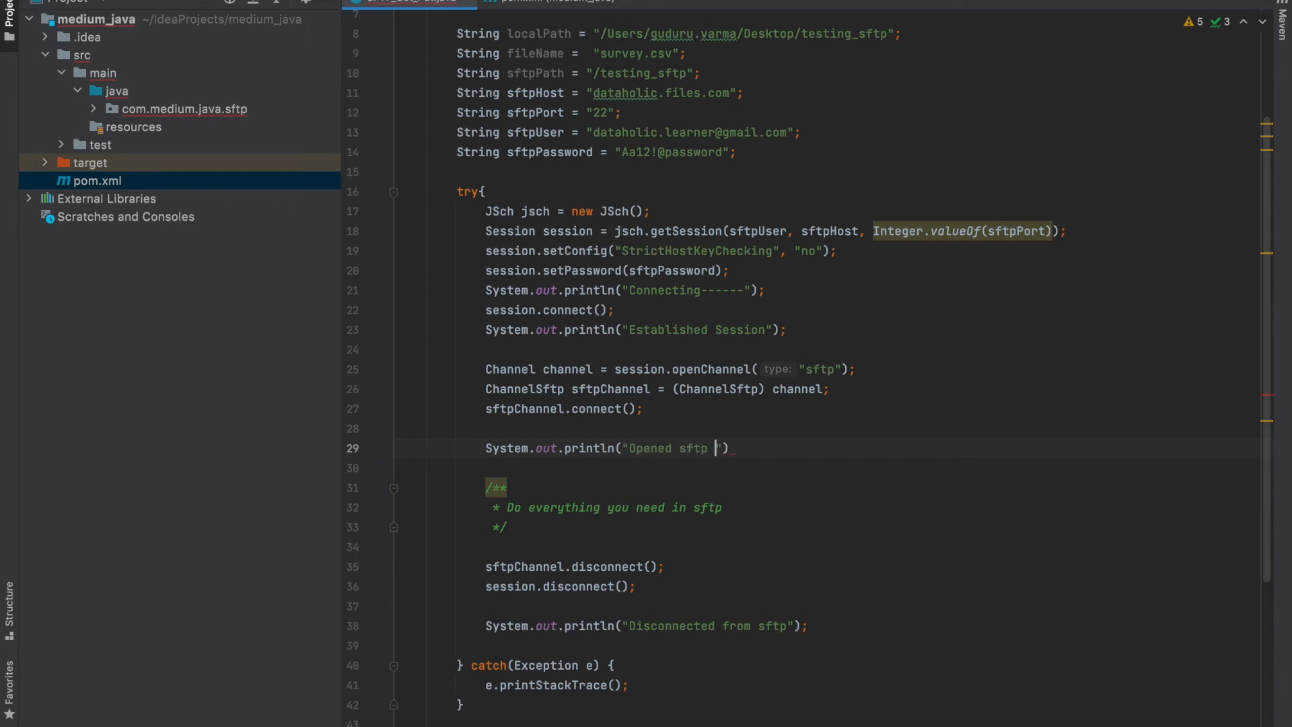
text(Channel");)
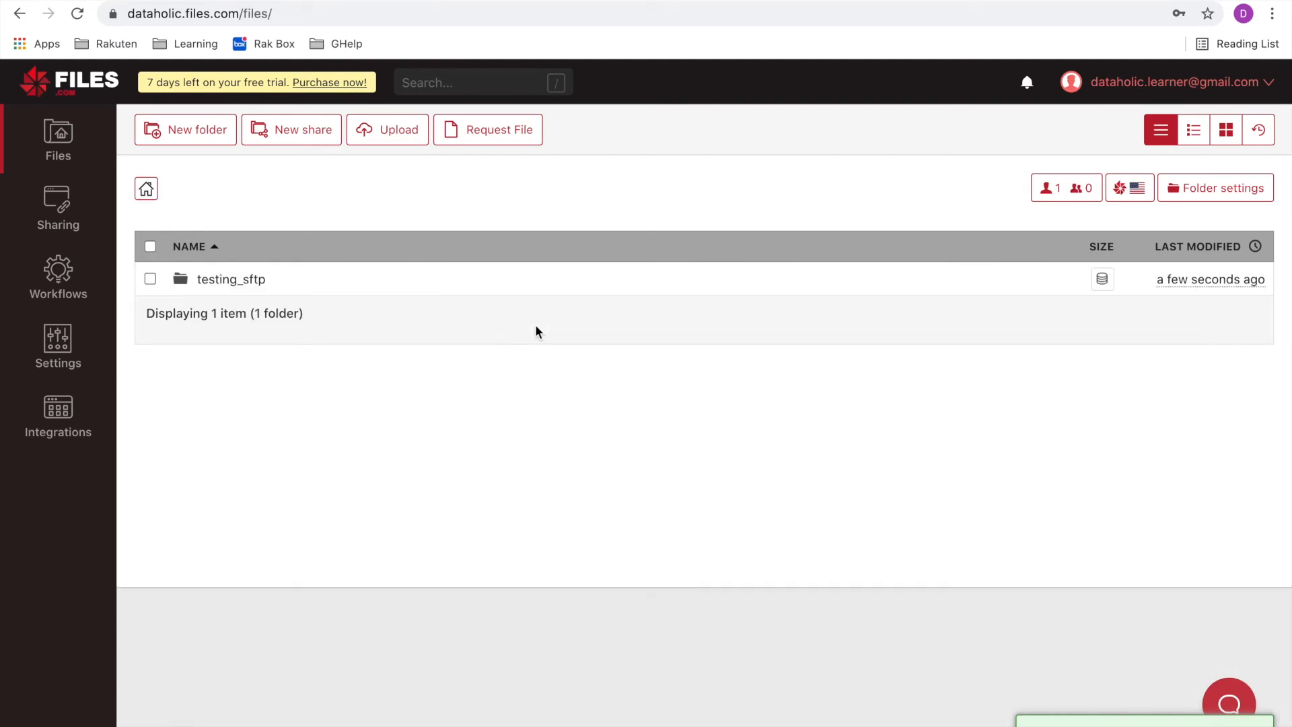
click(231, 279)
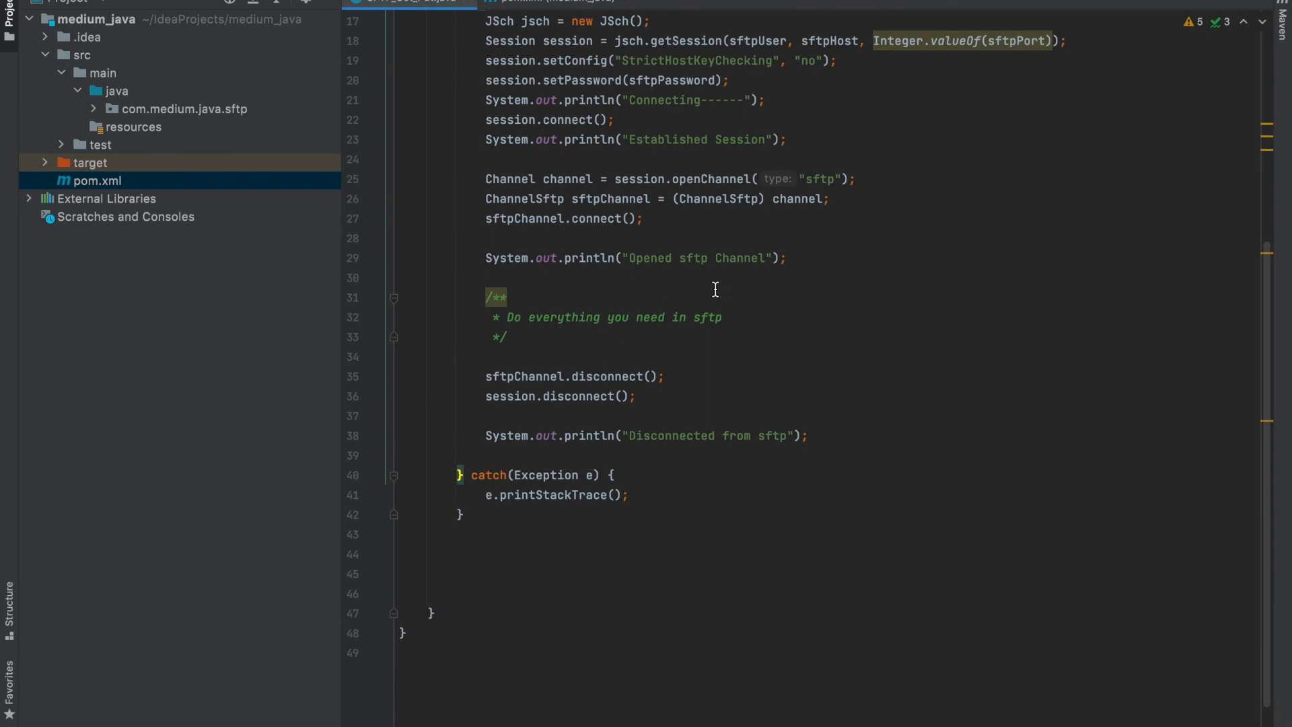
- Write sftpChannel.put(localPath + fileName, sftpPath) below the comment block
key(enter)
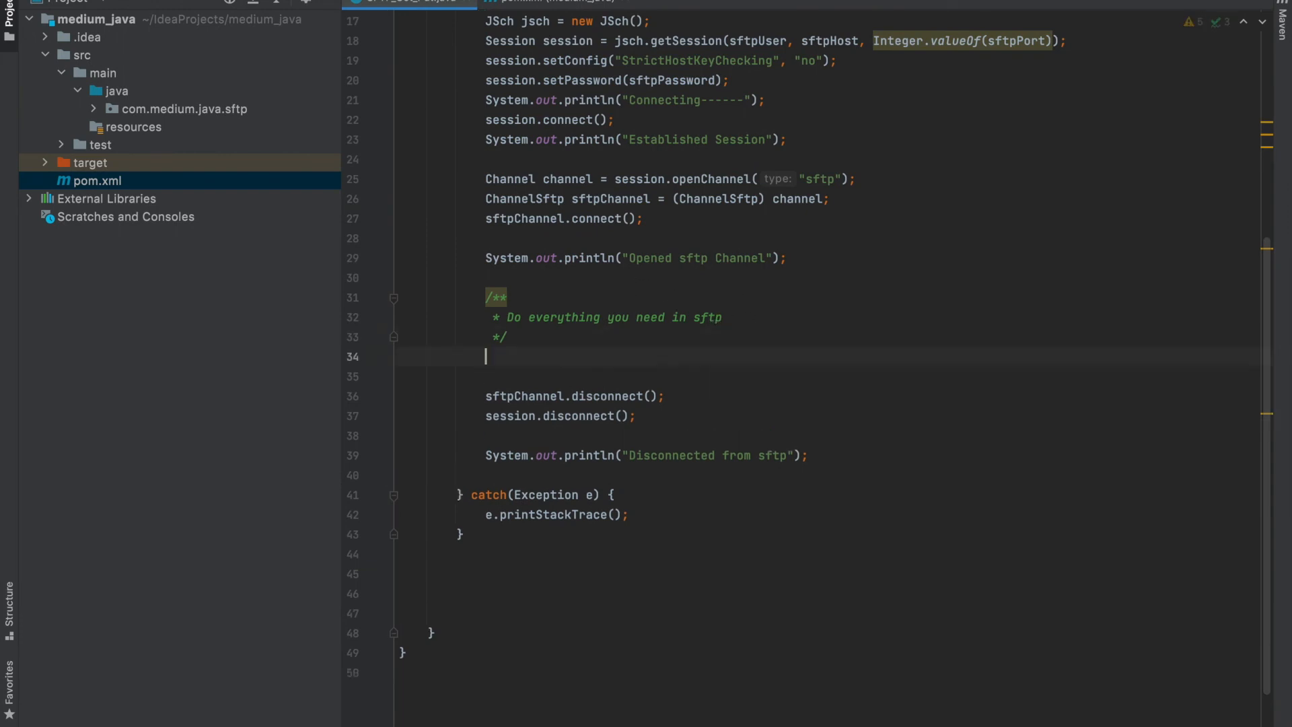
text(sftp)
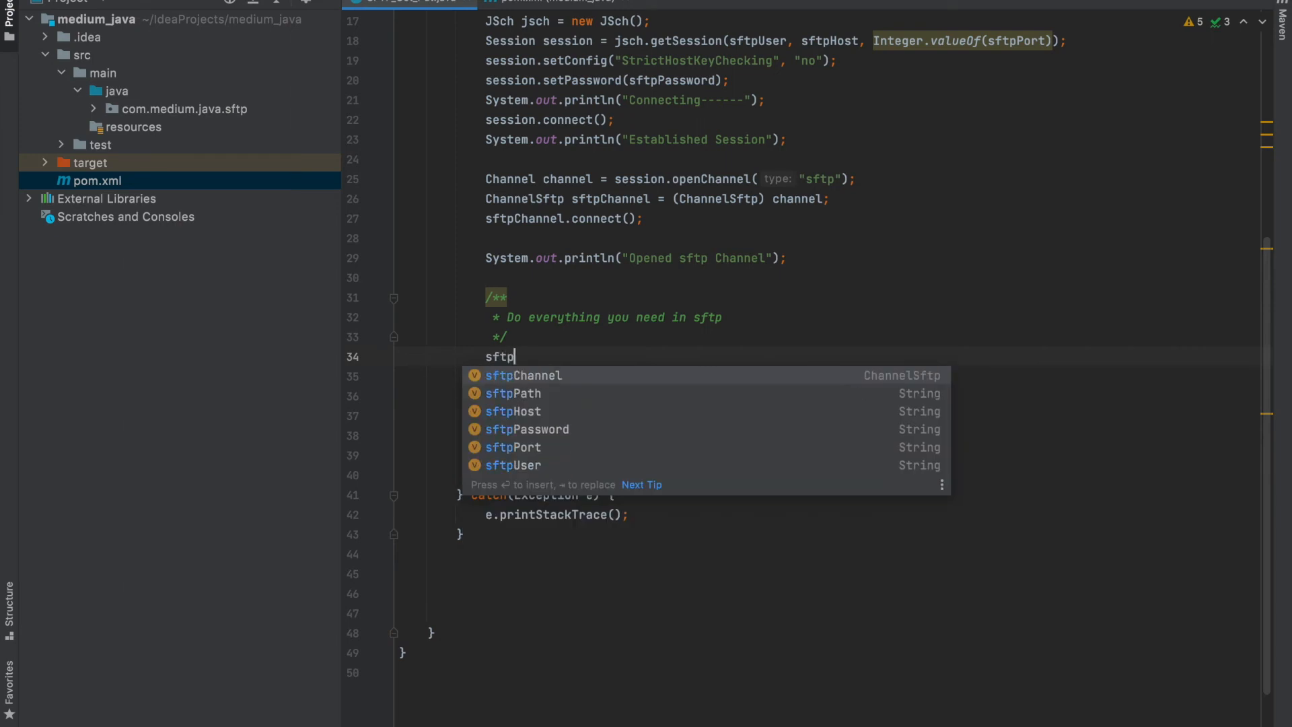
text(Channel.put()
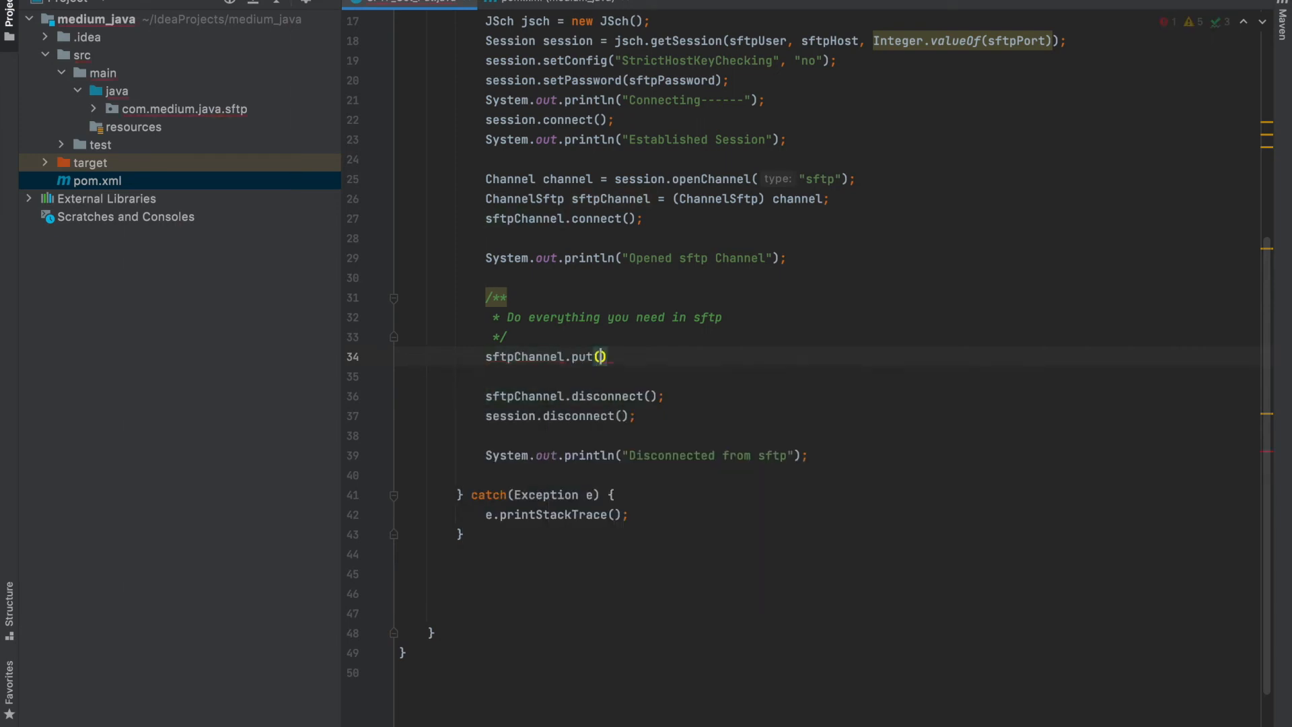
text(localPath+"/)
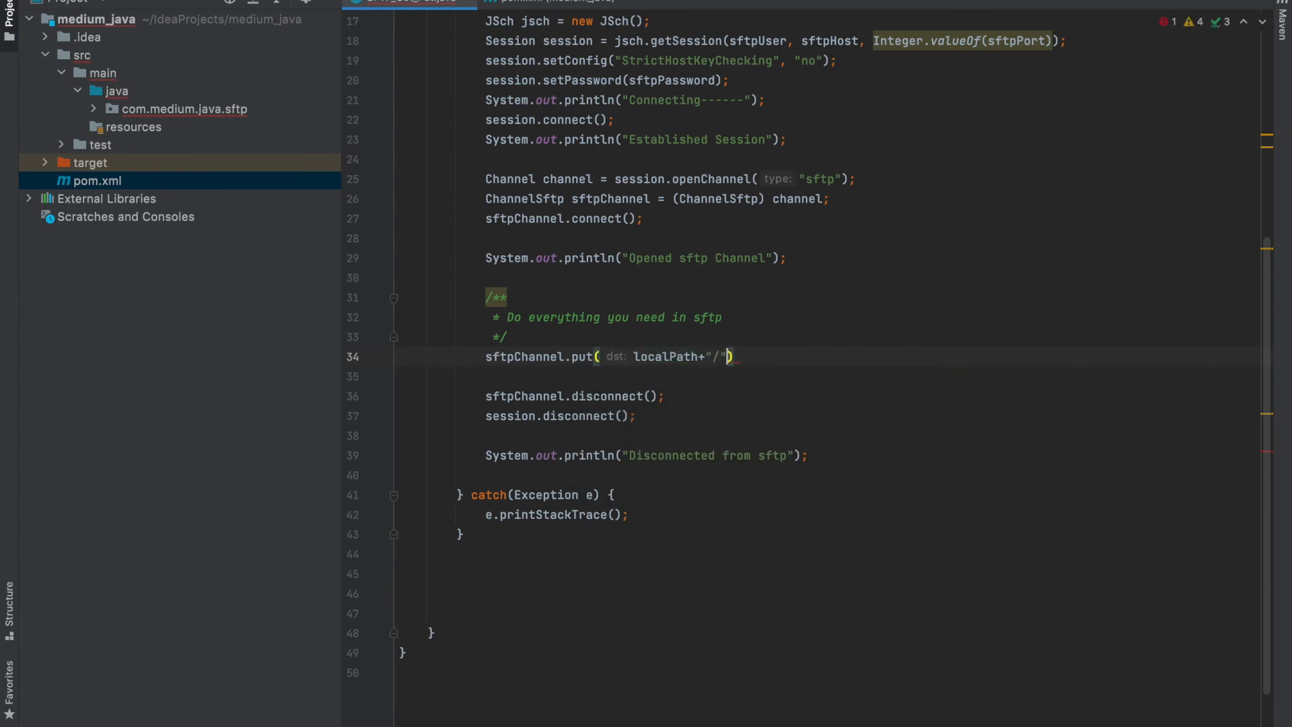
text(+fileName)
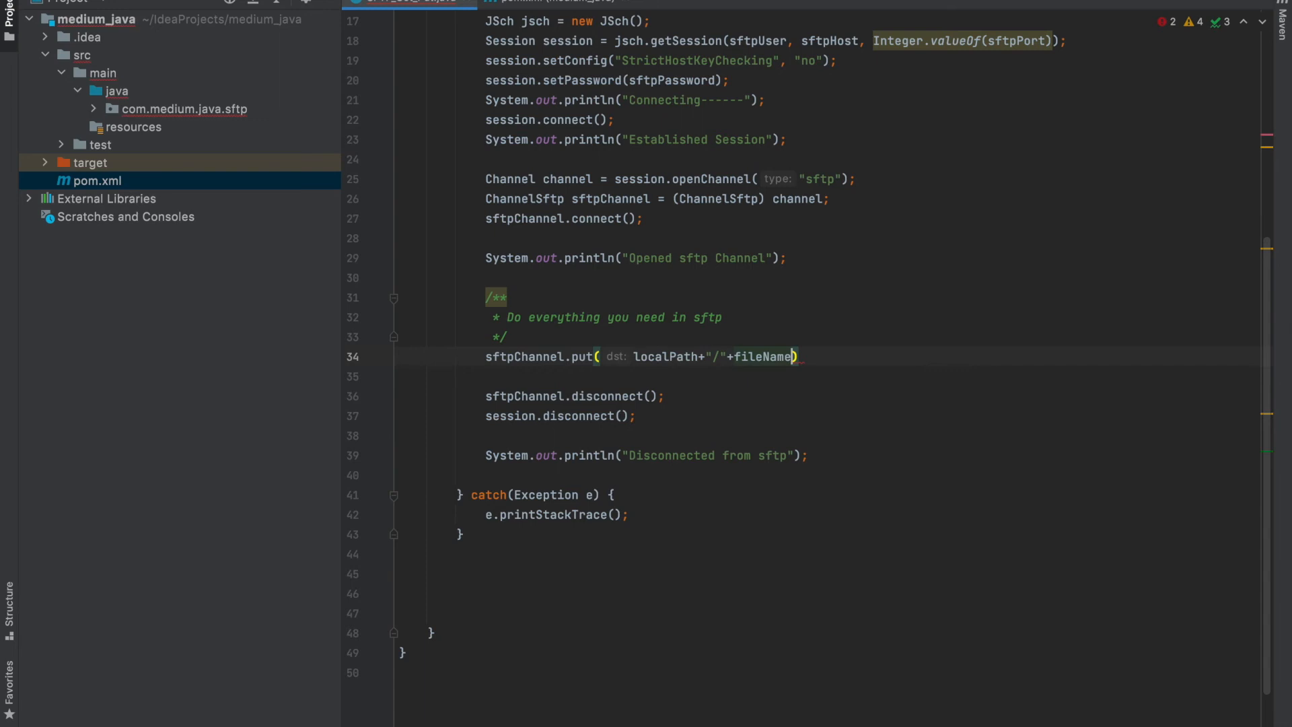
text(, sftpPath)
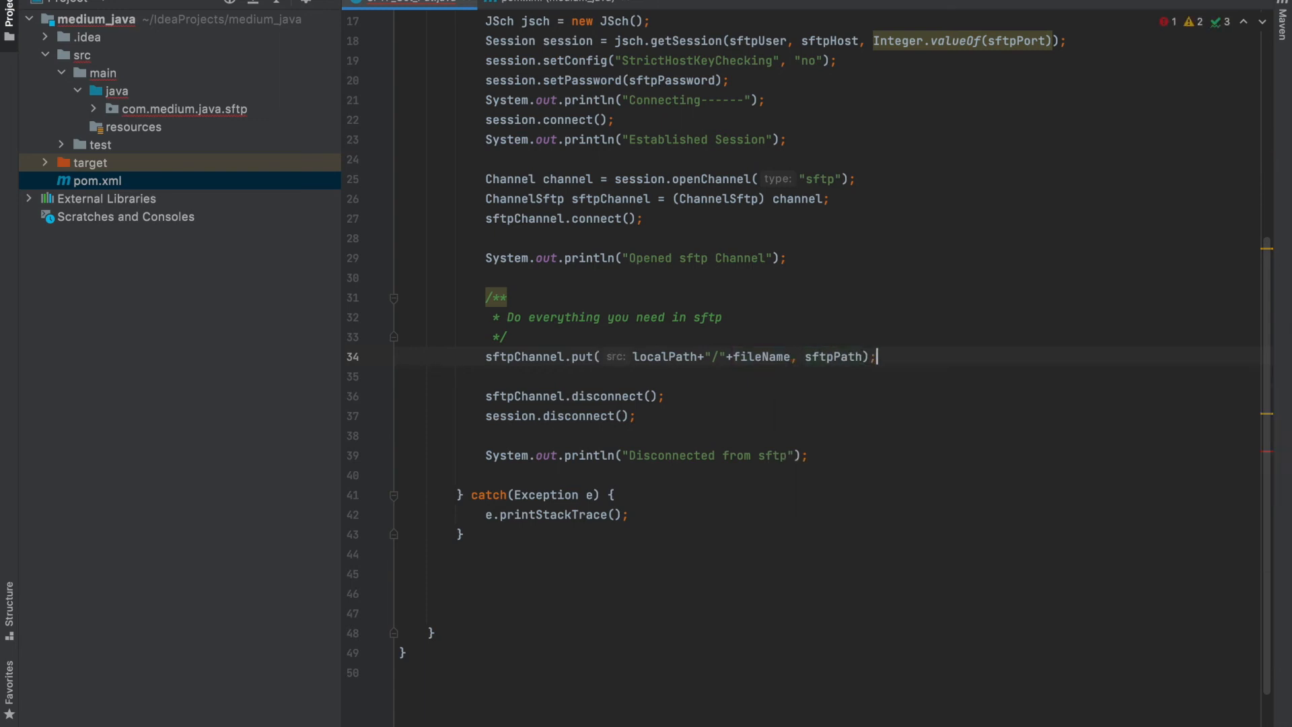
- Print "Copied file to Host" after the put and begin a "Copying file" println before it
text(Sys)
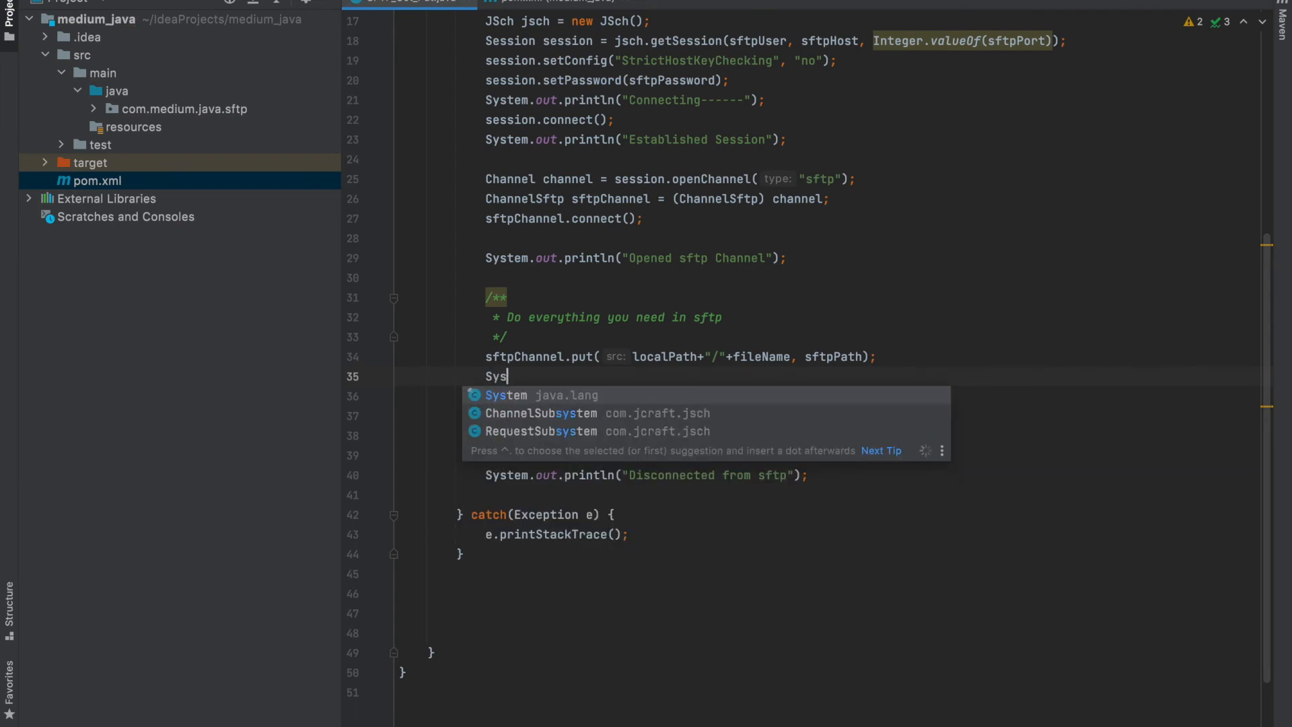
text(tem.ou)
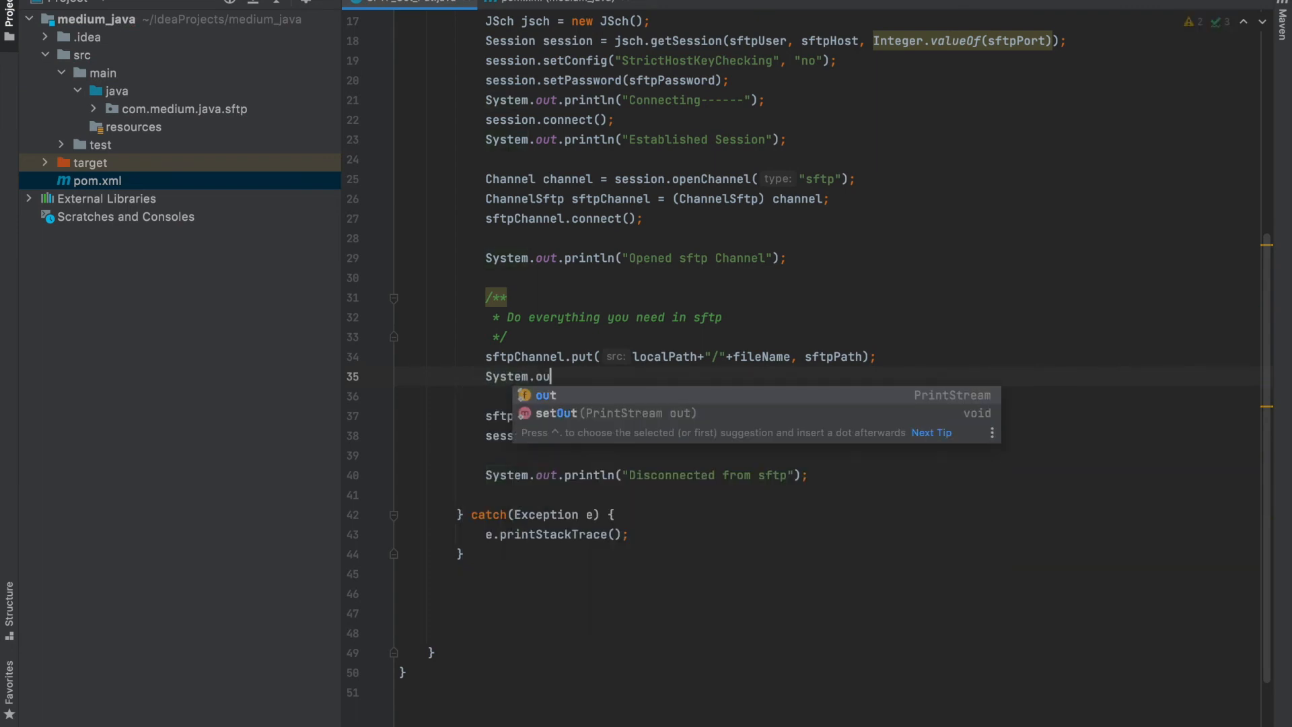
text(t.println("Copied fi)
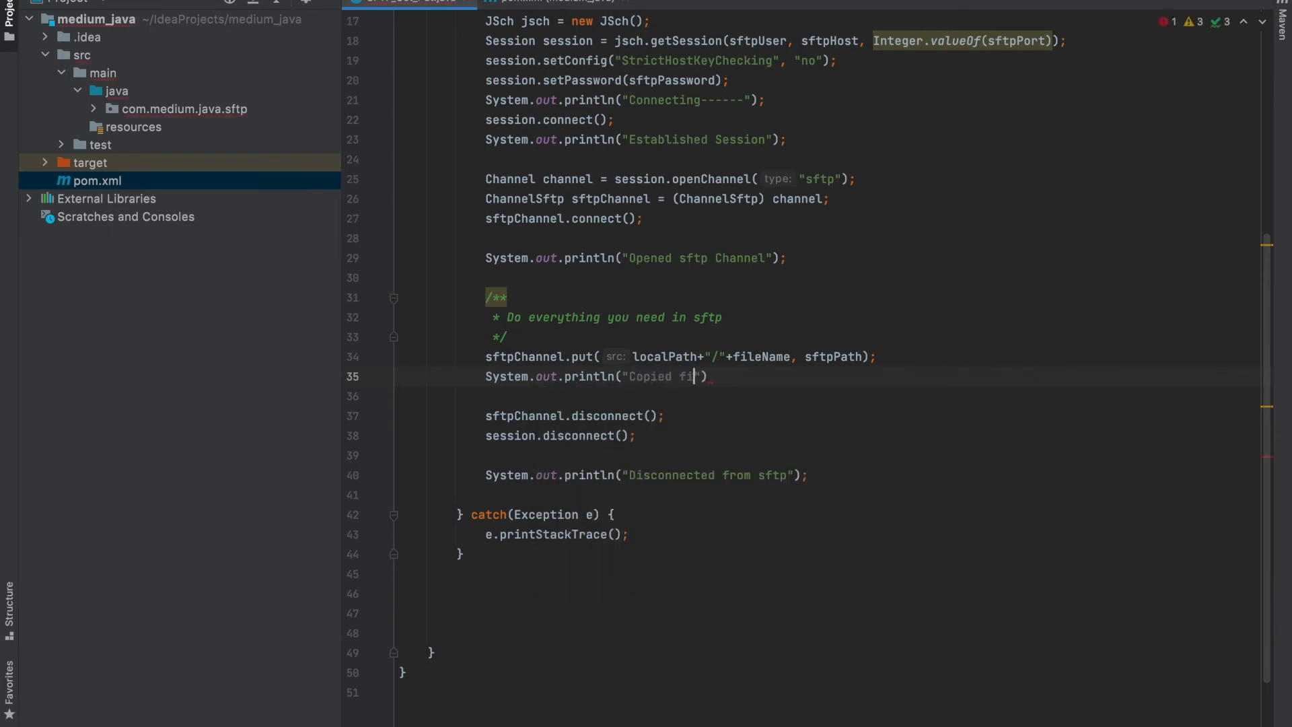
text(le to Host)
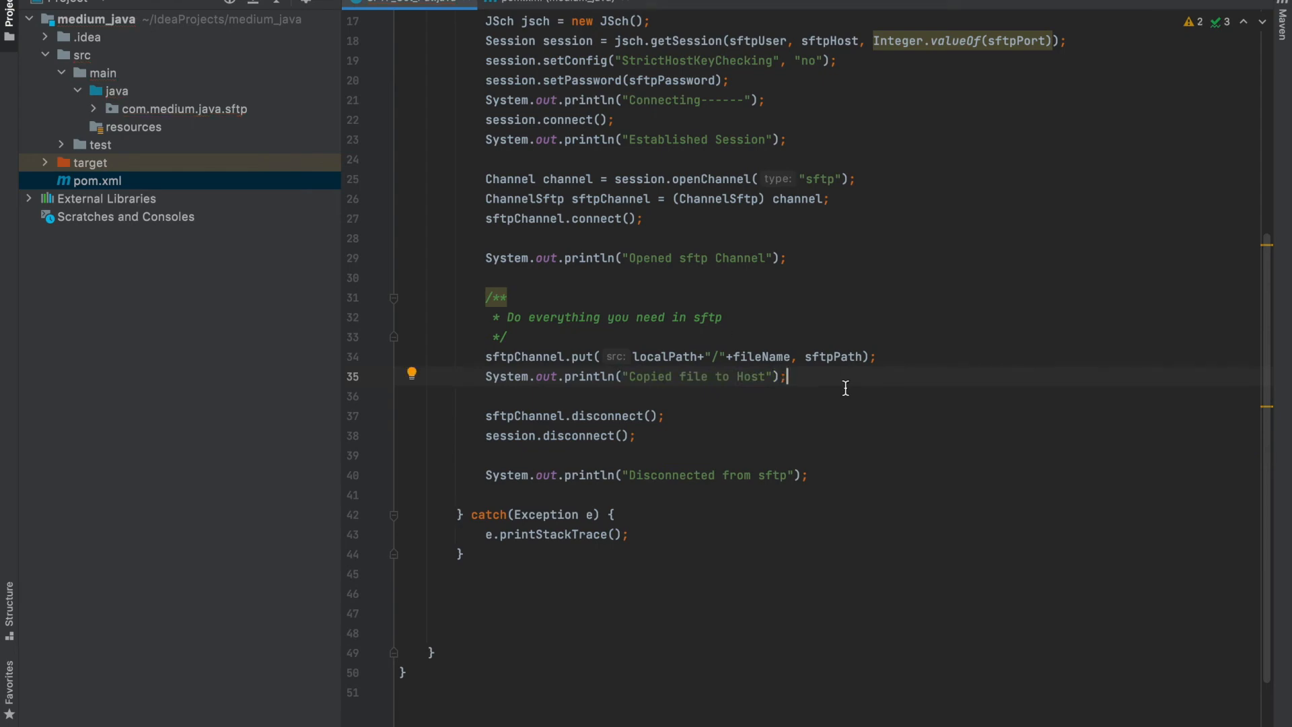
text(Syste)
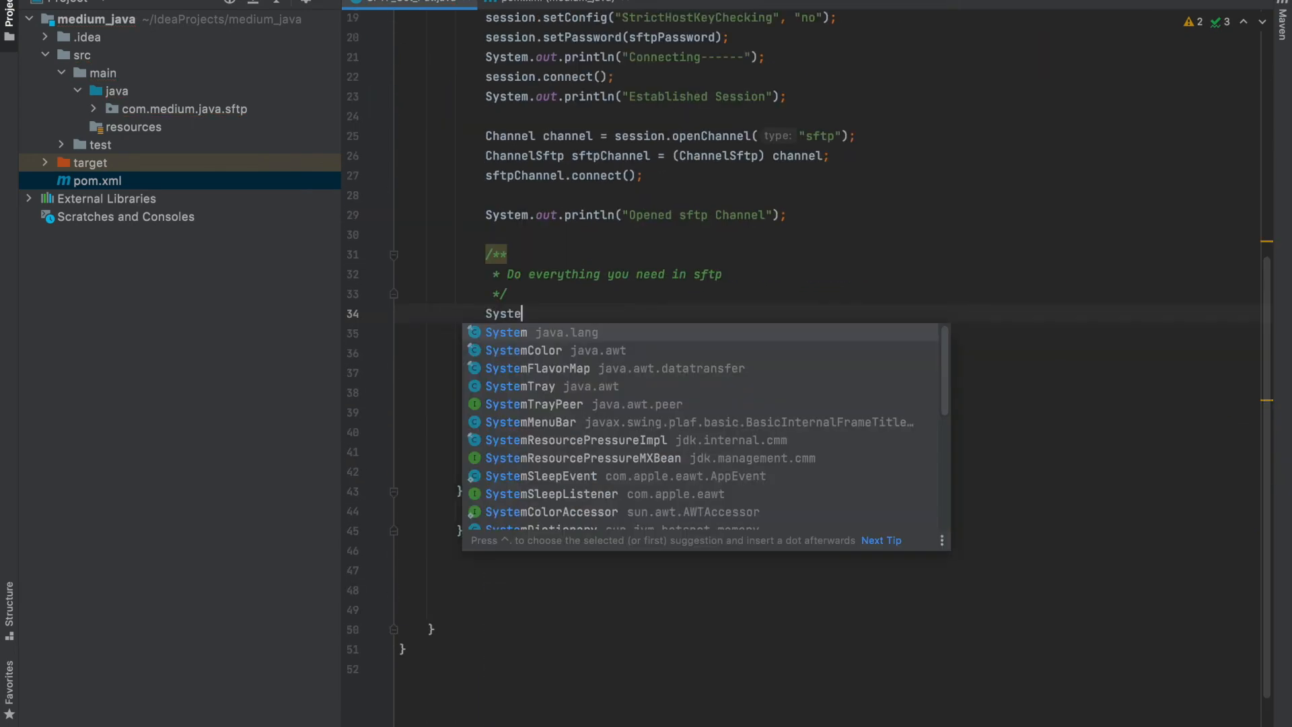
text(m.out.println("Copying)
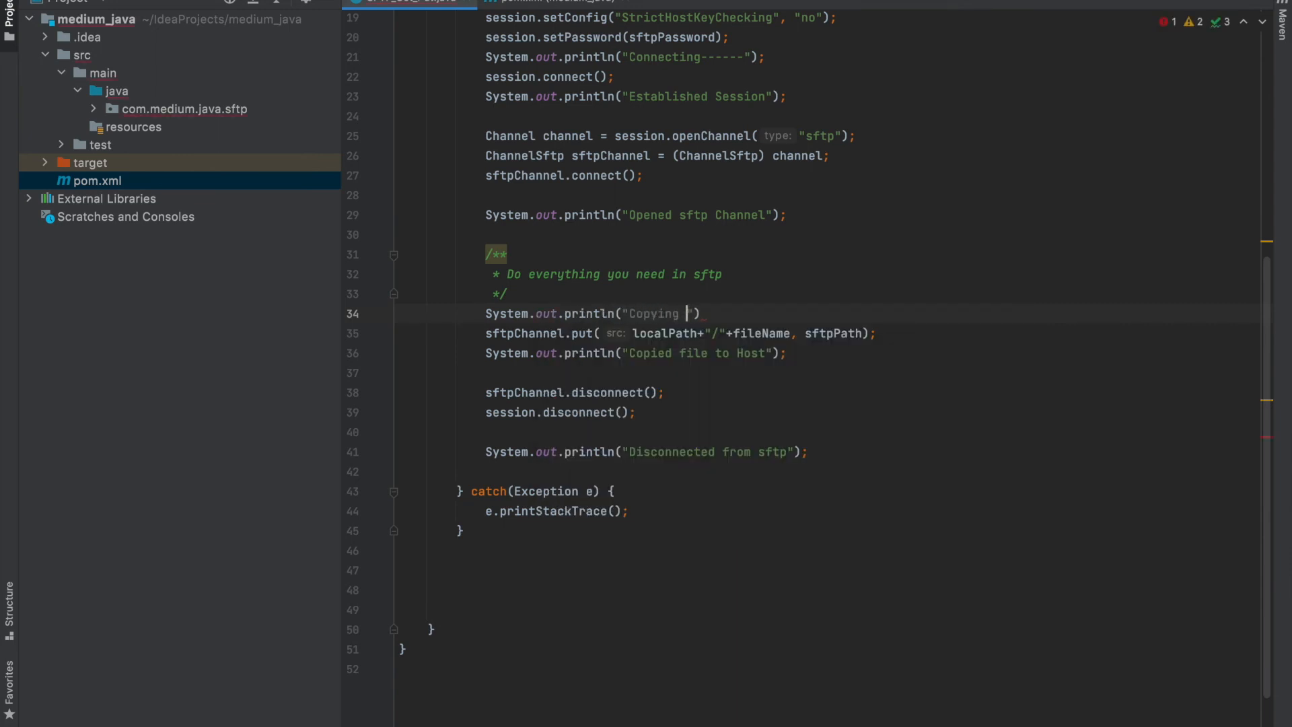
text(file to Host)
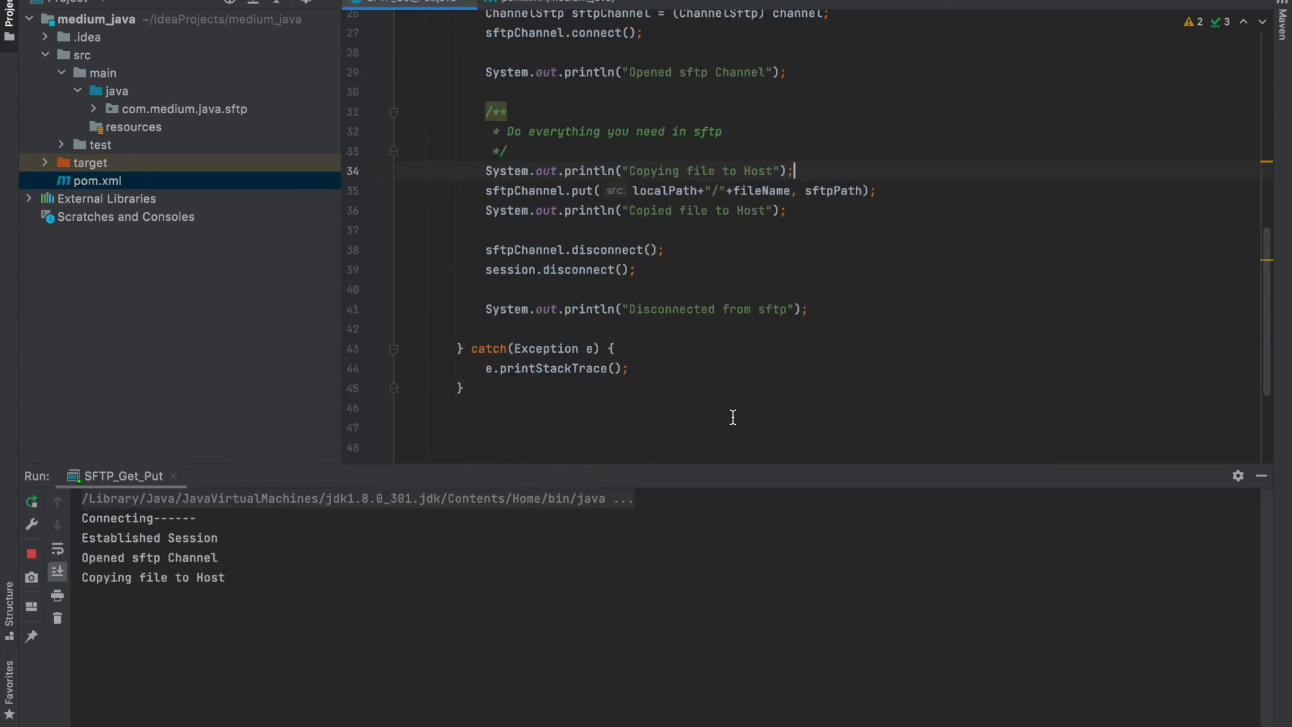
- Run SFTP_Get_Put so survey.csv uploads to the testing_sftp folder
double_click(152, 576)
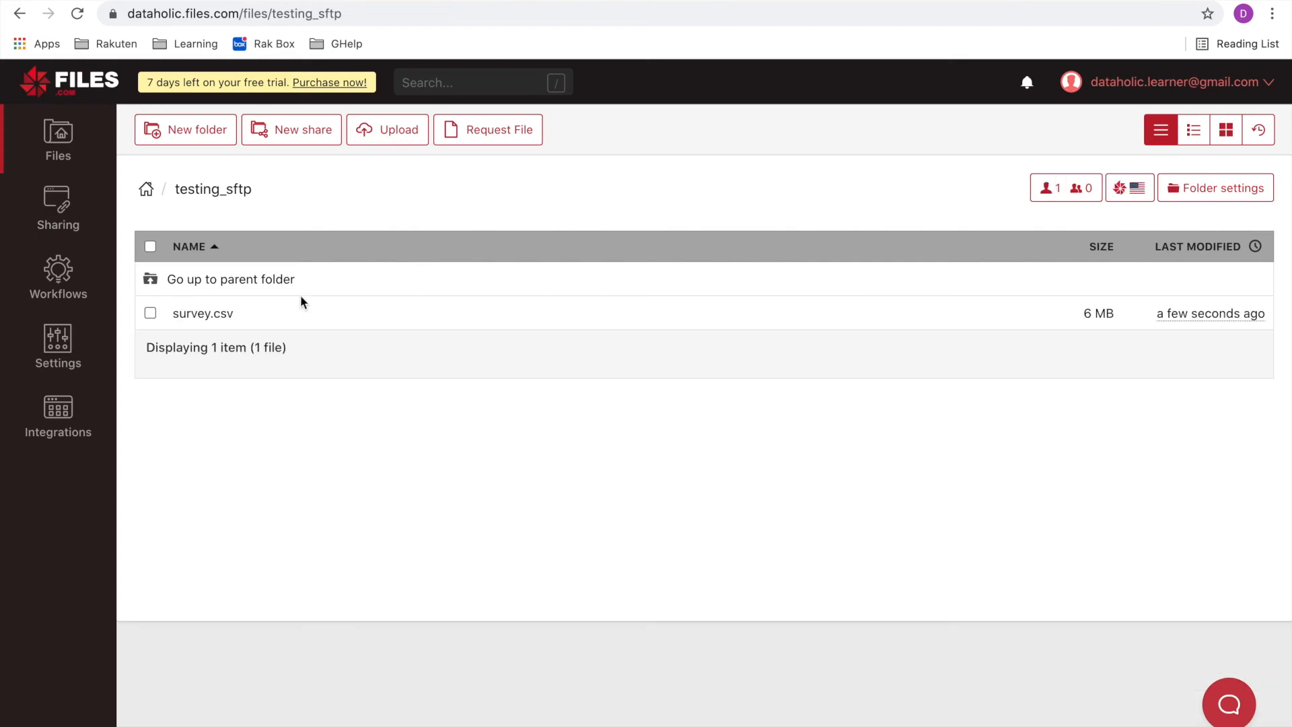
mouse_move(1097, 313)
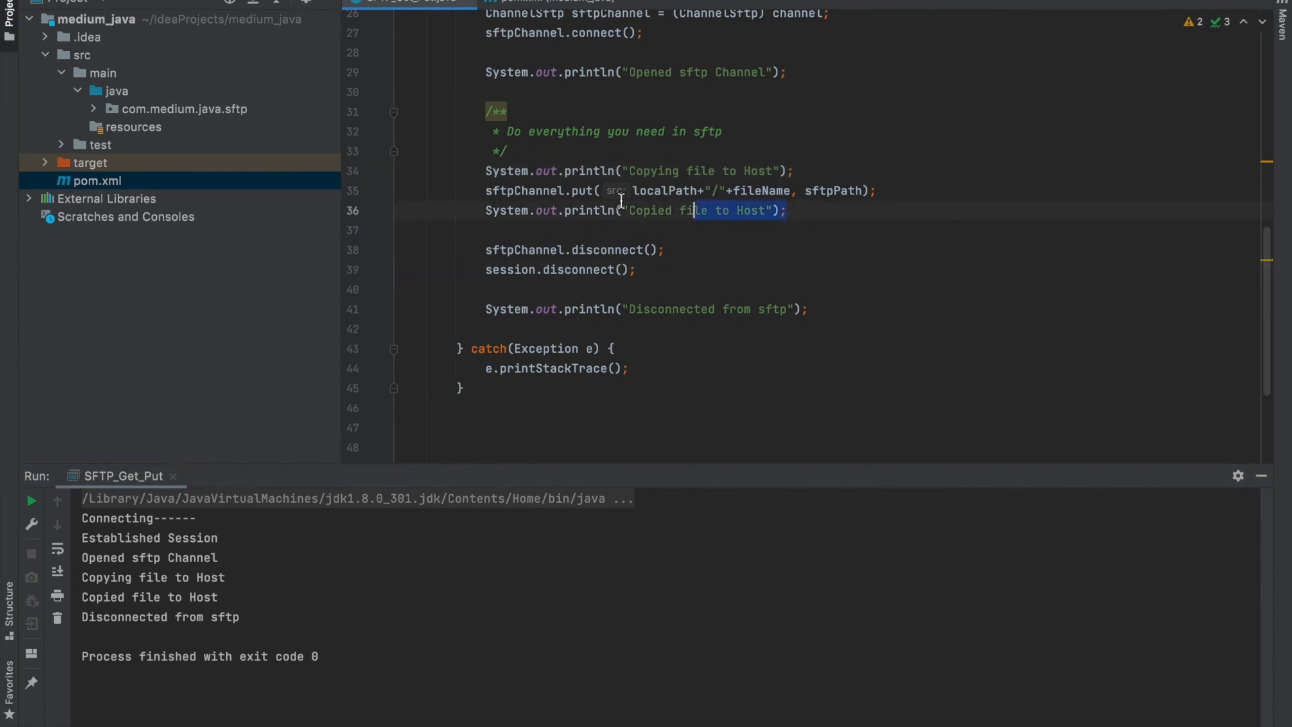
- Edit the duplicated block: messages 'to Local', destination localPath, and put renamed to get
click(834, 210)
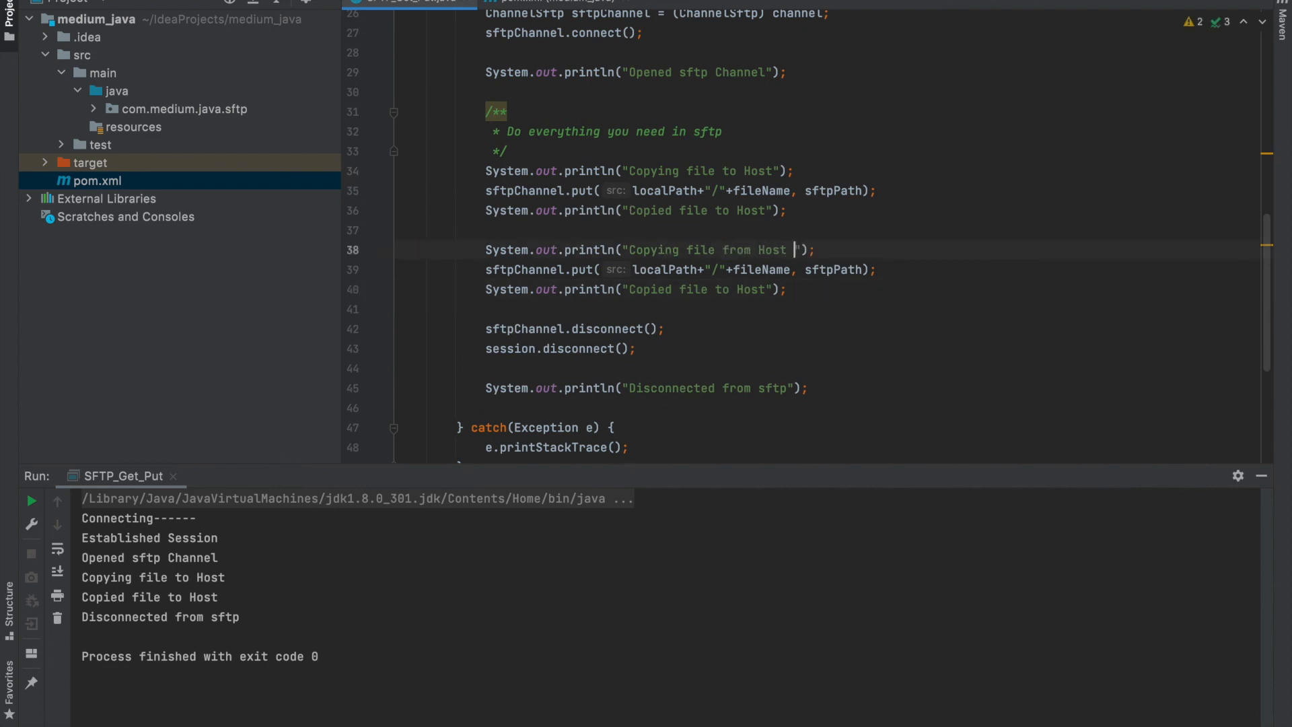
text(to Local)
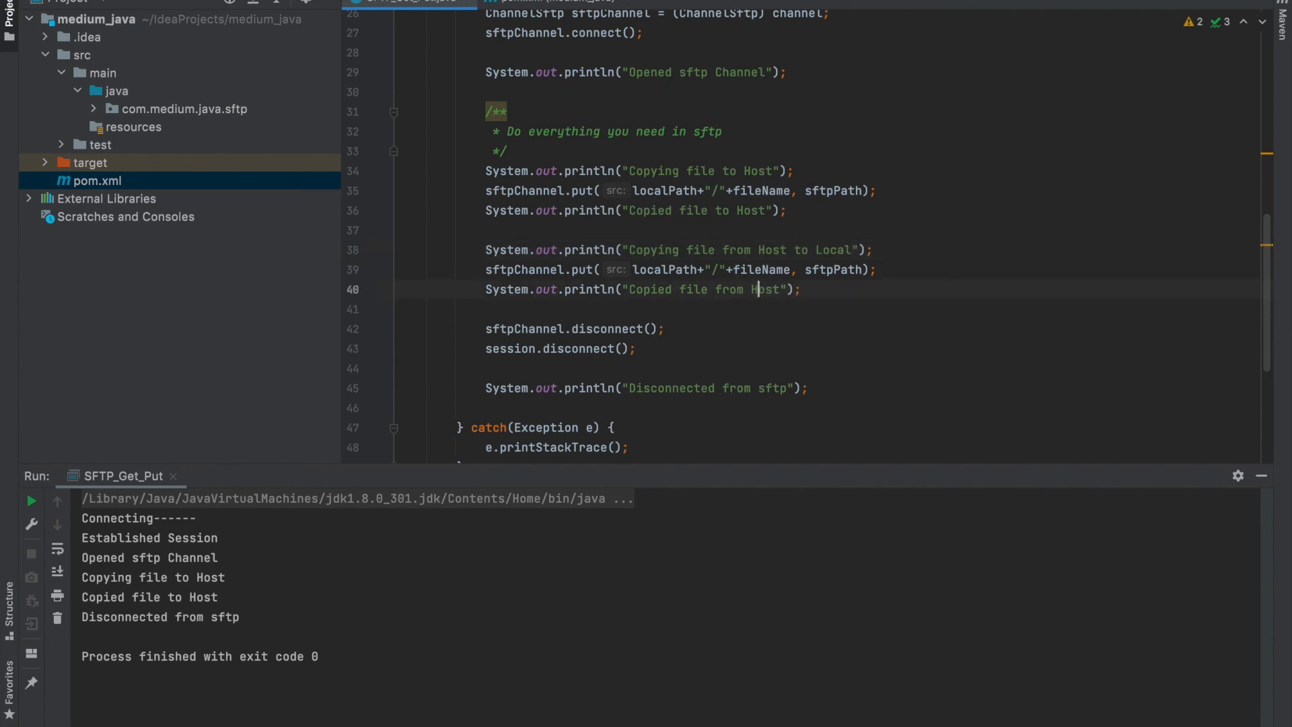
text(to local)
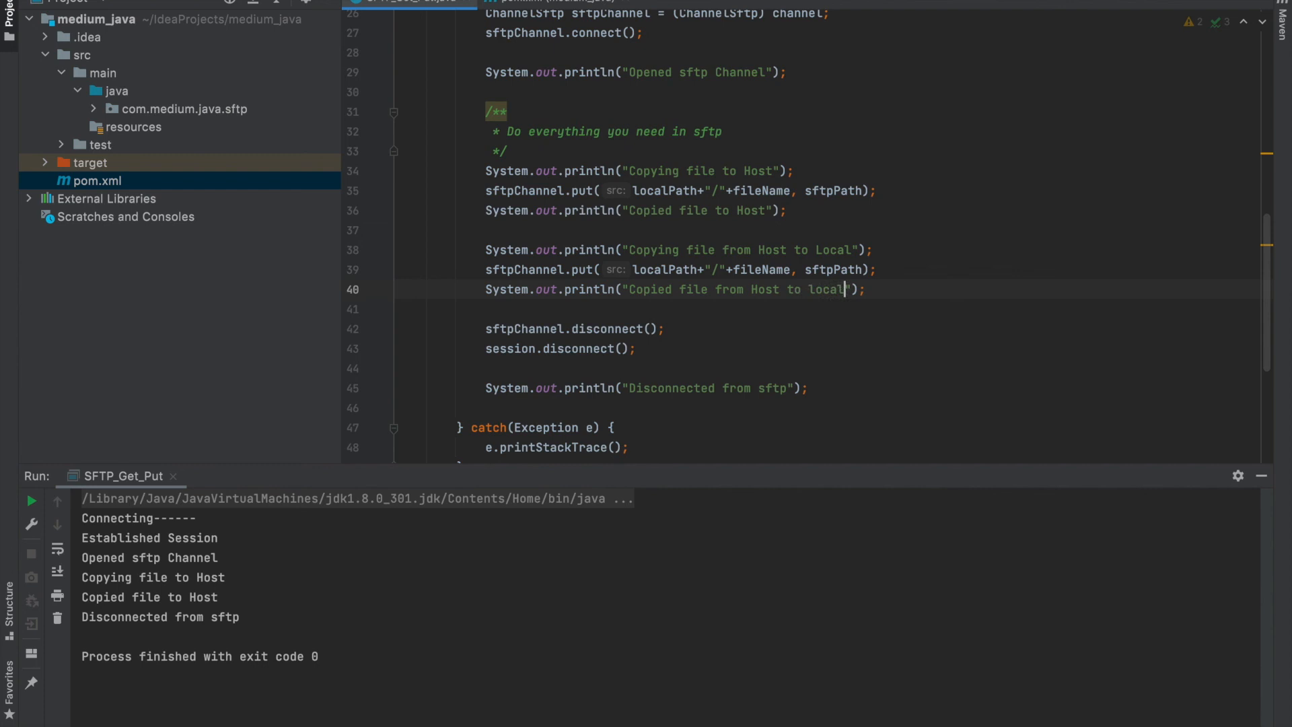
double_click(832, 269)
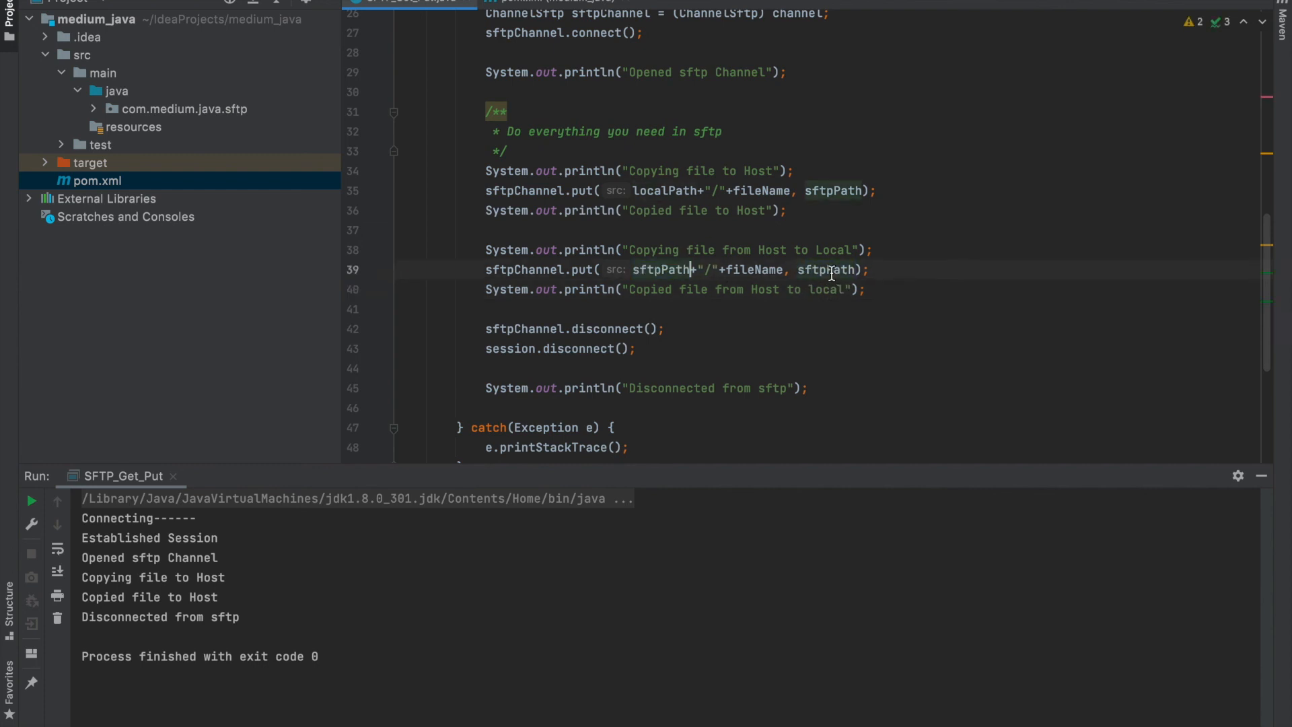
text(localPath)
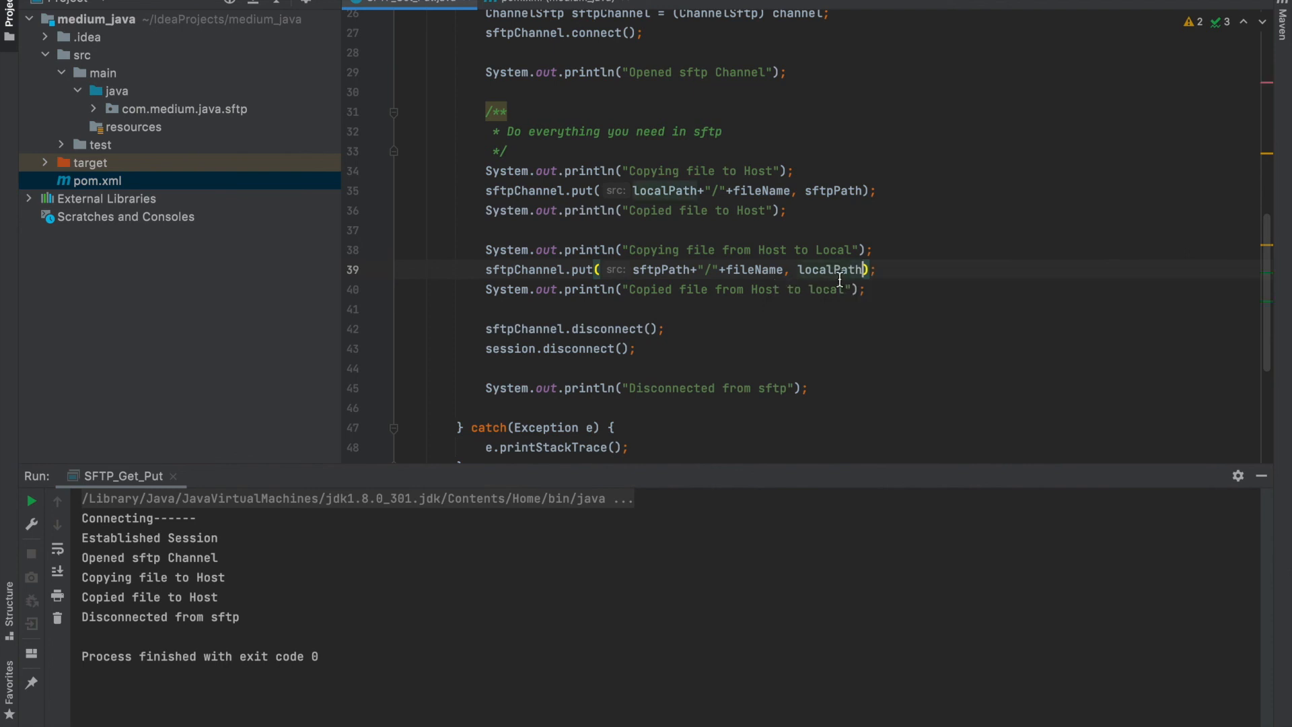
double_click(582, 269)
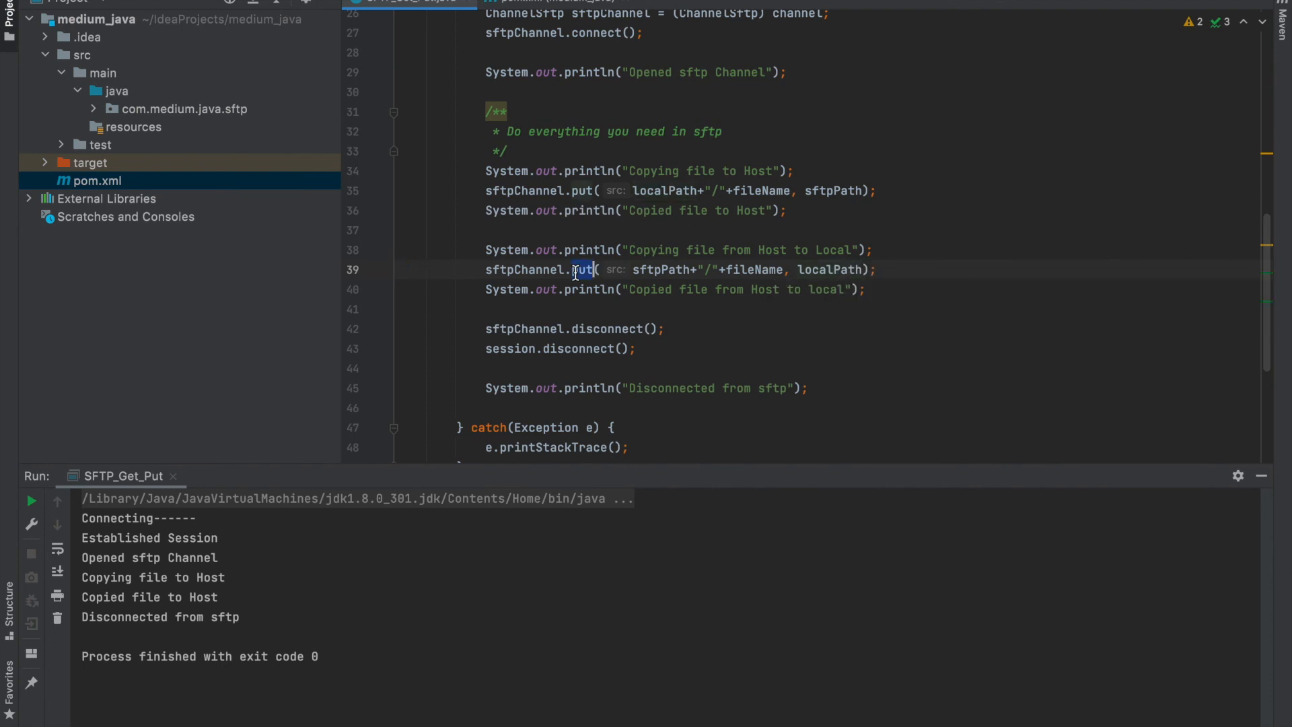
text(get)
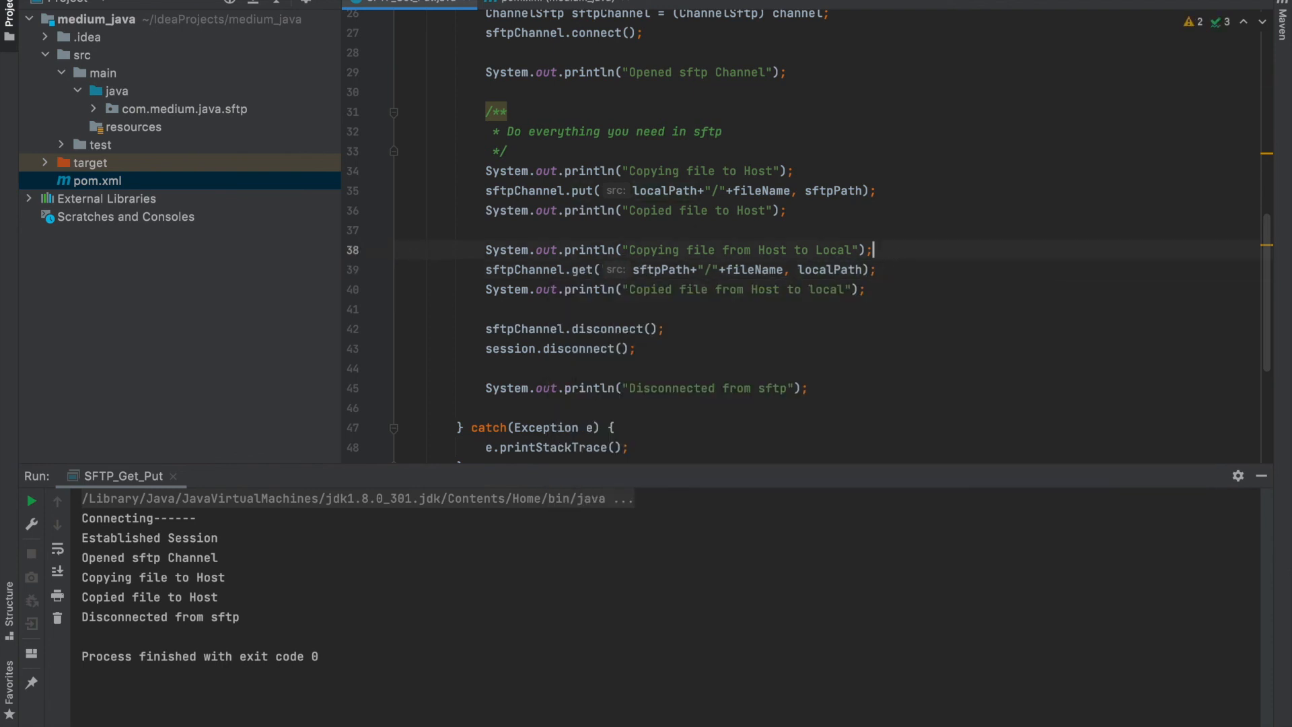
drag(791, 171, 786, 210)
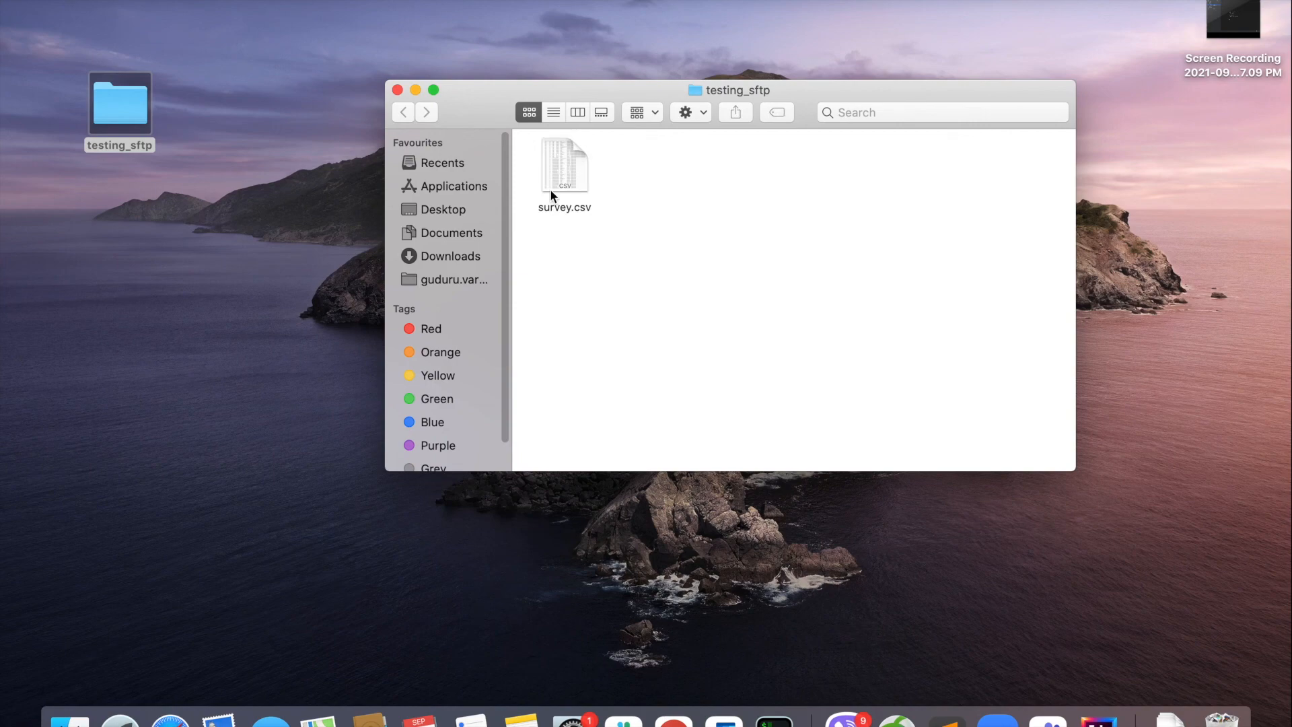
click(564, 169)
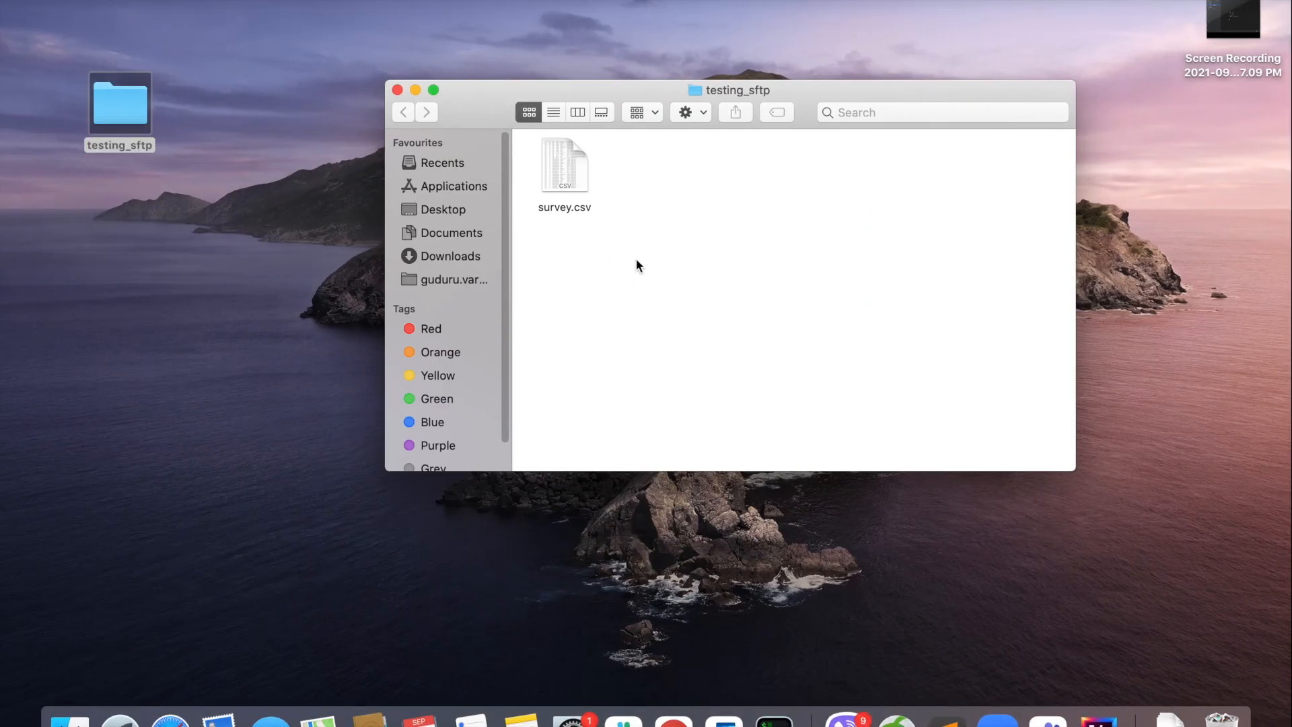
click(565, 165)
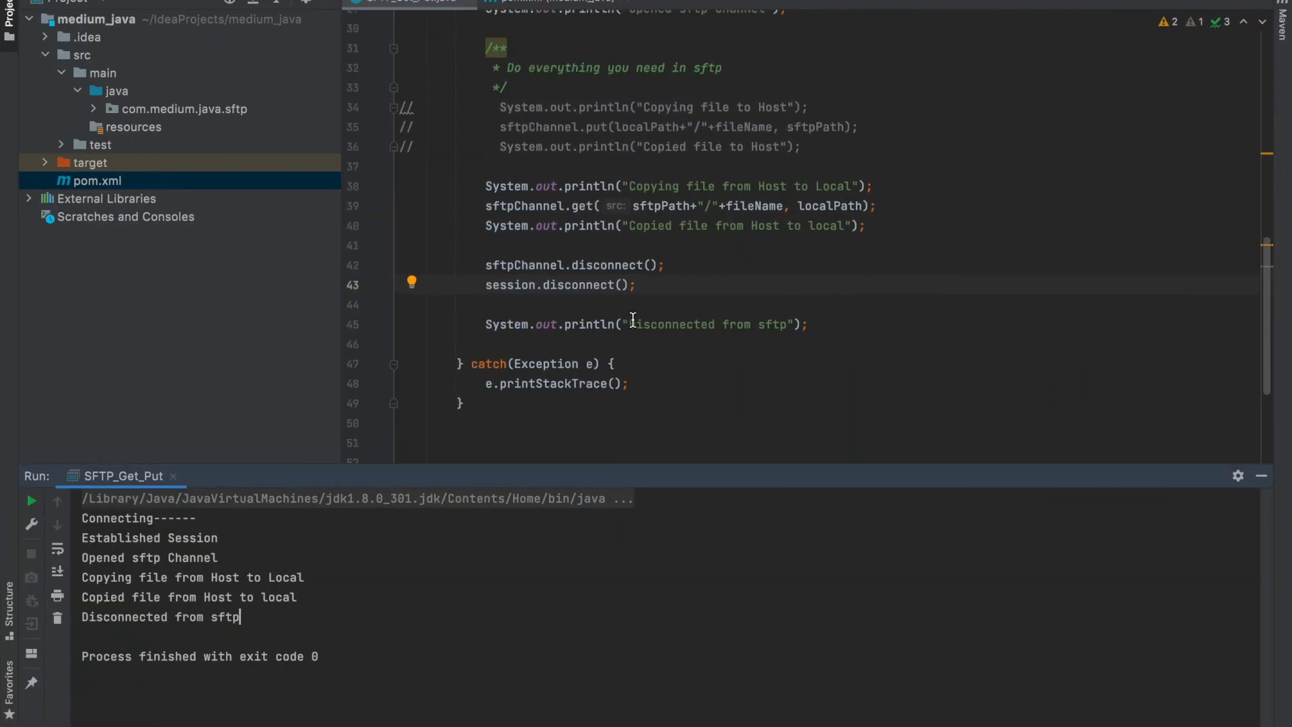
- Scroll down through the code to the upload and download lines
scroll(down, 3)
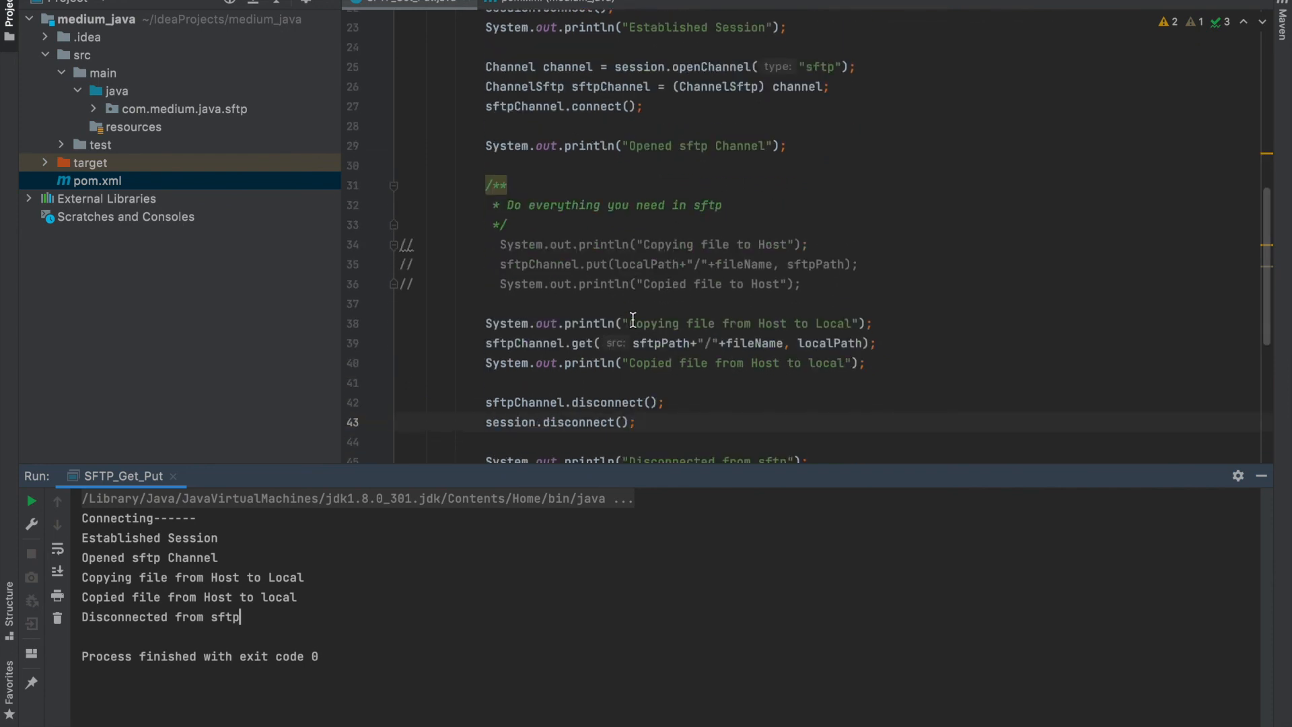